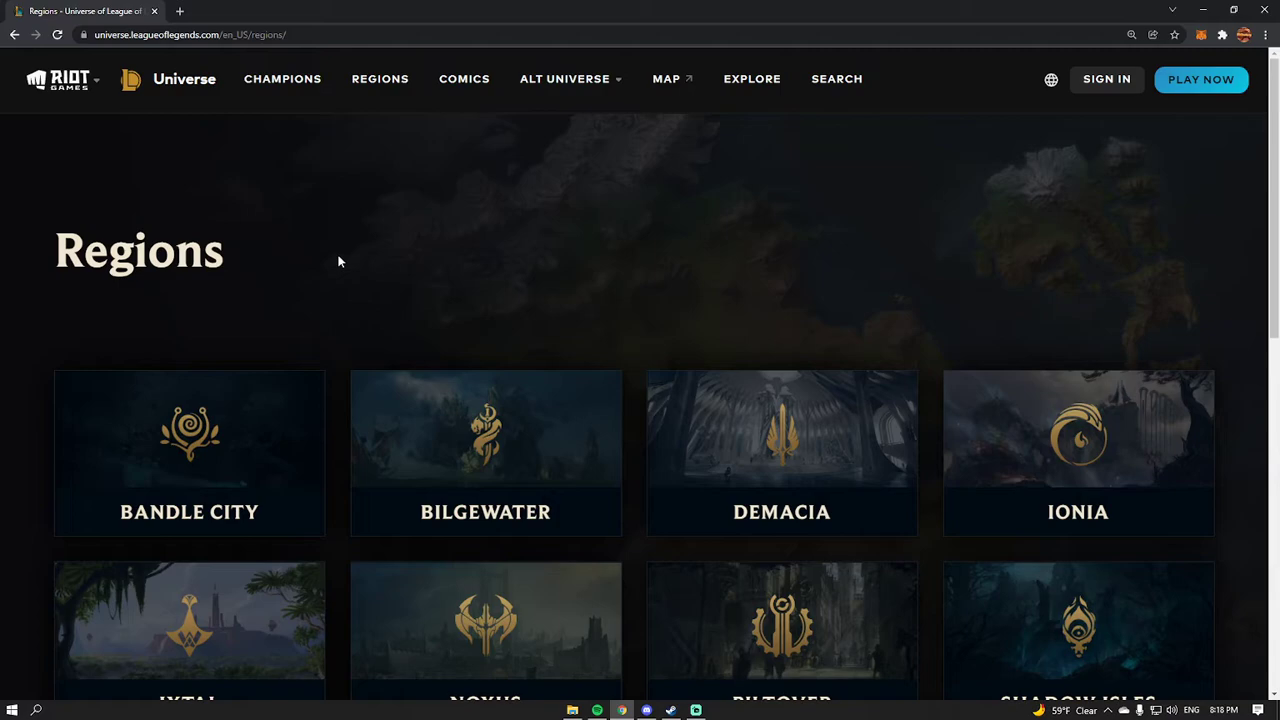
pyautogui.moveTo(320, 272)
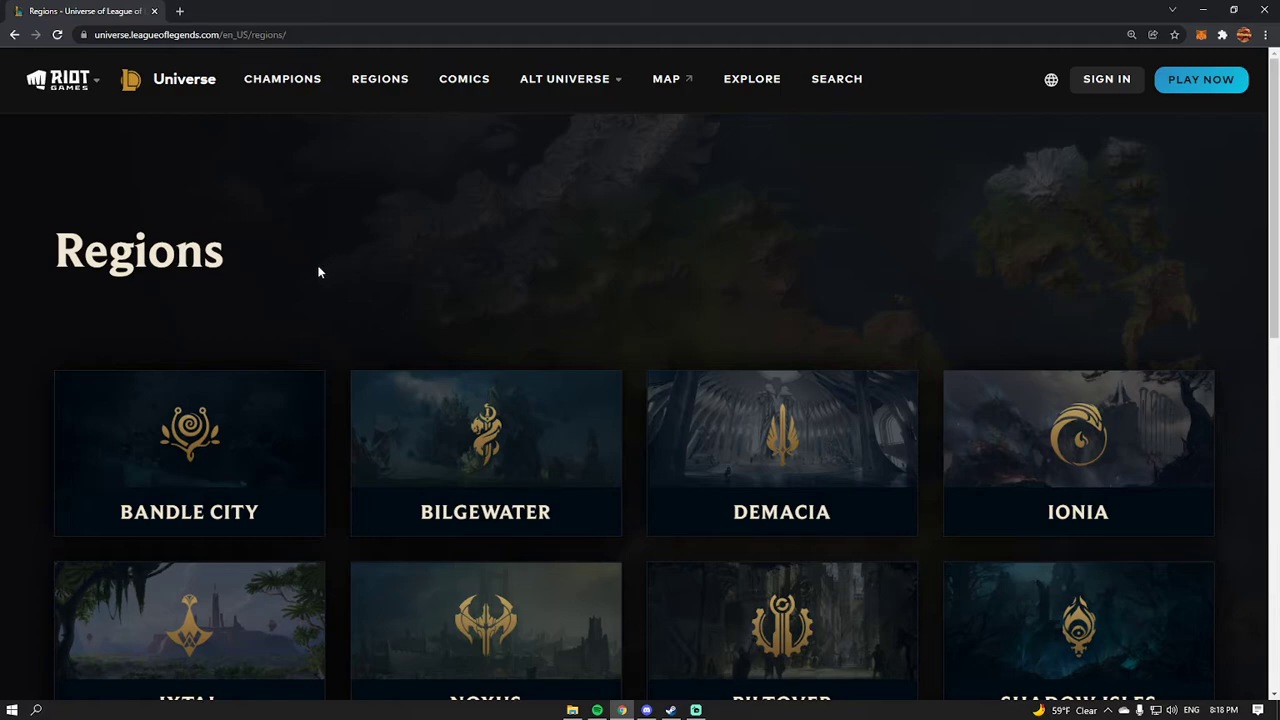
pyautogui.moveTo(188, 468)
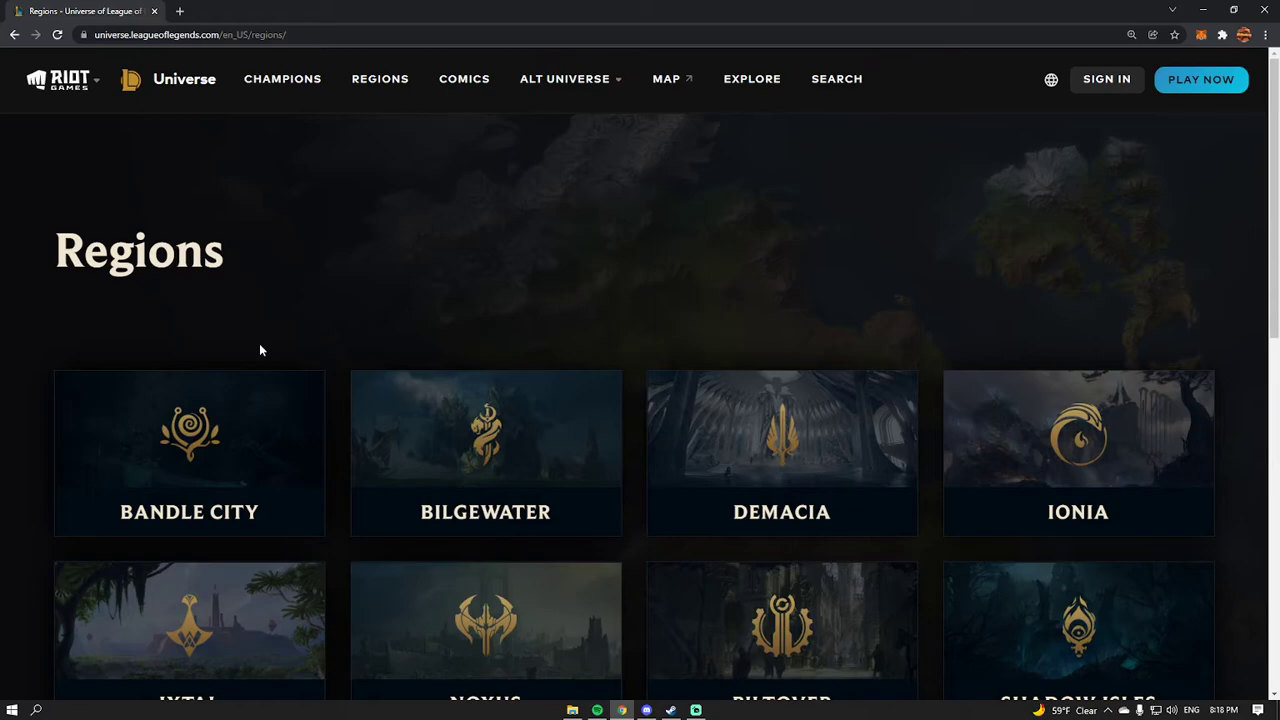
# Go into the Bandle City region lore and scroll down to its champions.
pyautogui.click(188, 452)
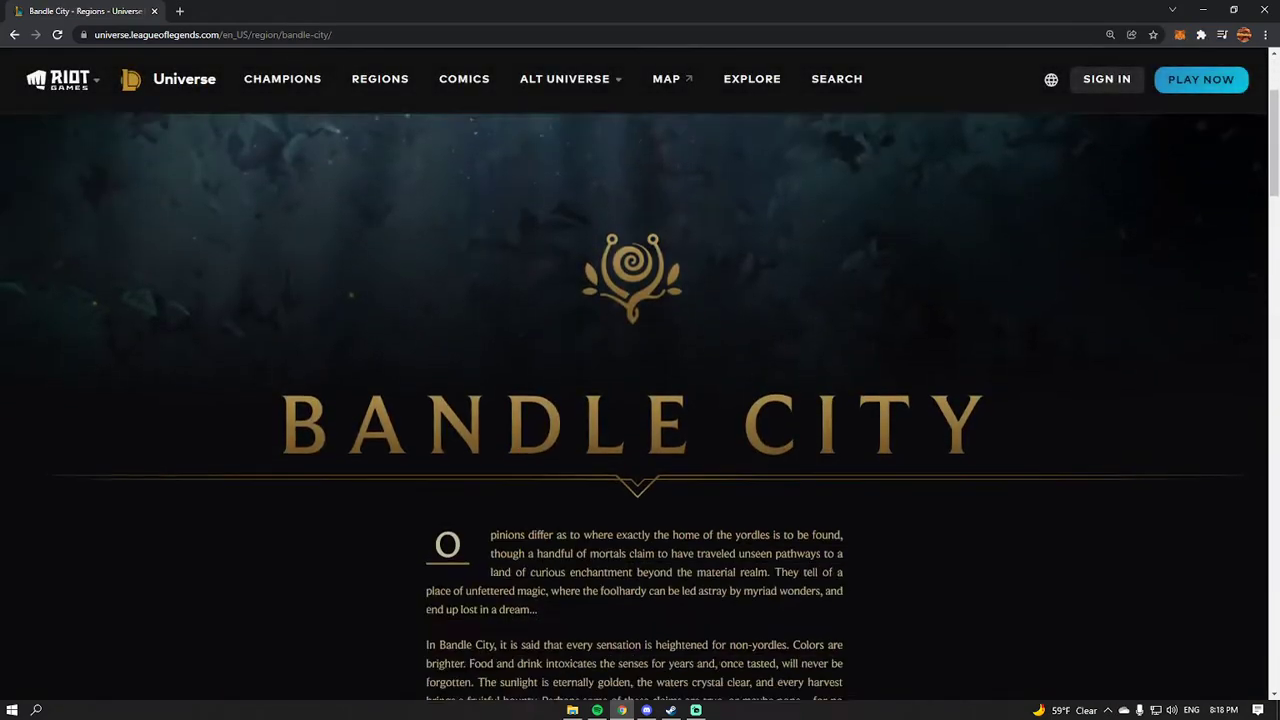
pyautogui.scroll(-3)
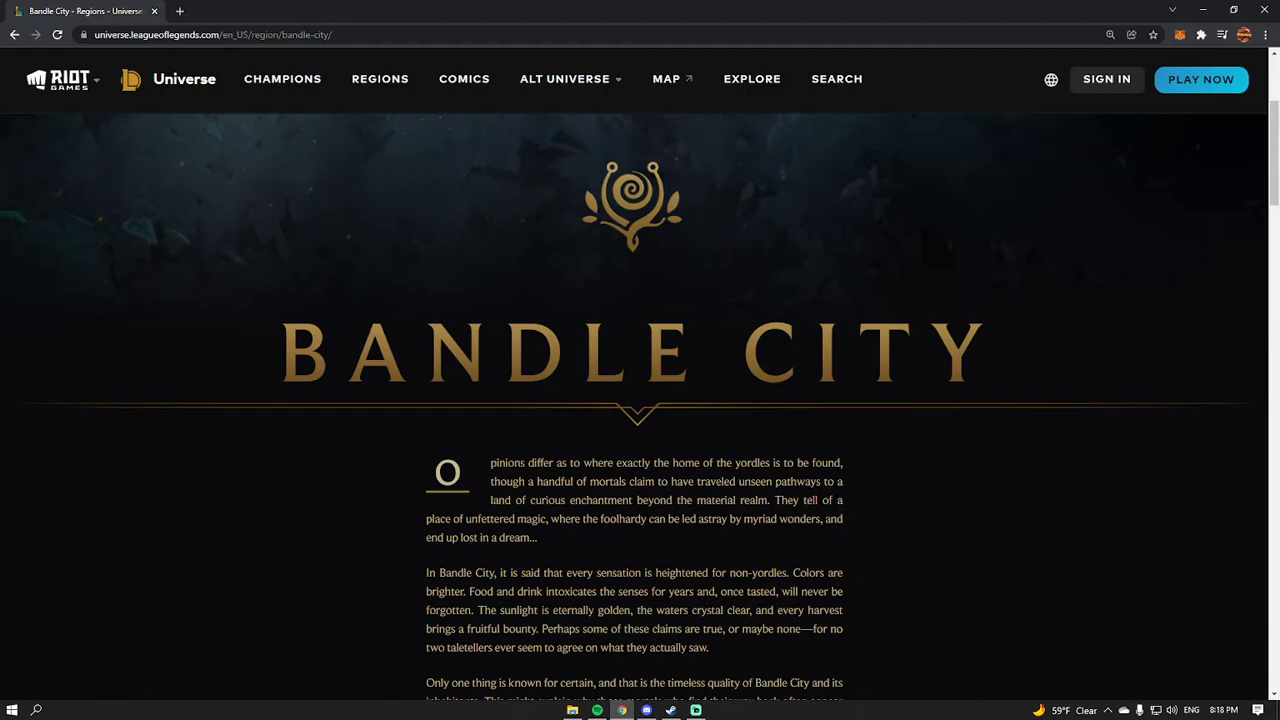
pyautogui.scroll(-3)
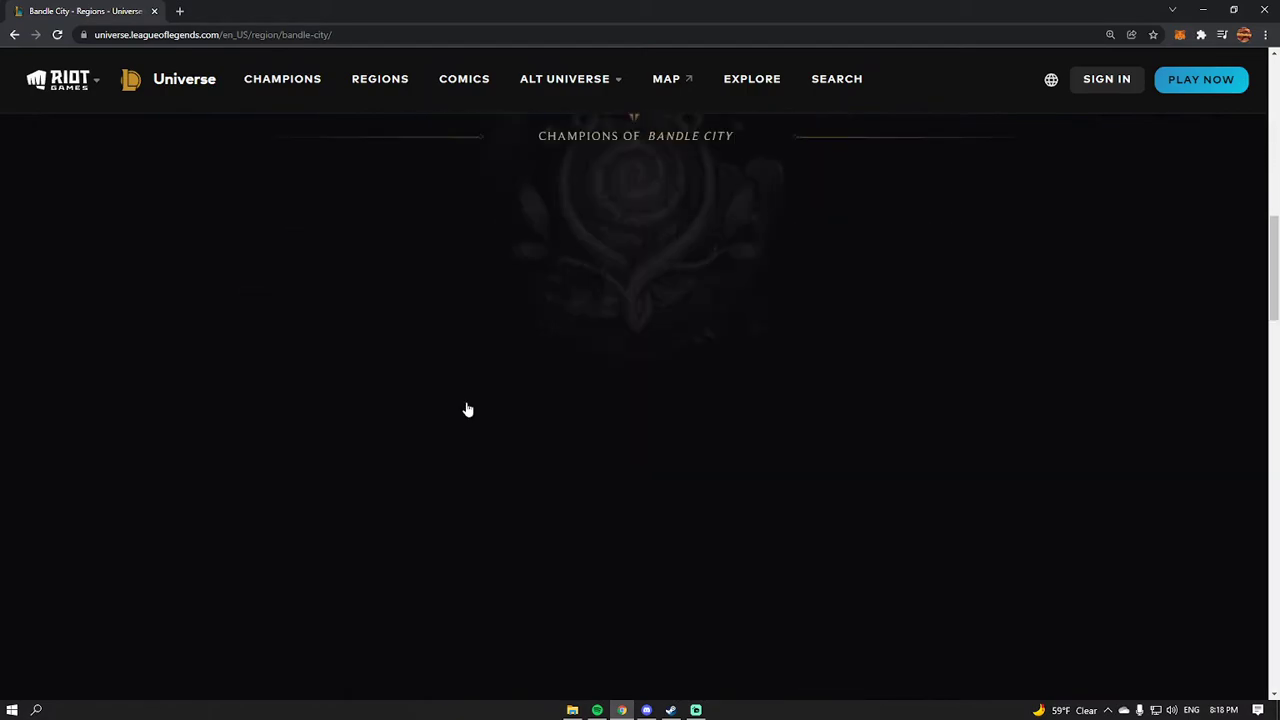
pyautogui.scroll(-3)
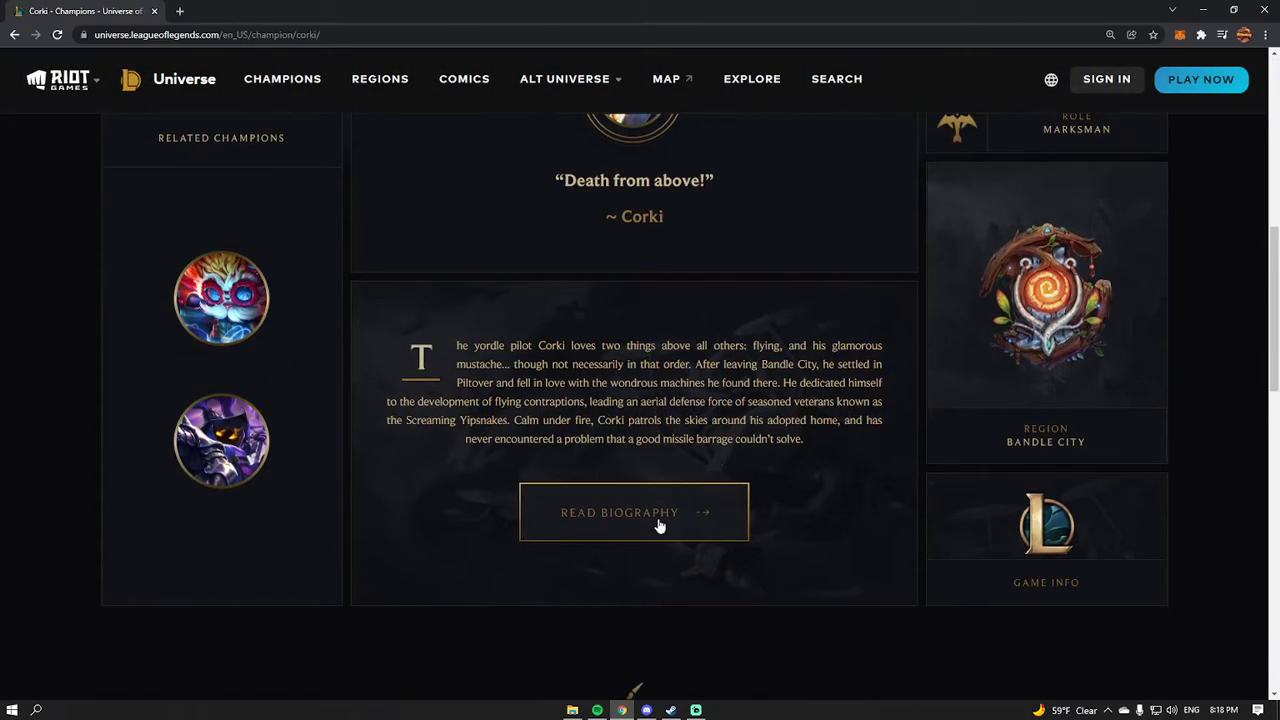
# Read Corki's full biography, then return to the Bandle City region page.
pyautogui.click(632, 512)
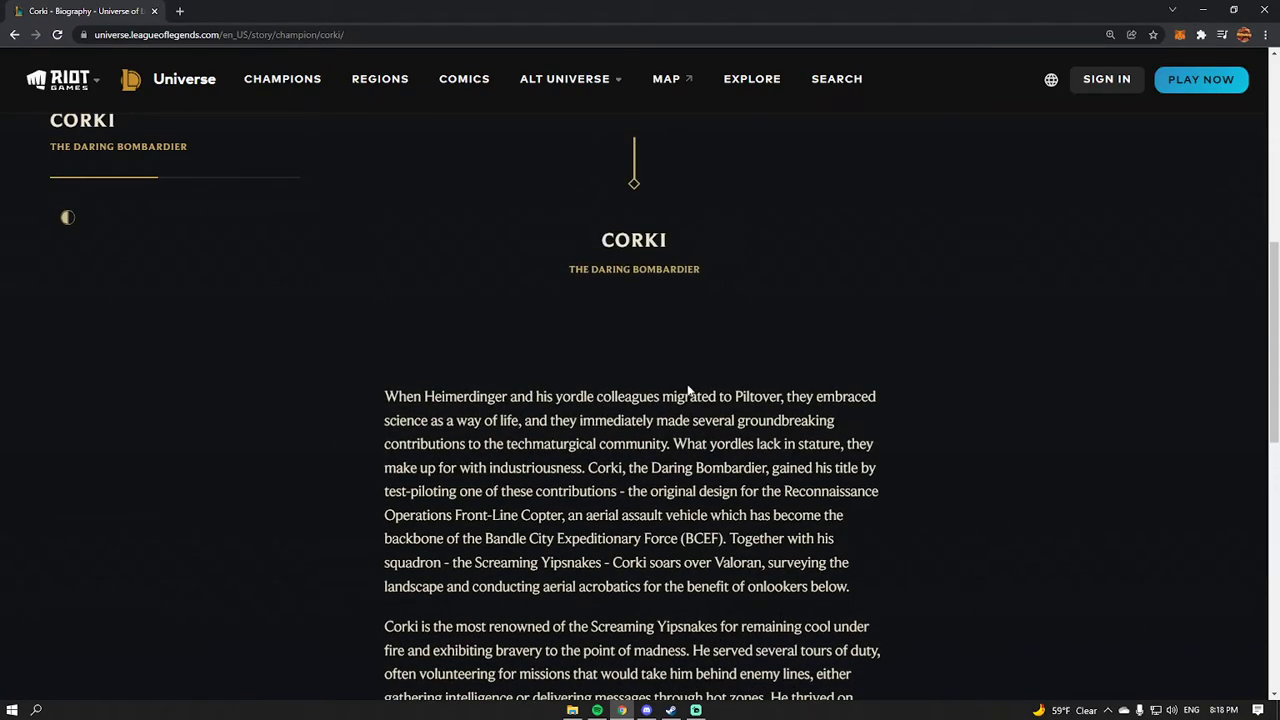
pyautogui.scroll(-3)
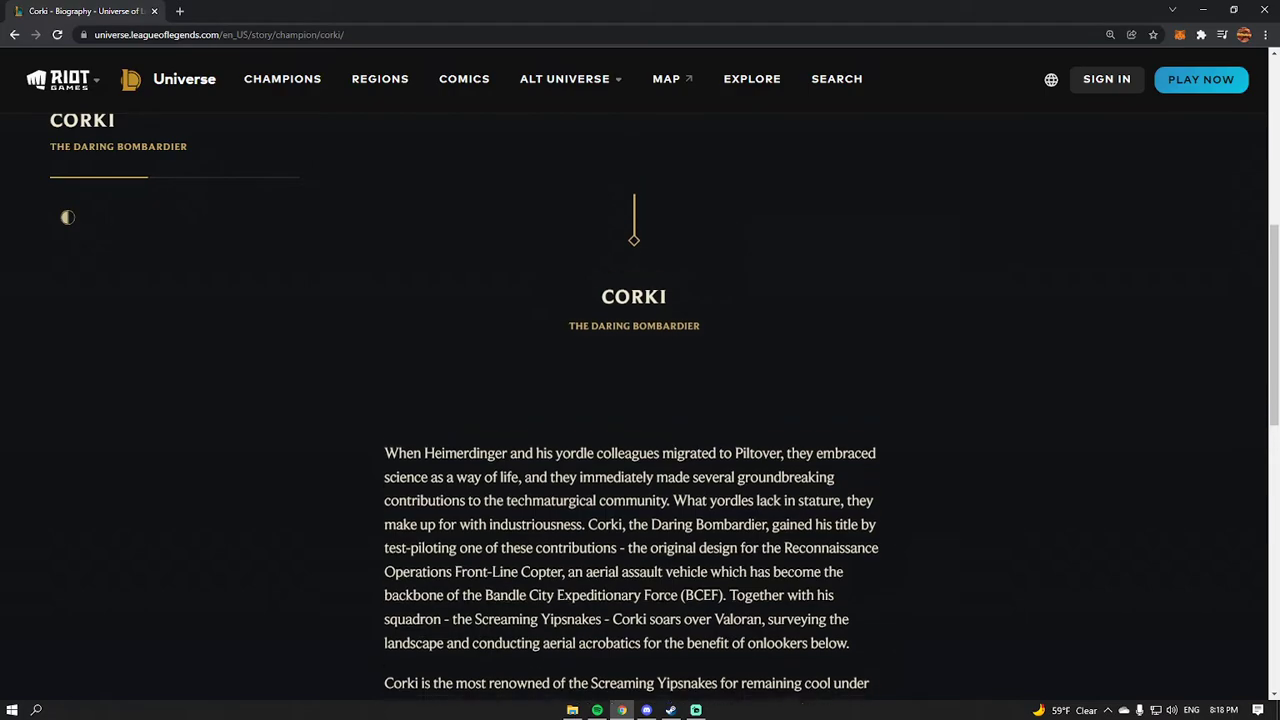
pyautogui.click(14, 34)
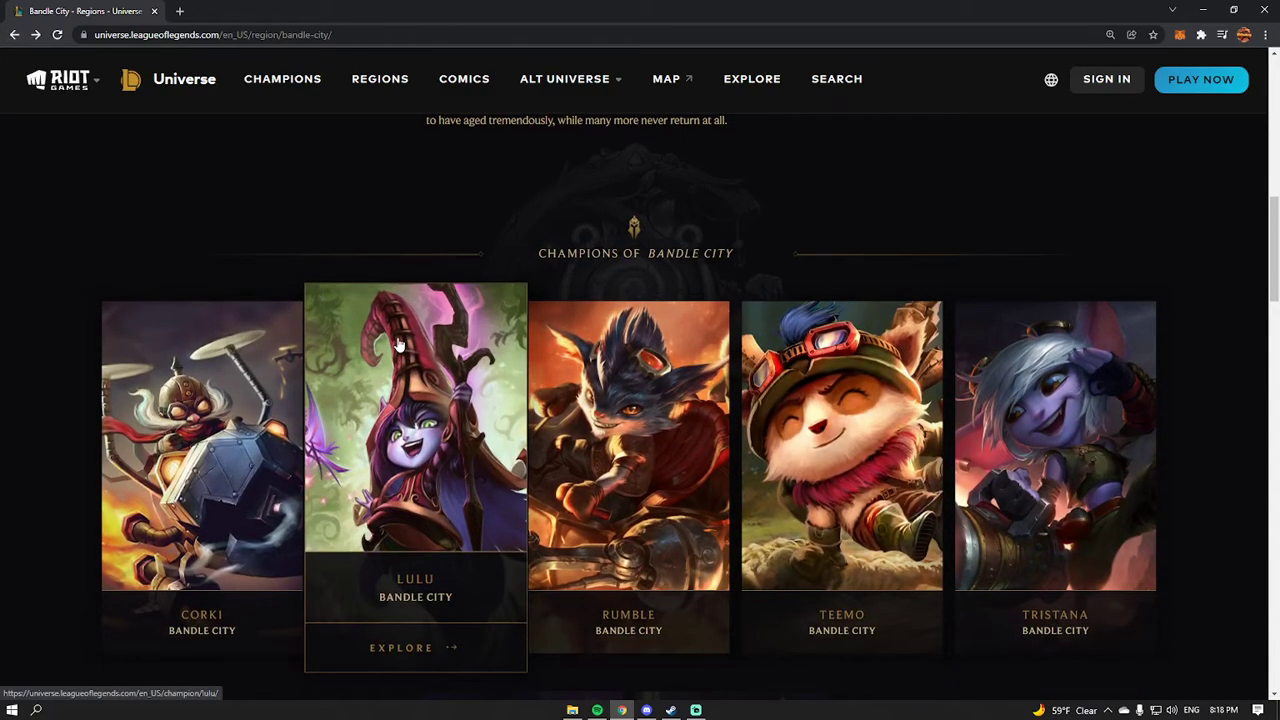
pyautogui.moveTo(396, 336)
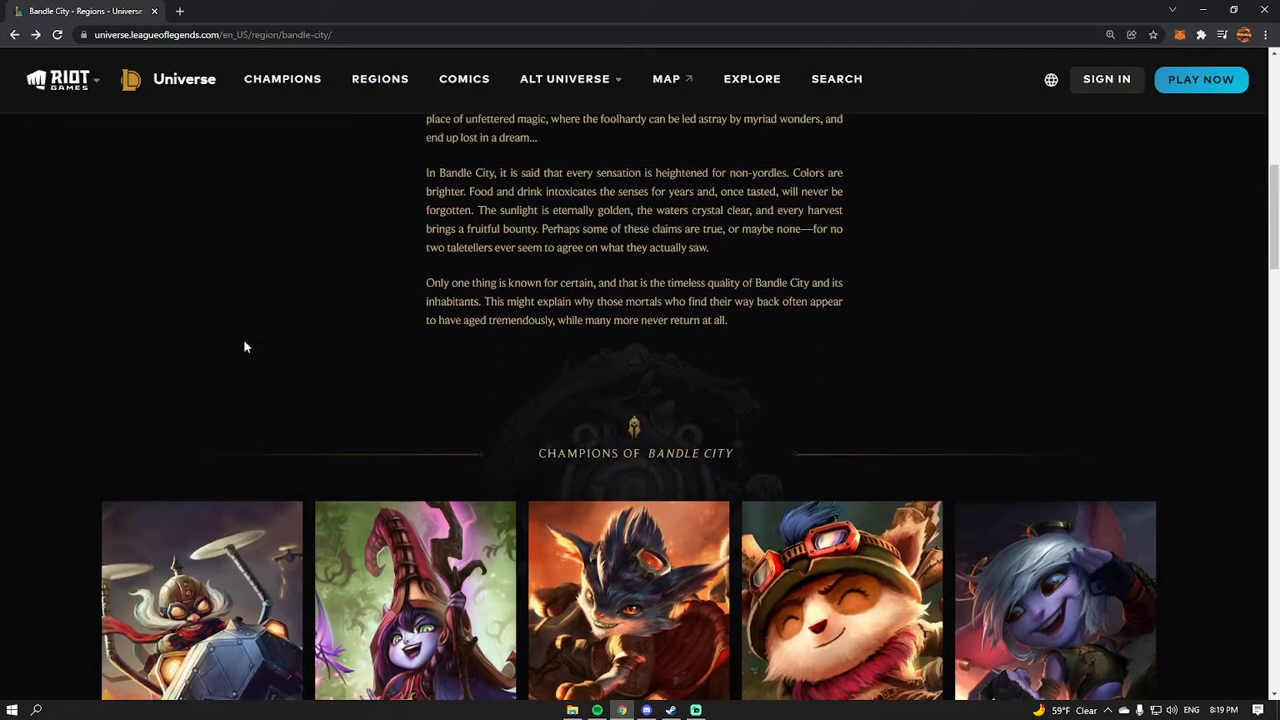
pyautogui.scroll(-3)
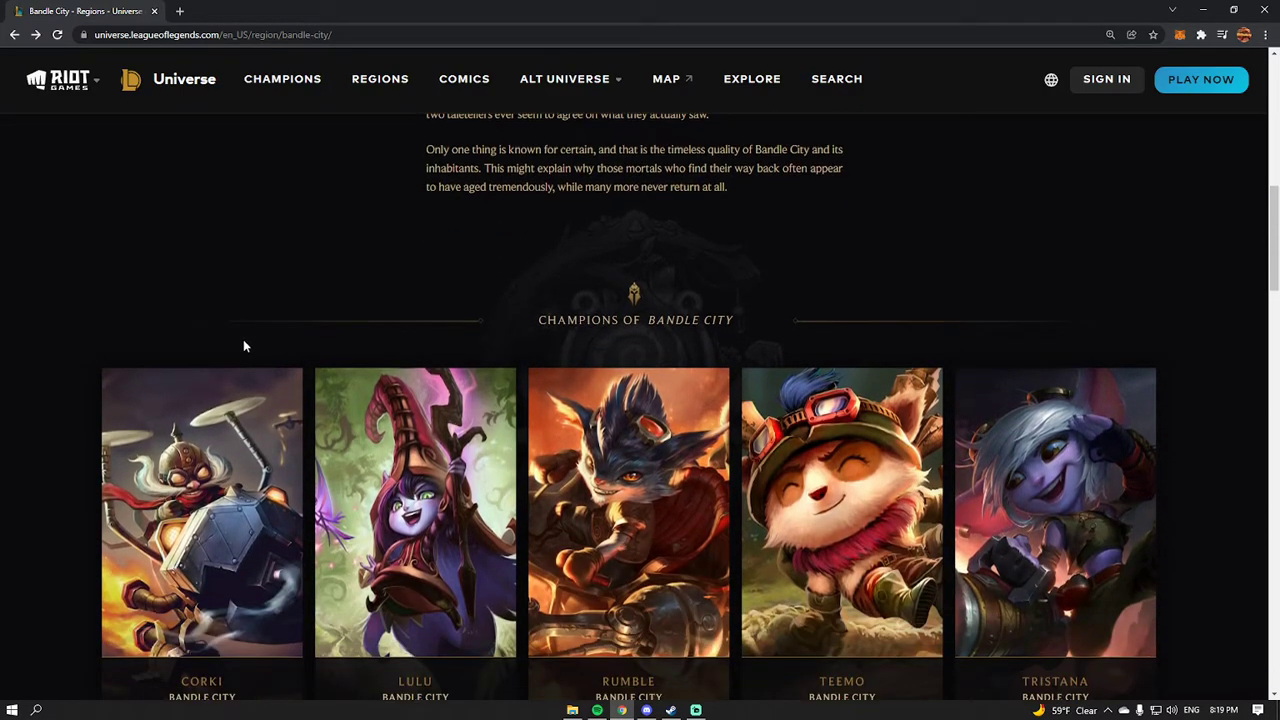
pyautogui.moveTo(176, 332)
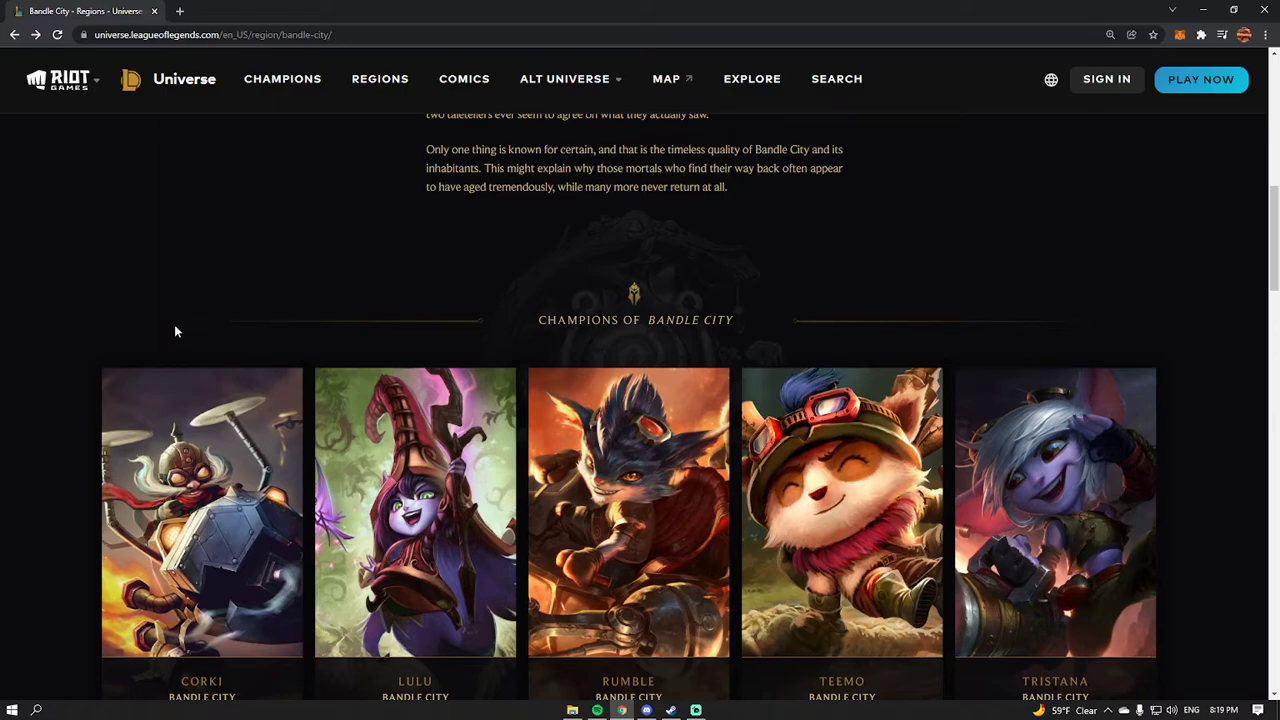
pyautogui.scroll(3)
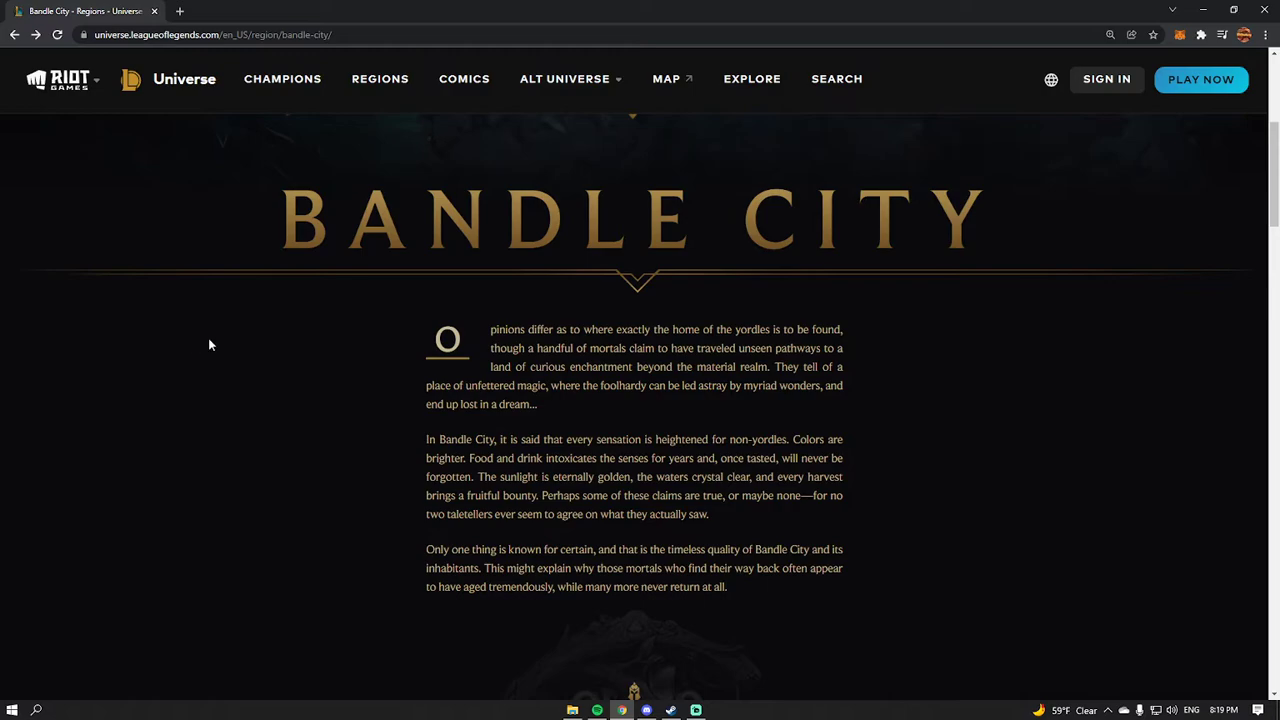
pyautogui.scroll(-3)
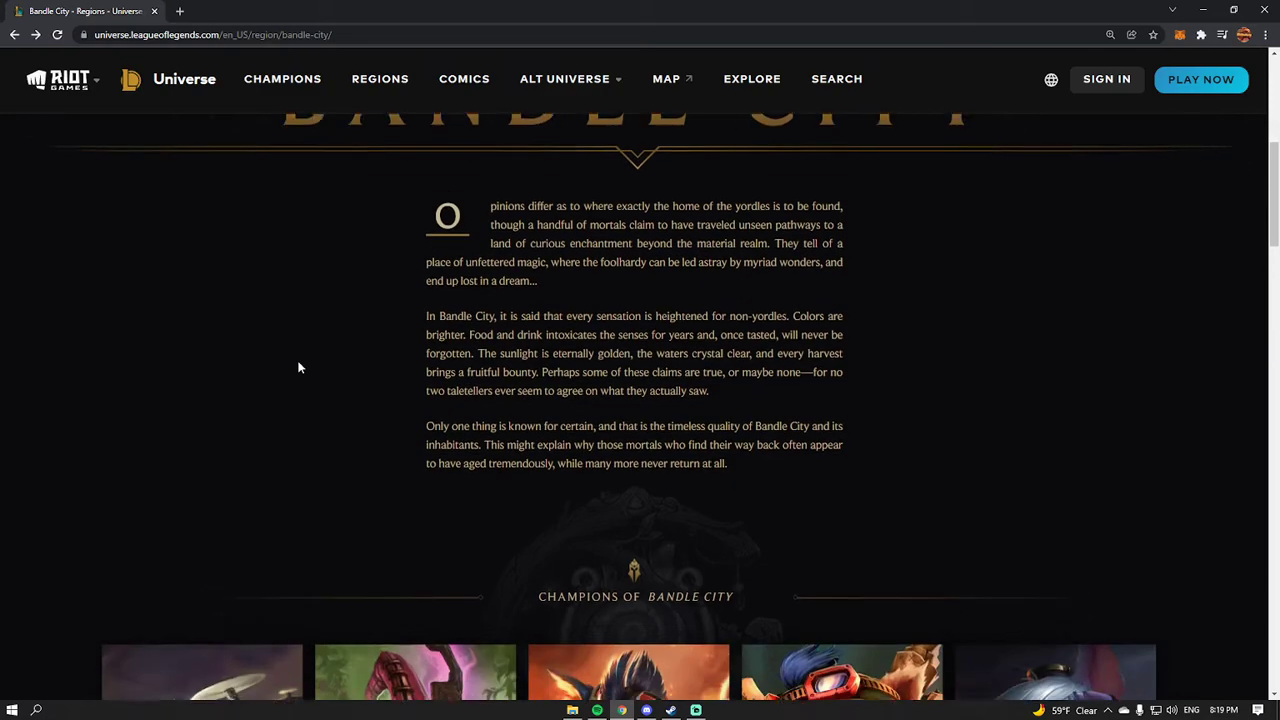
pyautogui.scroll(3)
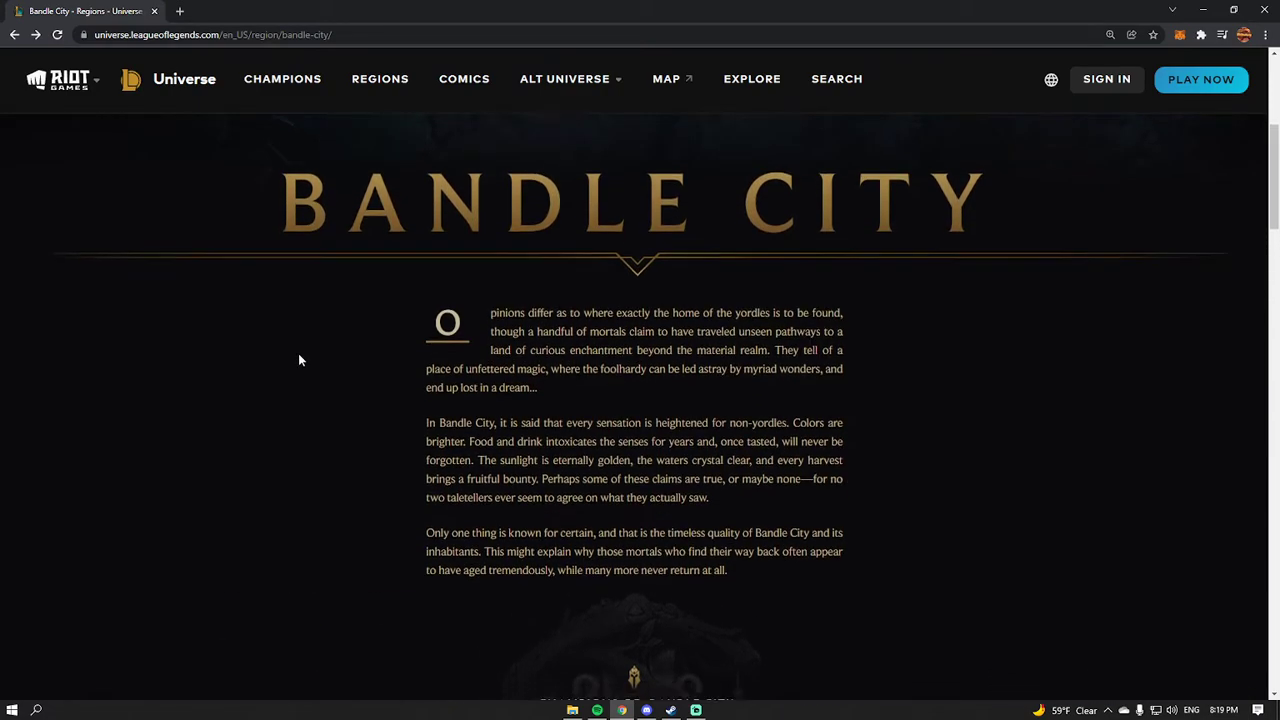
pyautogui.scroll(-3)
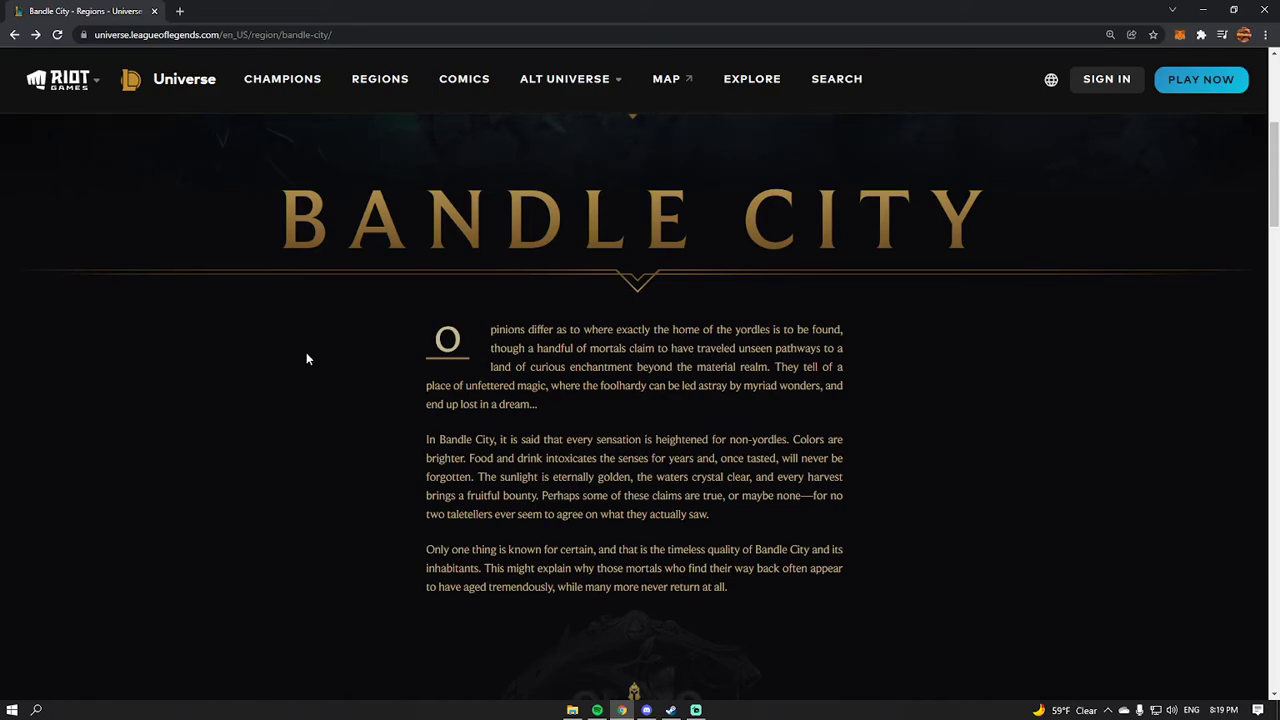
pyautogui.moveTo(316, 354)
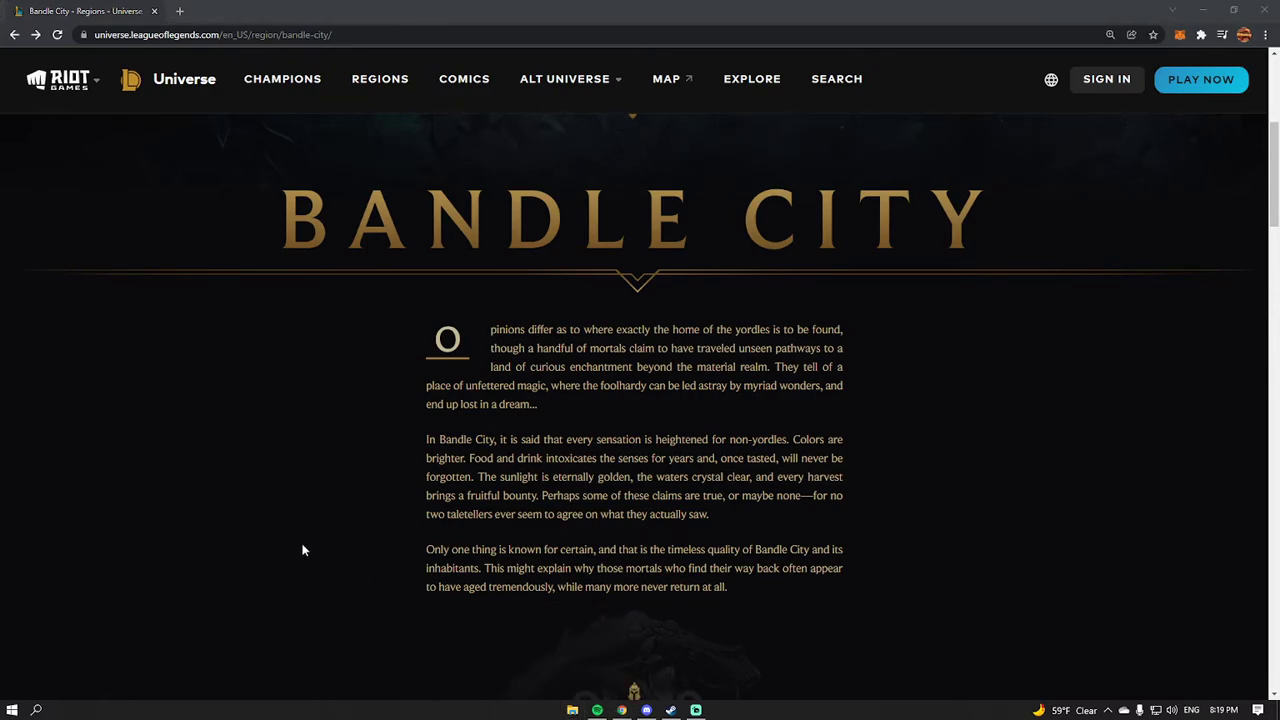
pyautogui.moveTo(364, 520)
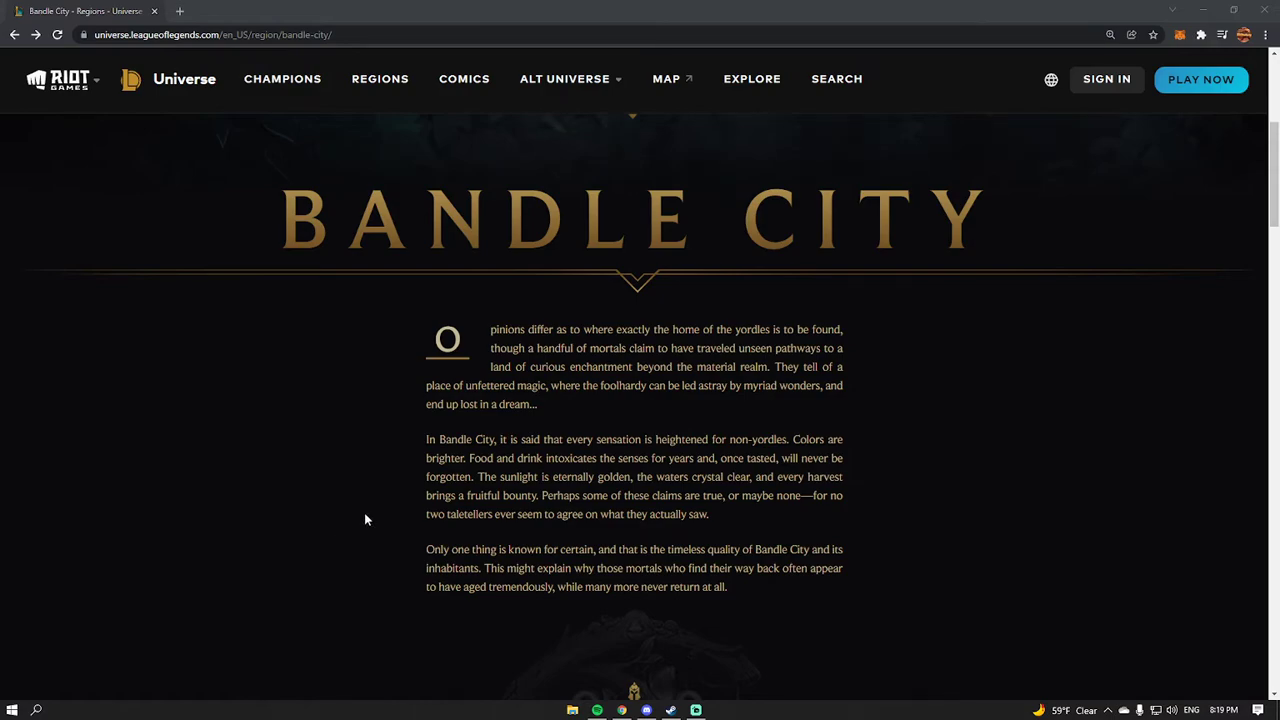
pyautogui.moveTo(398, 474)
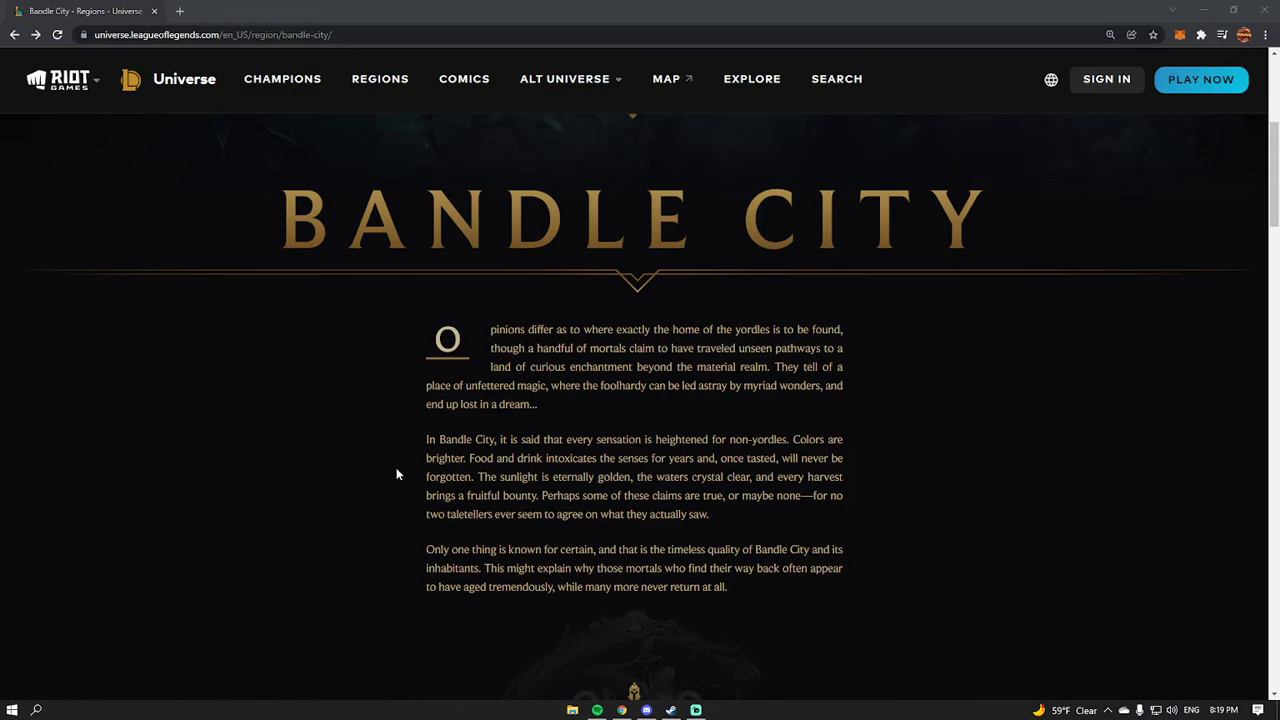
pyautogui.scroll(3)
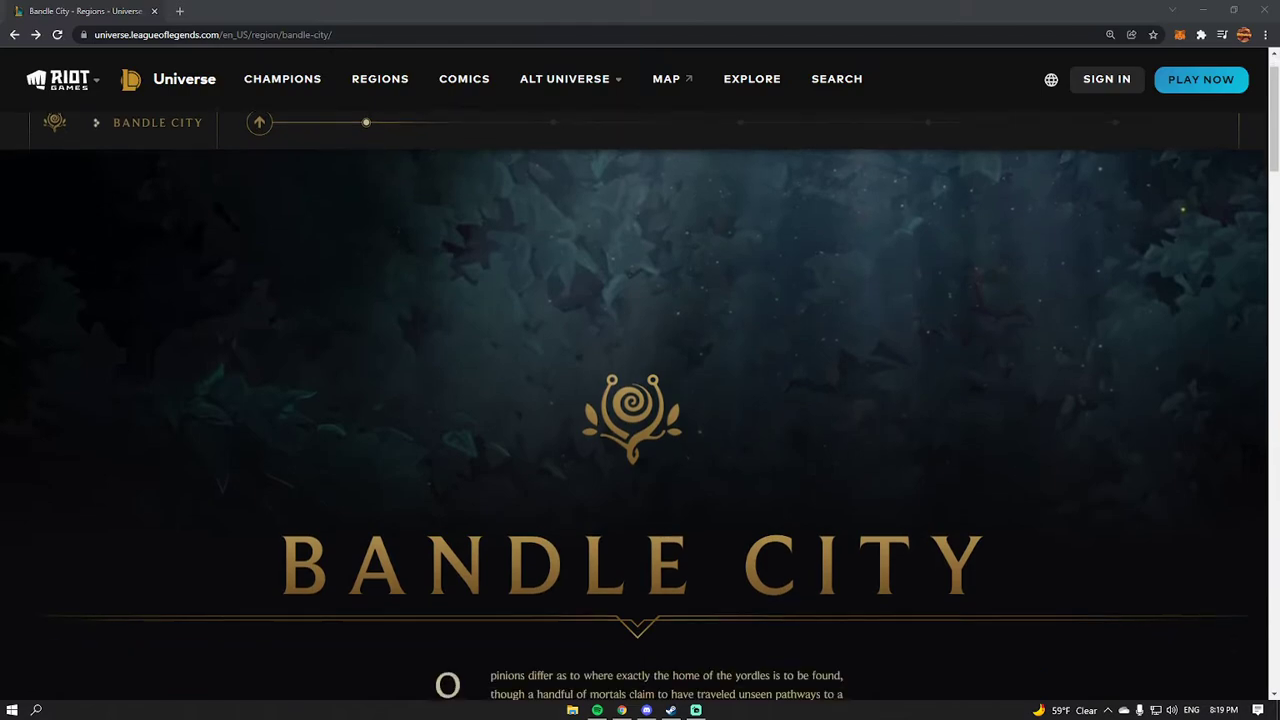
pyautogui.scroll(-3)
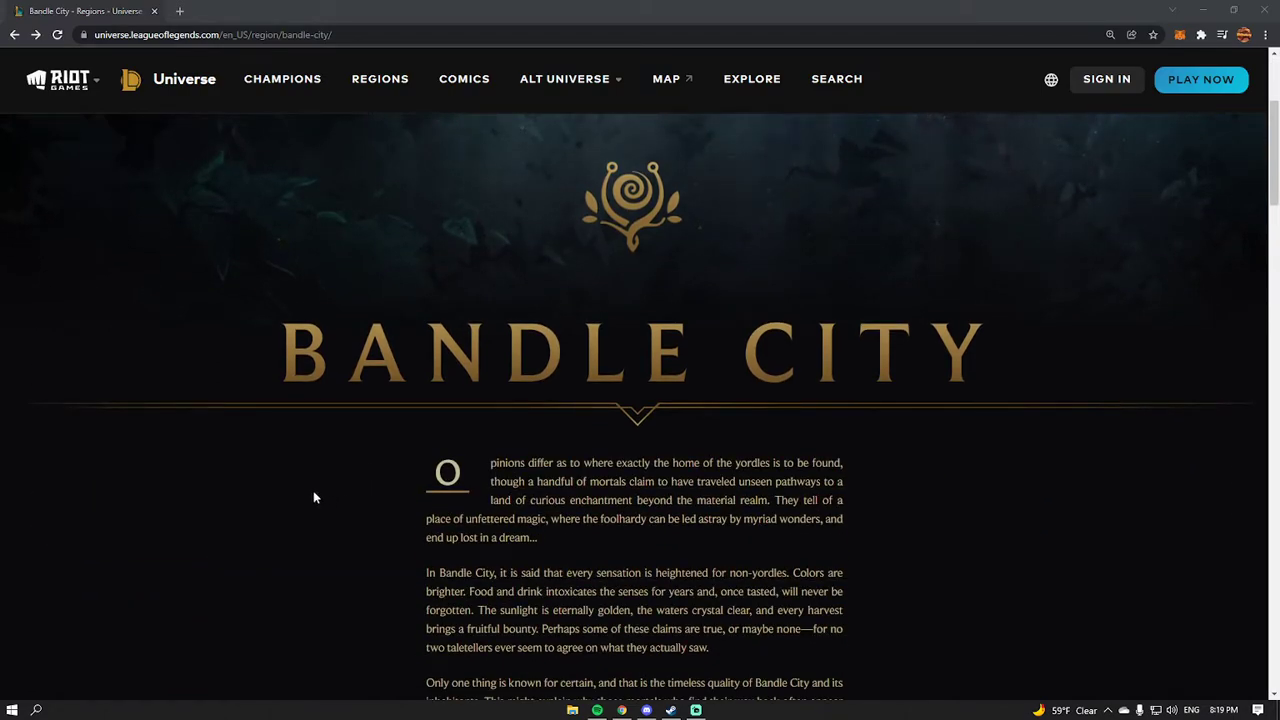
pyautogui.scroll(-3)
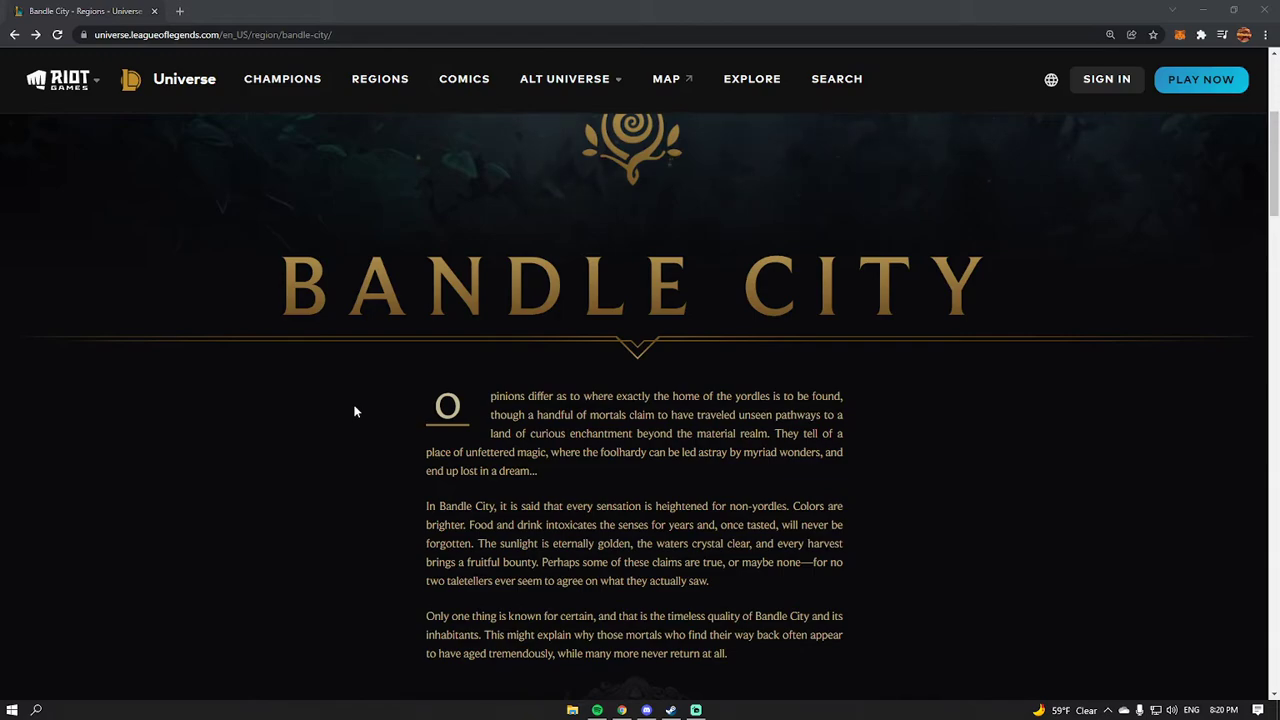
pyautogui.scroll(-3)
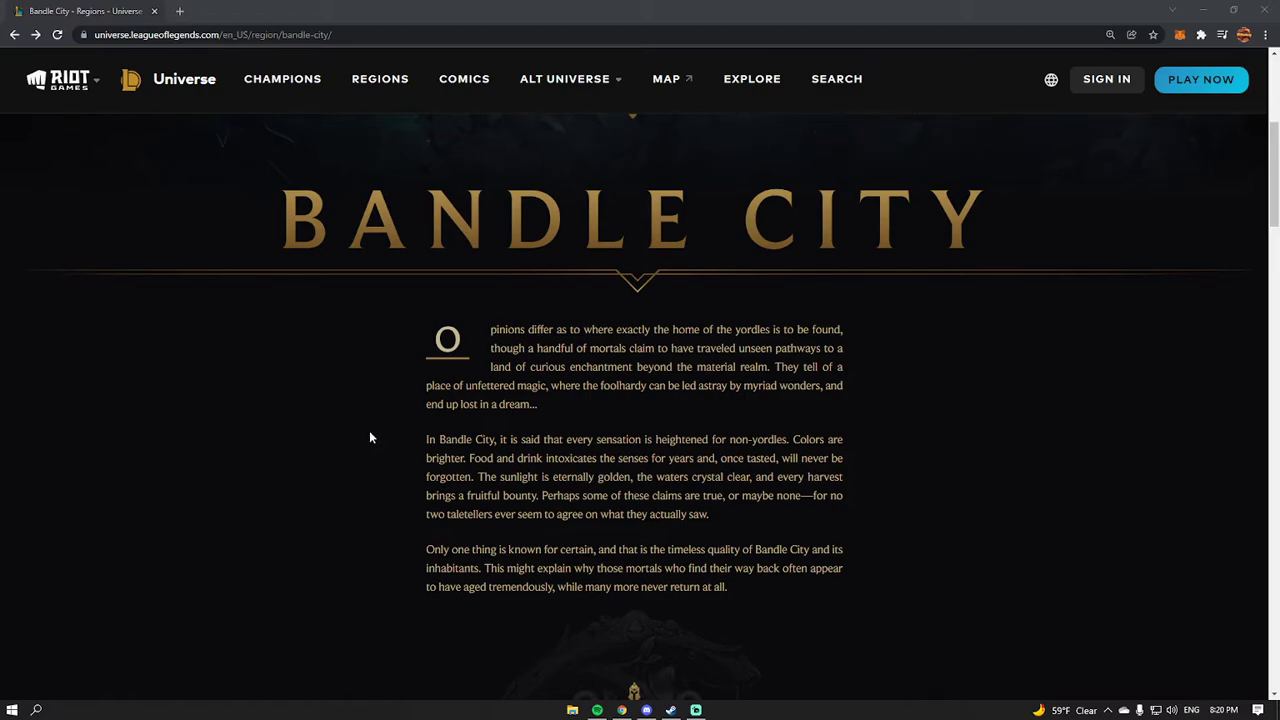
pyautogui.scroll(-3)
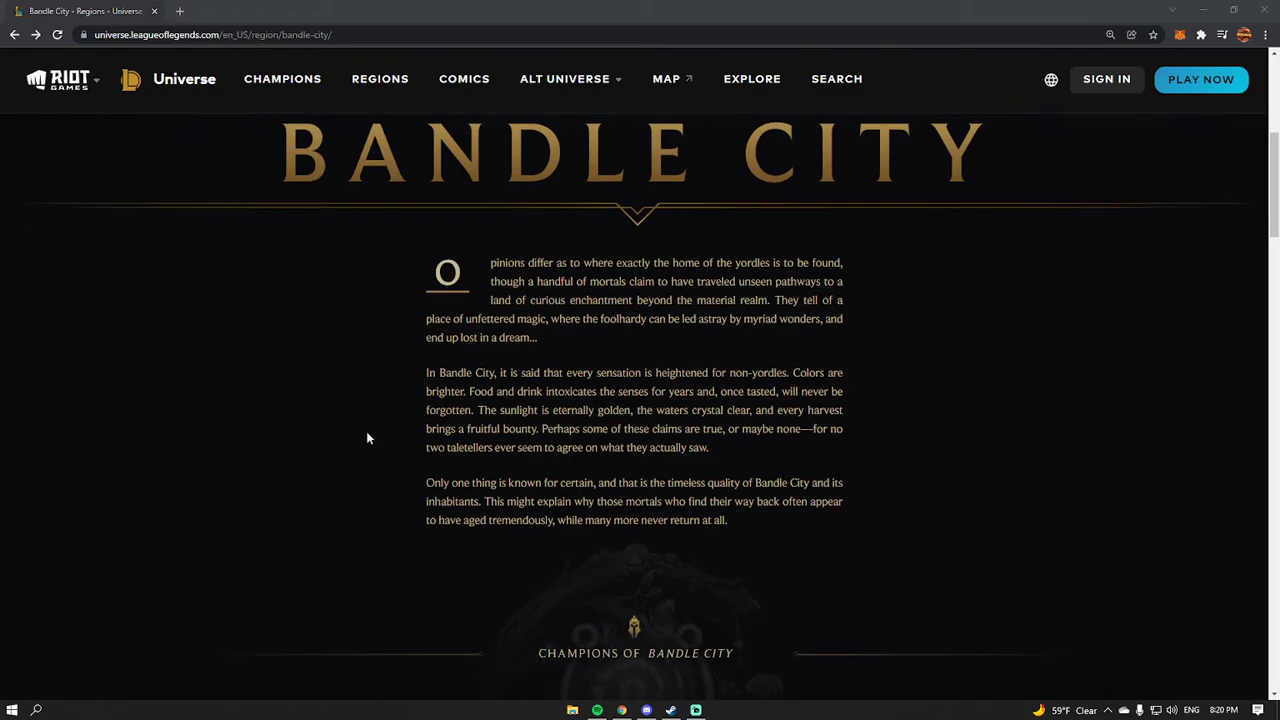
pyautogui.moveTo(366, 442)
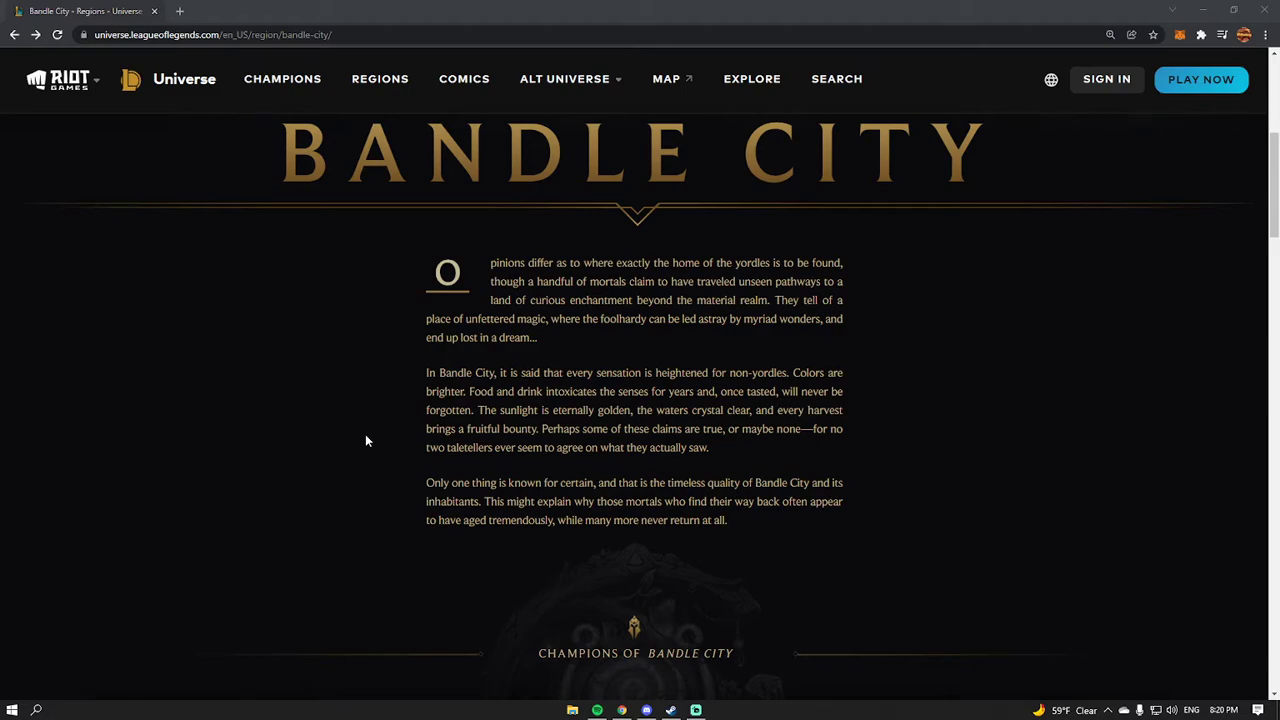
pyautogui.scroll(-3)
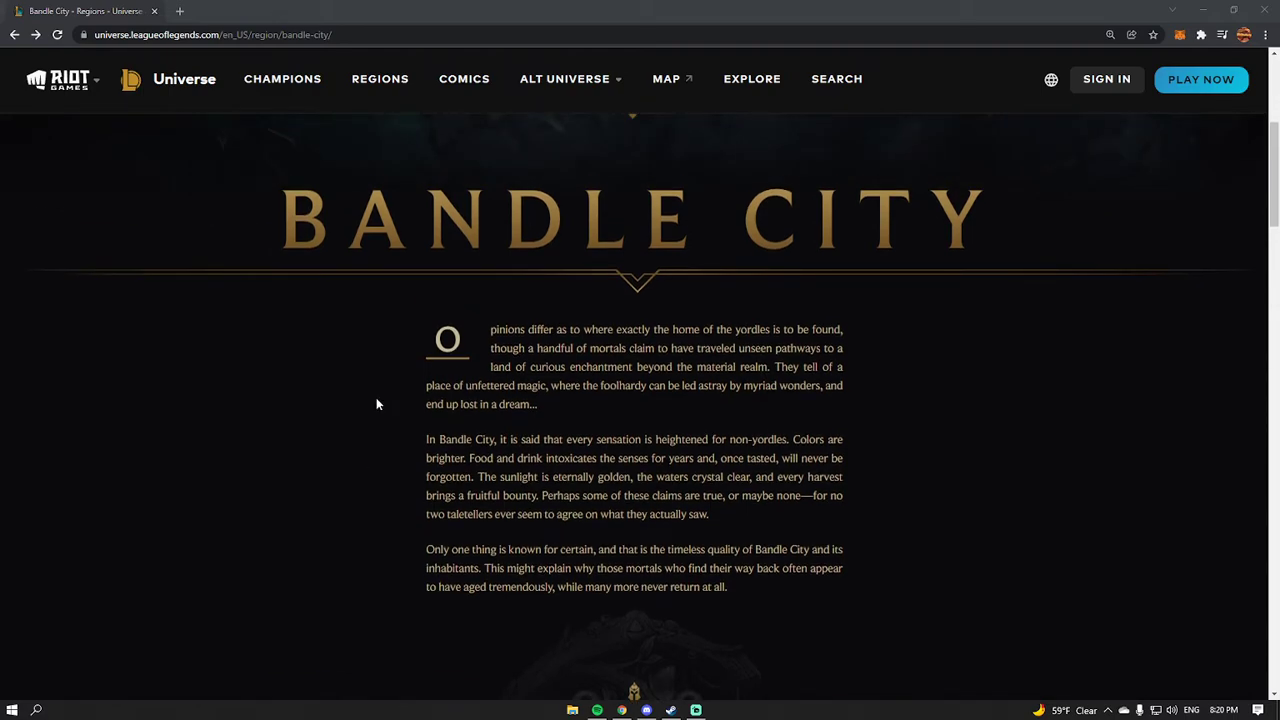
pyautogui.scroll(-3)
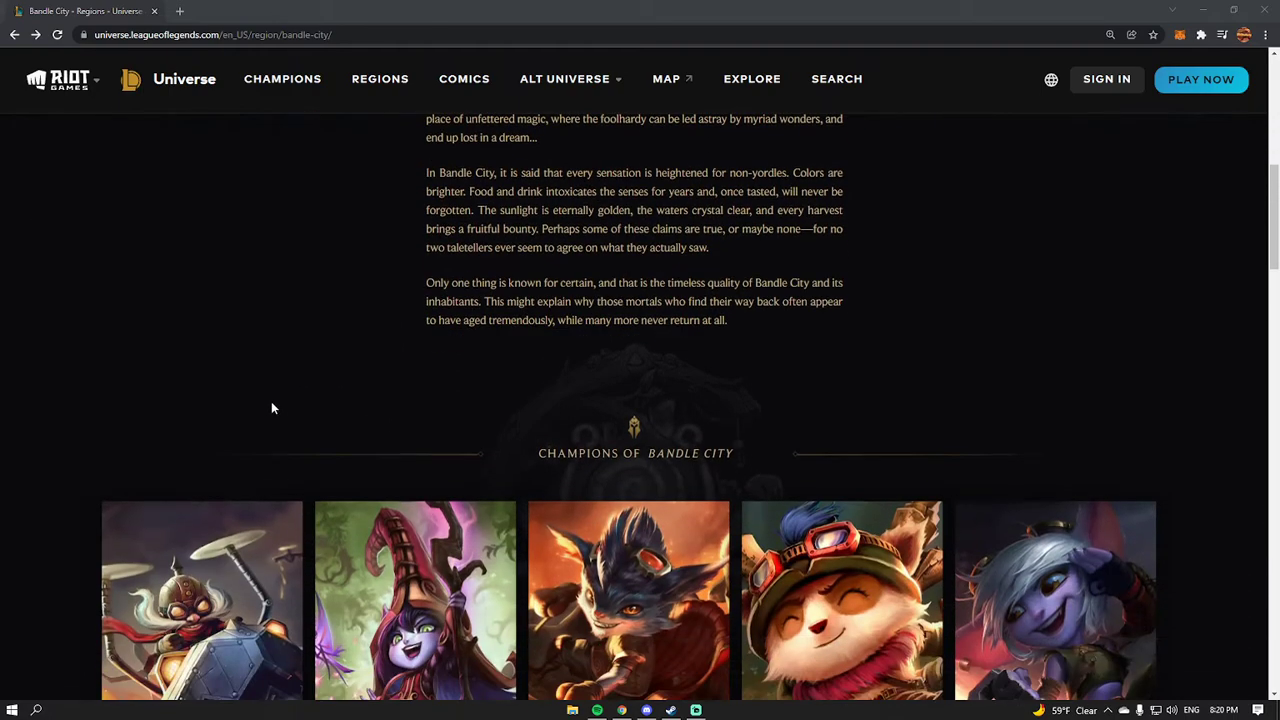
pyautogui.scroll(-3)
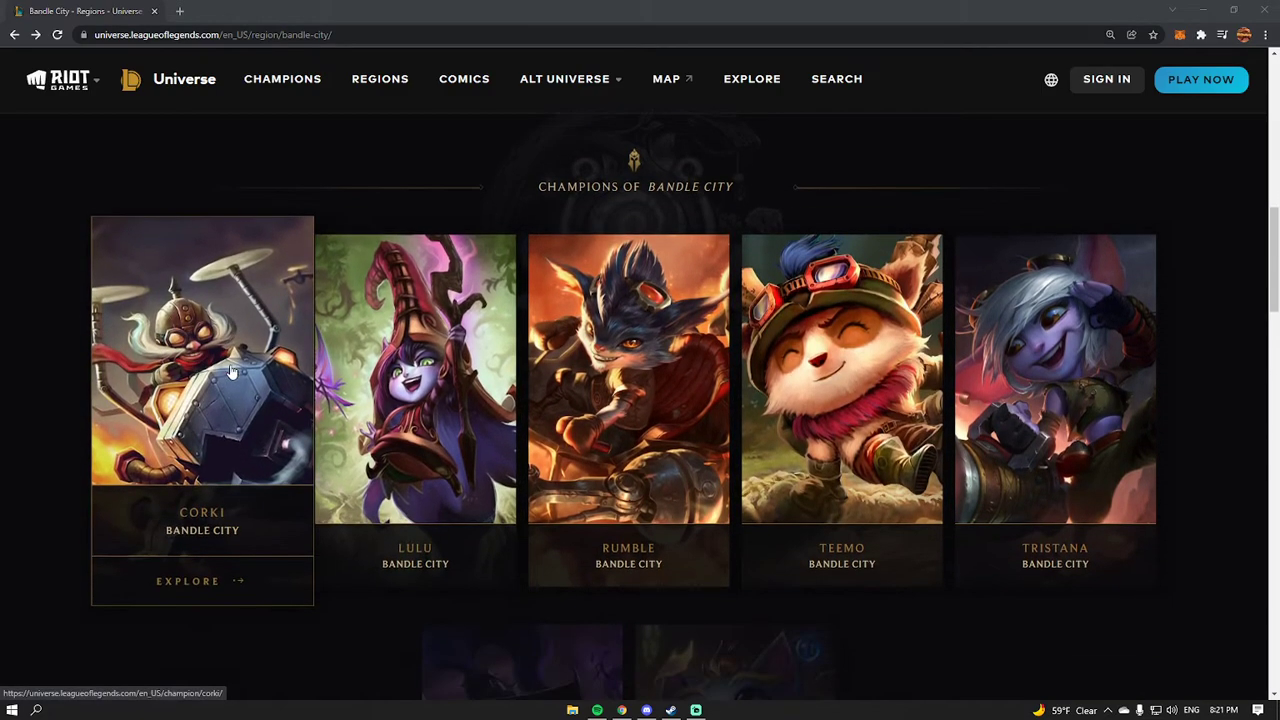
# Go to Corki's champion page and bring up his full biography.
pyautogui.click(202, 350)
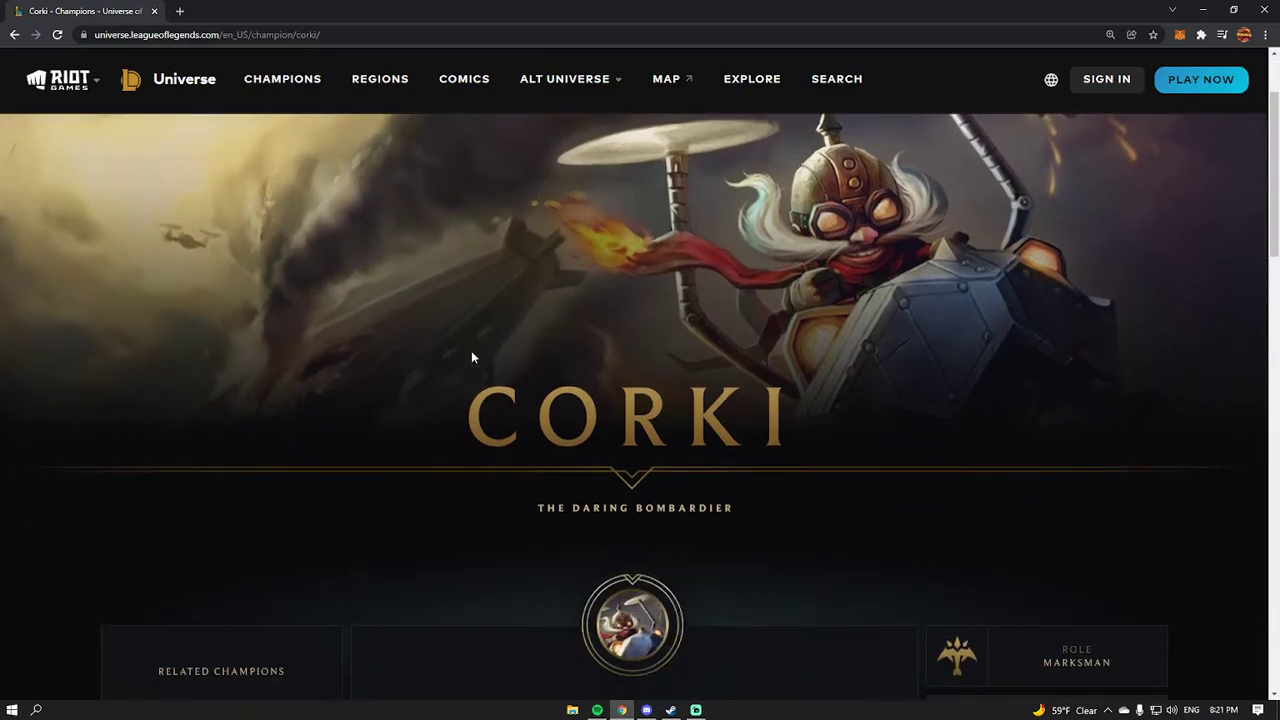
pyautogui.scroll(-3)
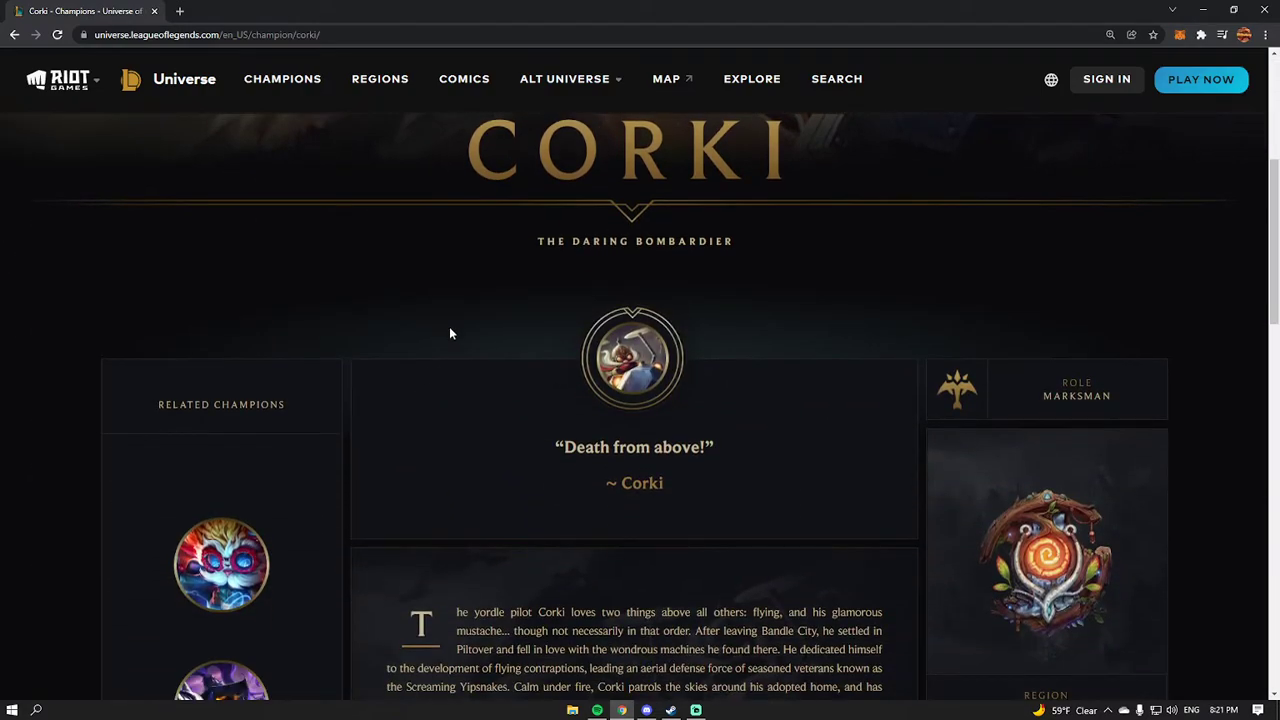
pyautogui.scroll(-3)
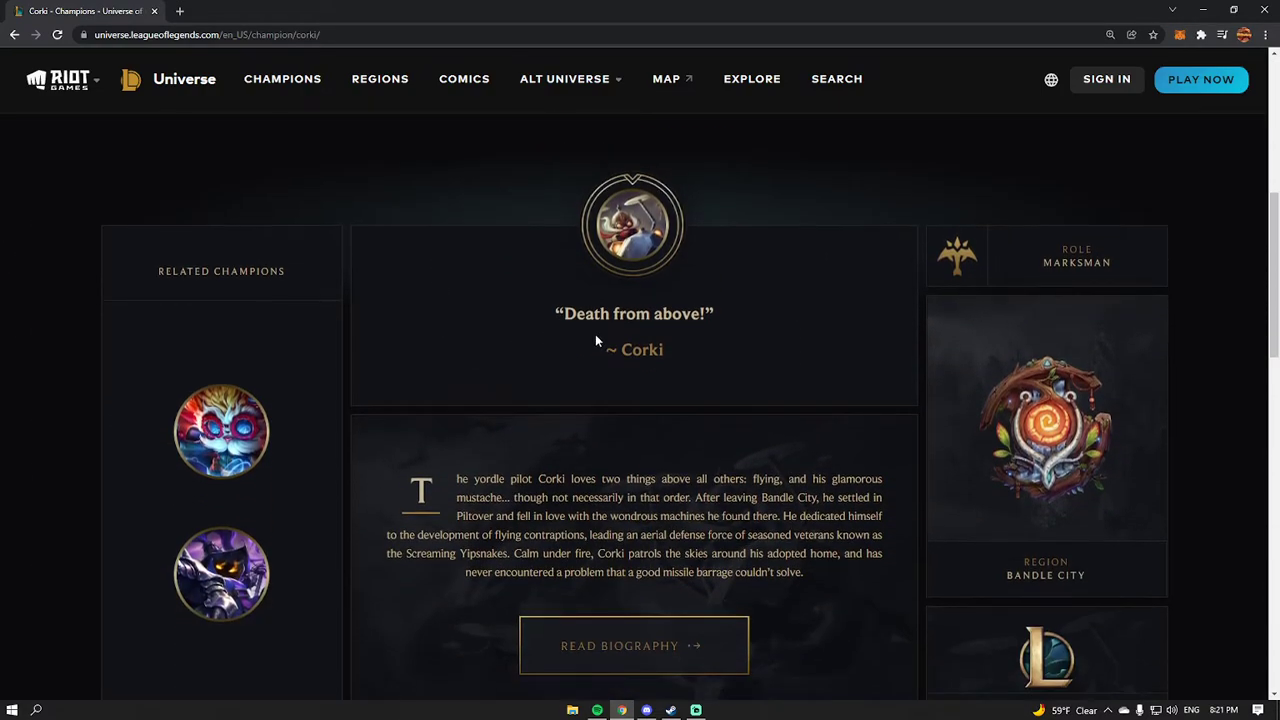
pyautogui.moveTo(600, 358)
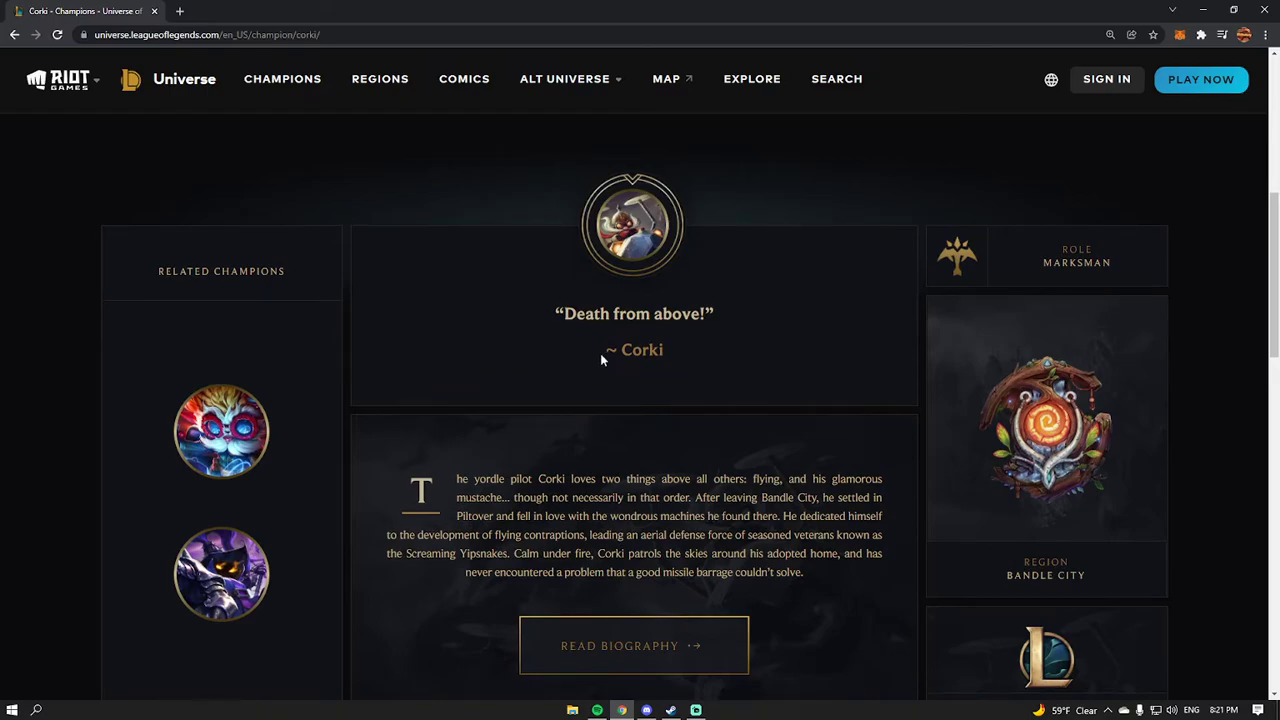
pyautogui.scroll(-3)
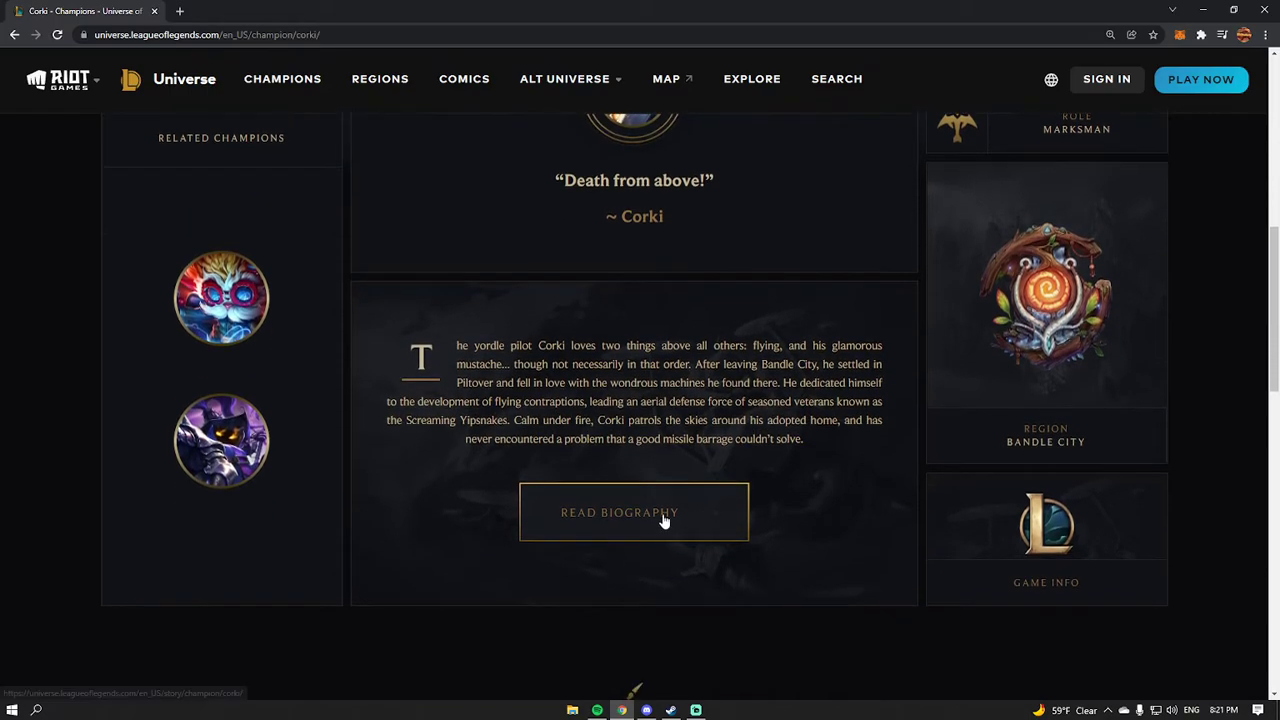
pyautogui.click(632, 512)
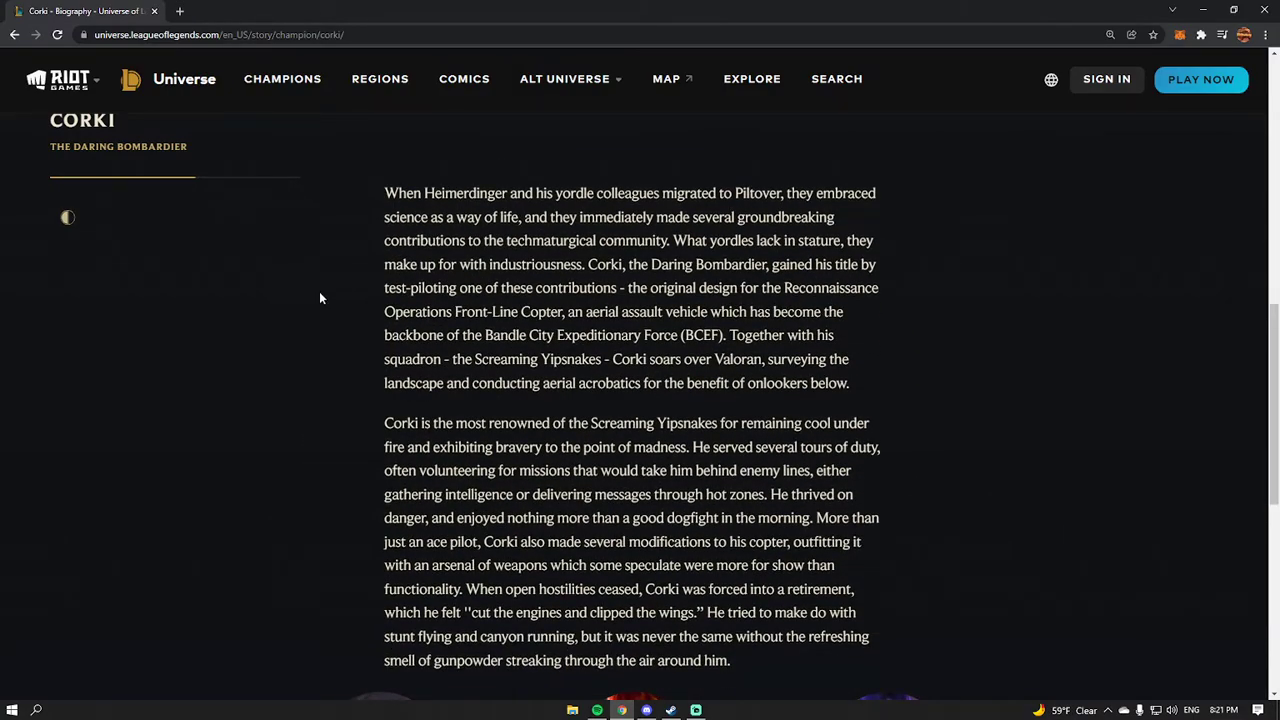
pyautogui.moveTo(322, 266)
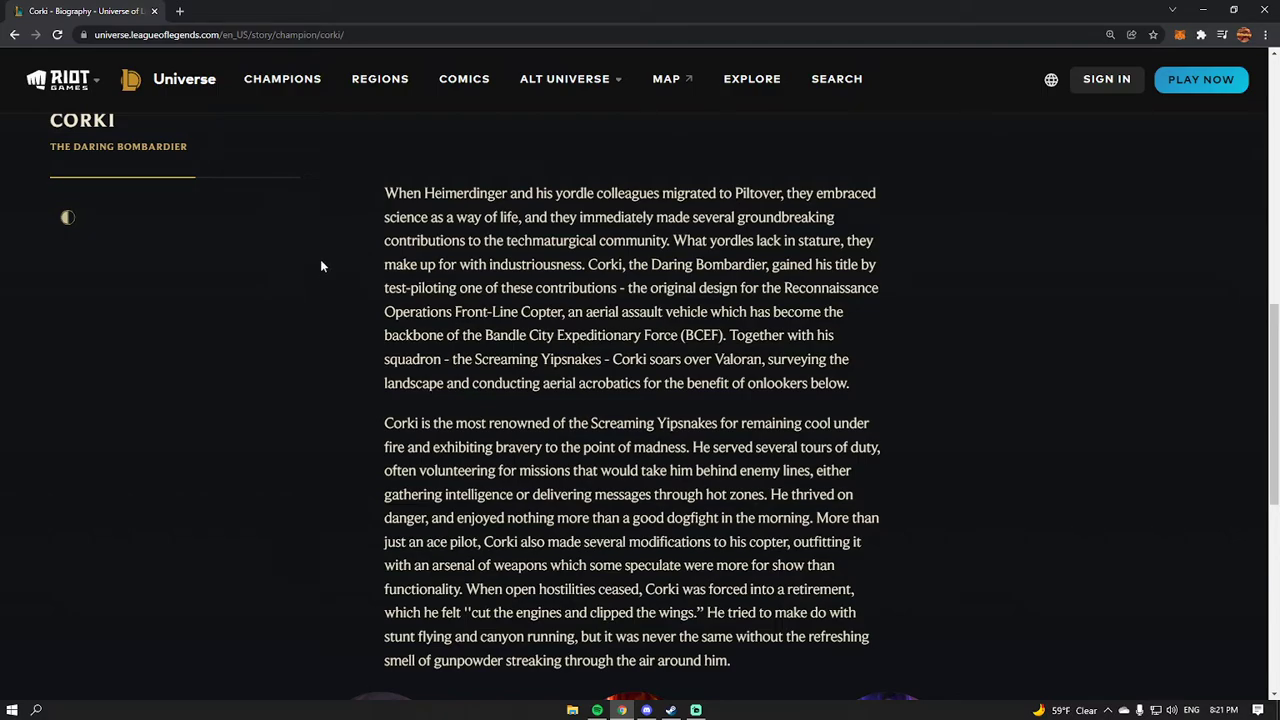
pyautogui.moveTo(336, 252)
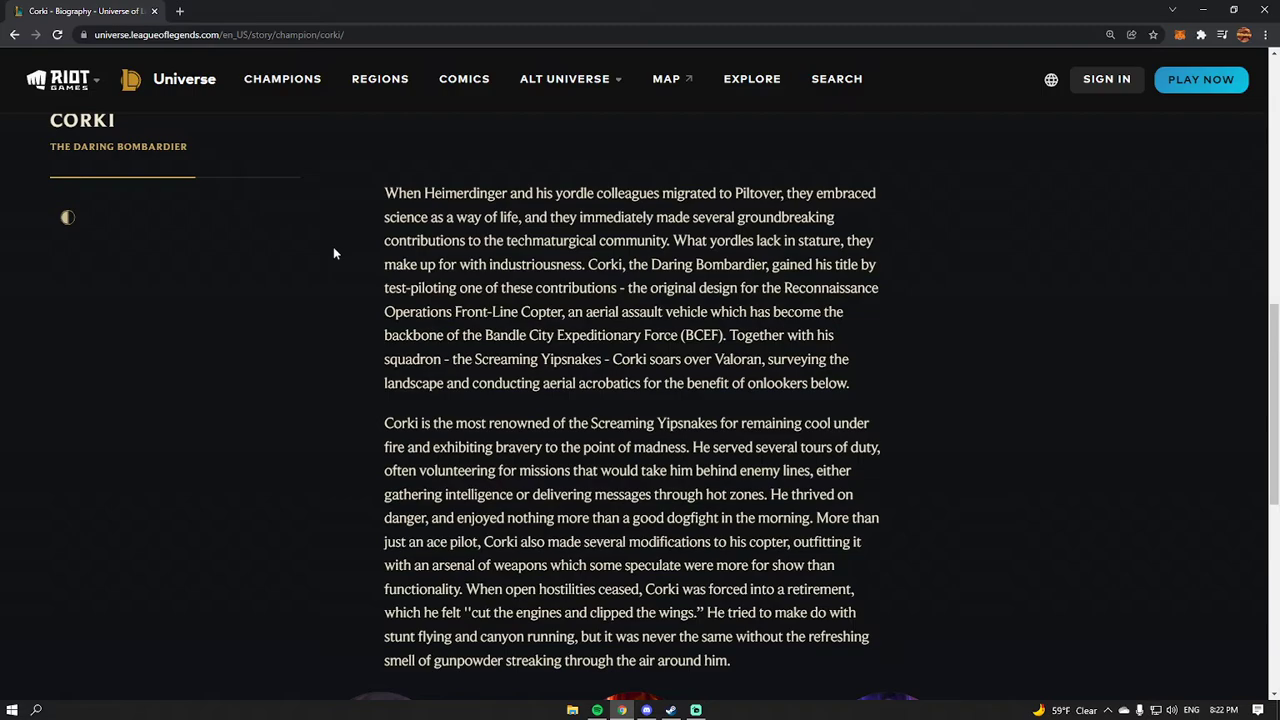
# Read Corki's biography down to the related champions Corki, Heimerdinger and Veigar.
pyautogui.scroll(-3)
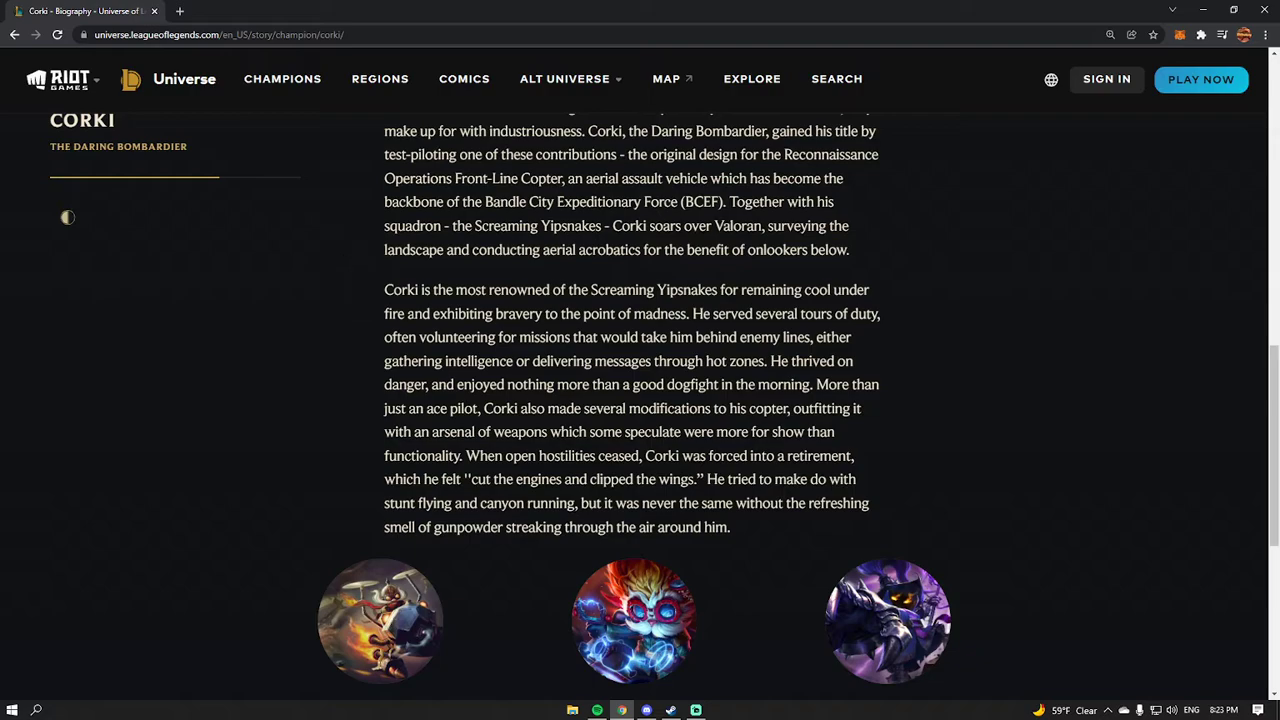
pyautogui.scroll(3)
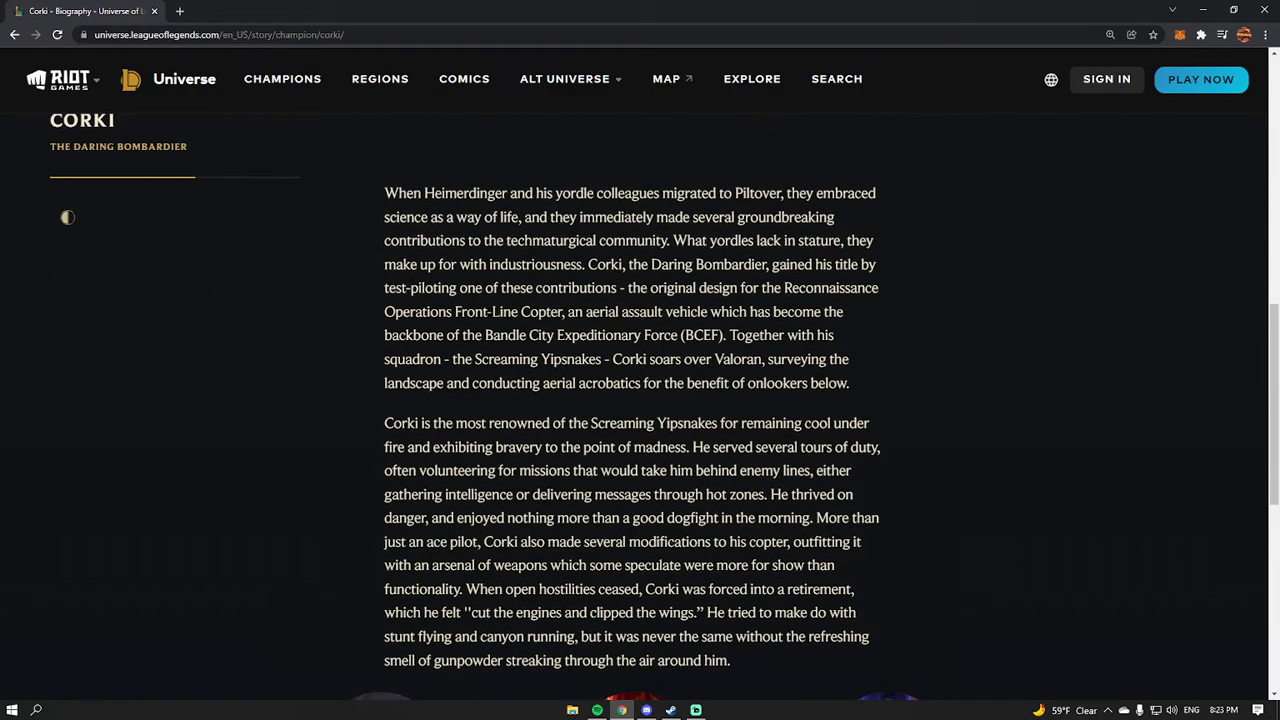
pyautogui.scroll(-3)
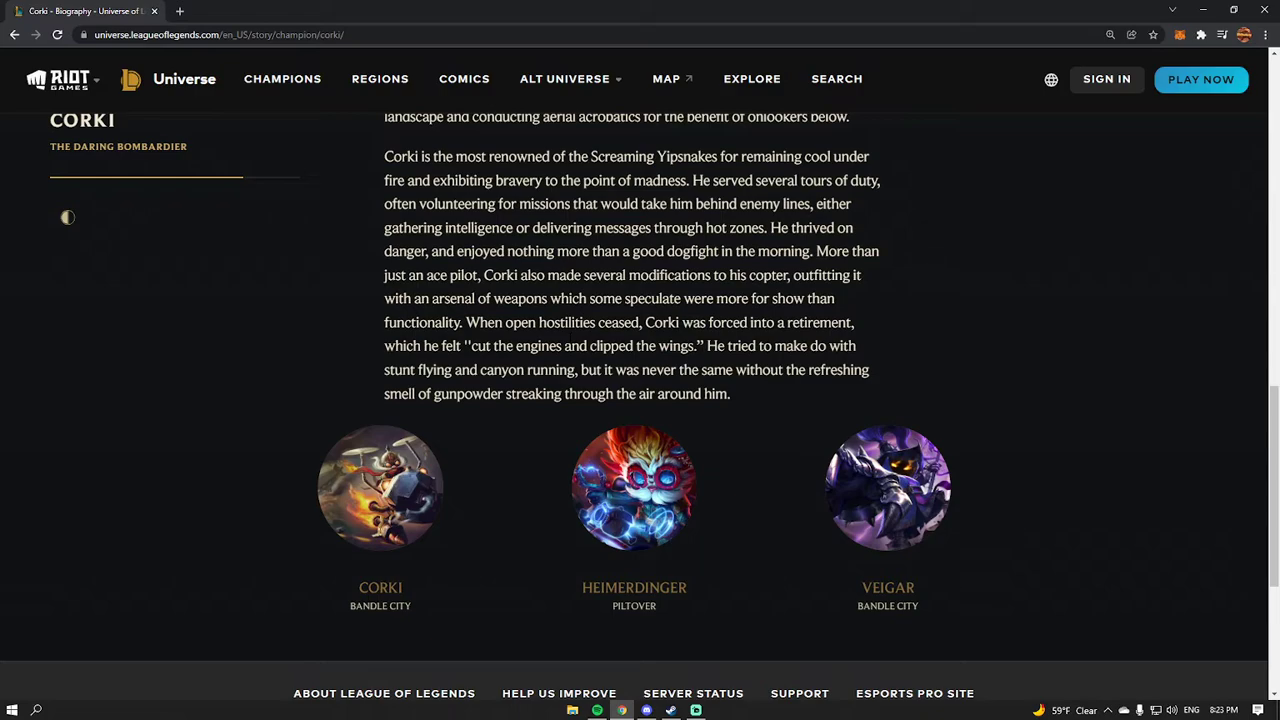
pyautogui.scroll(-3)
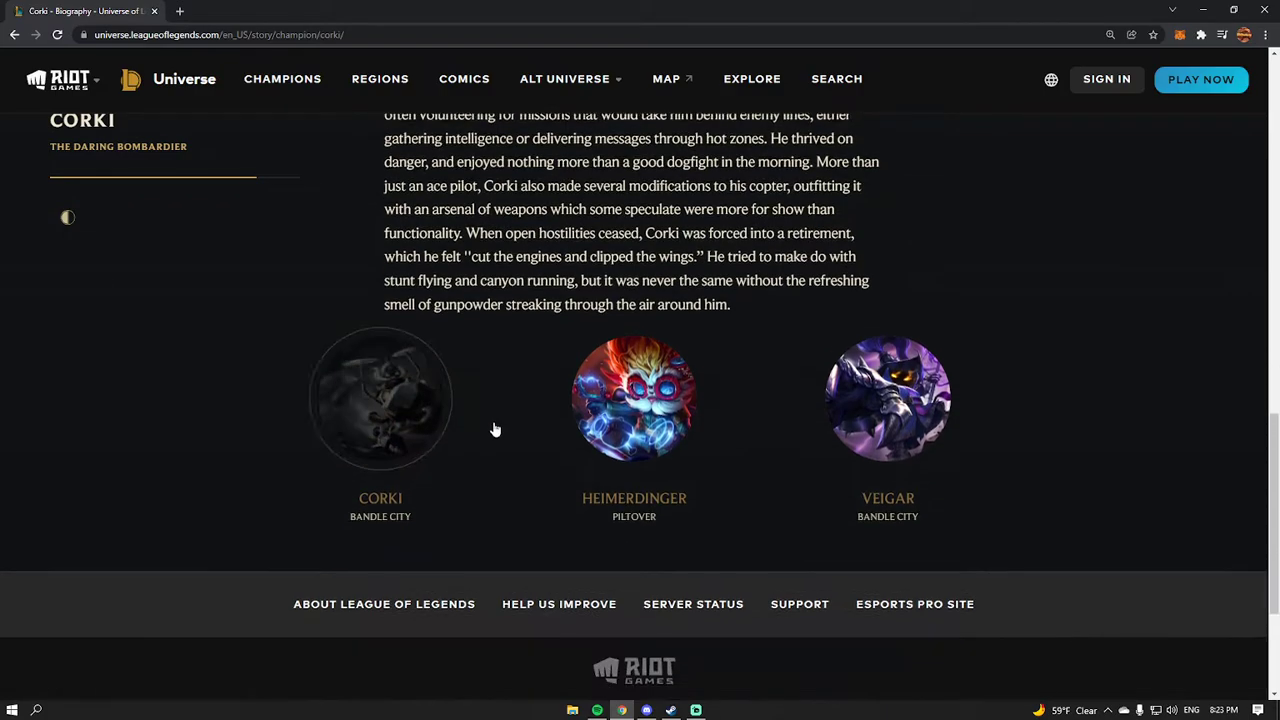
pyautogui.scroll(3)
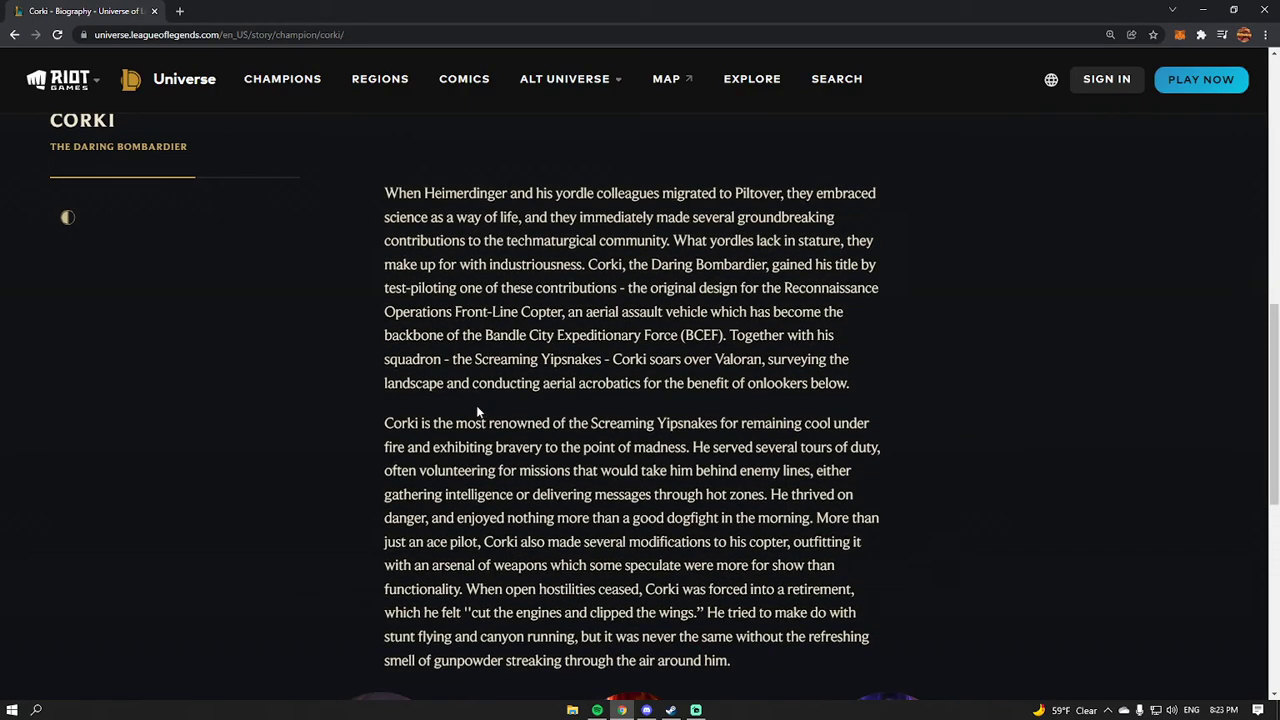
pyautogui.scroll(-3)
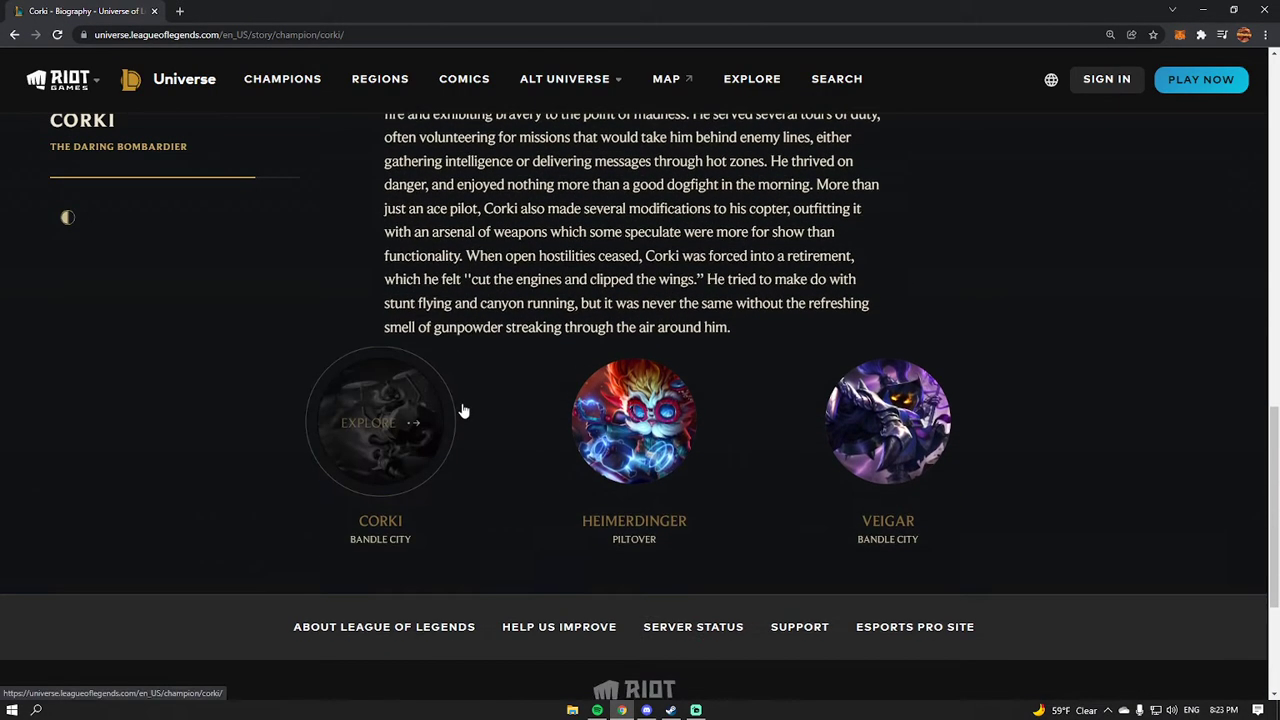
pyautogui.moveTo(634, 420)
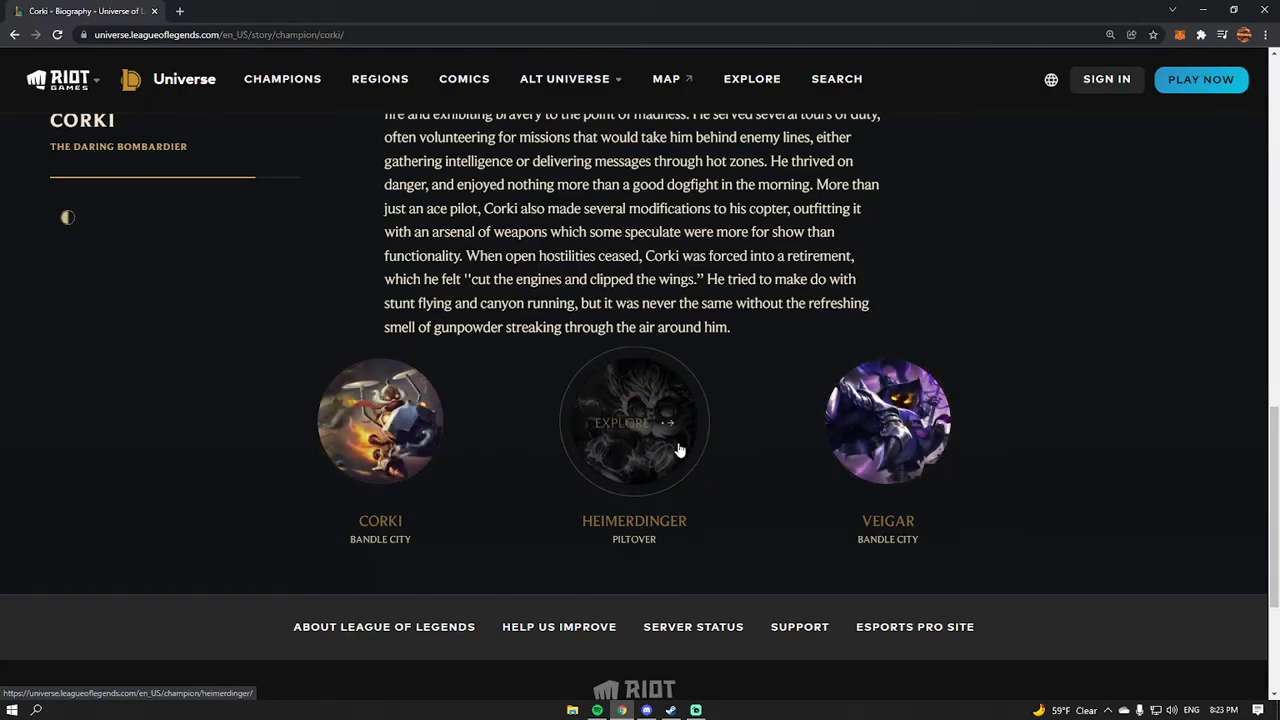
pyautogui.moveTo(616, 390)
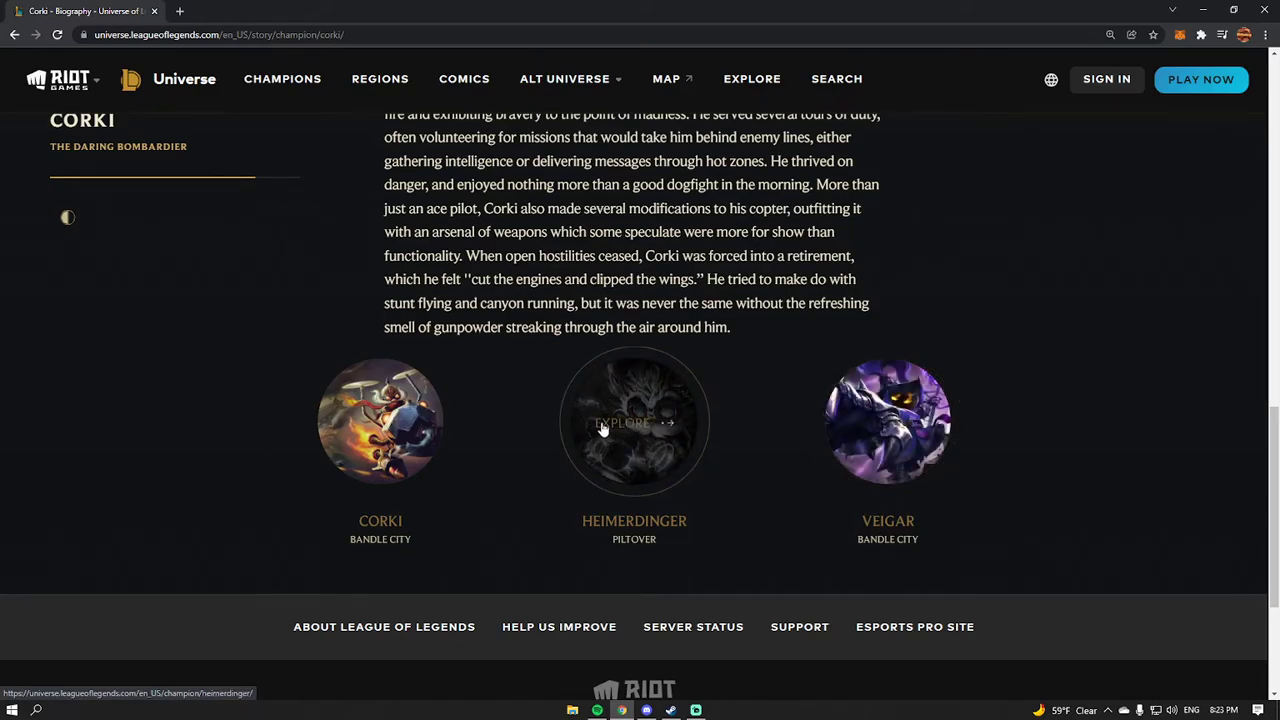
pyautogui.moveTo(1008, 394)
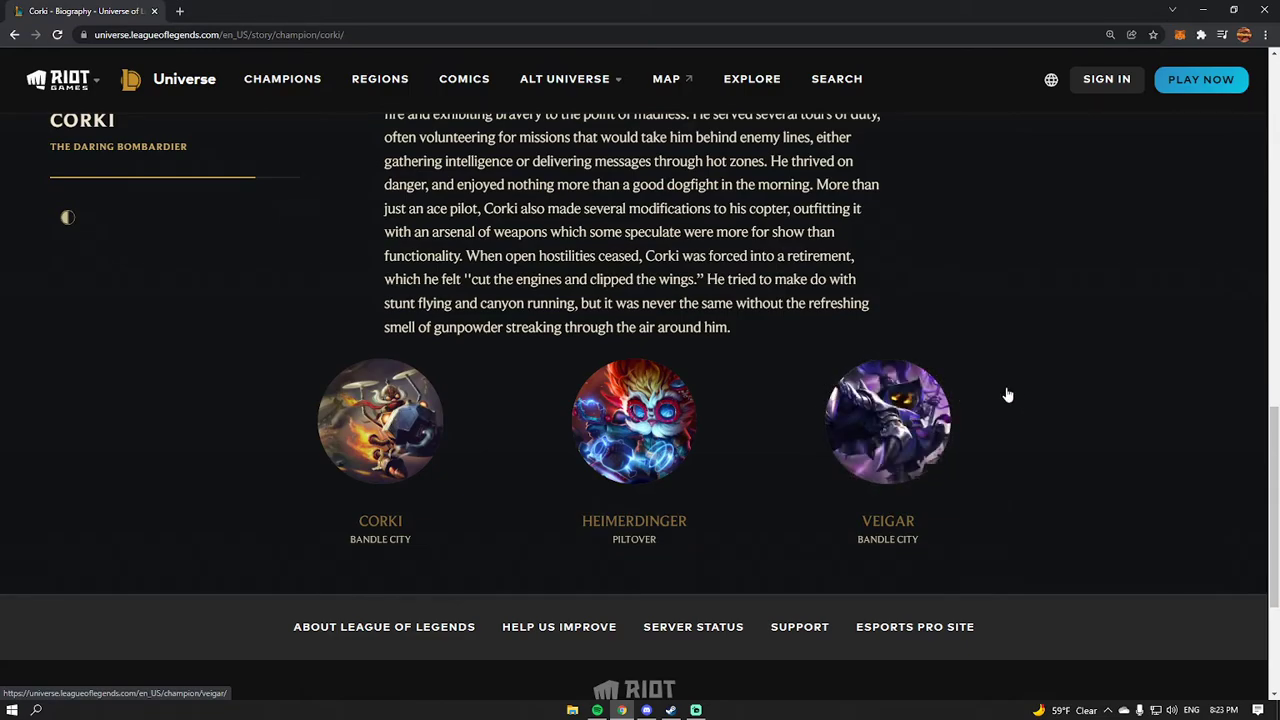
pyautogui.moveTo(888, 420)
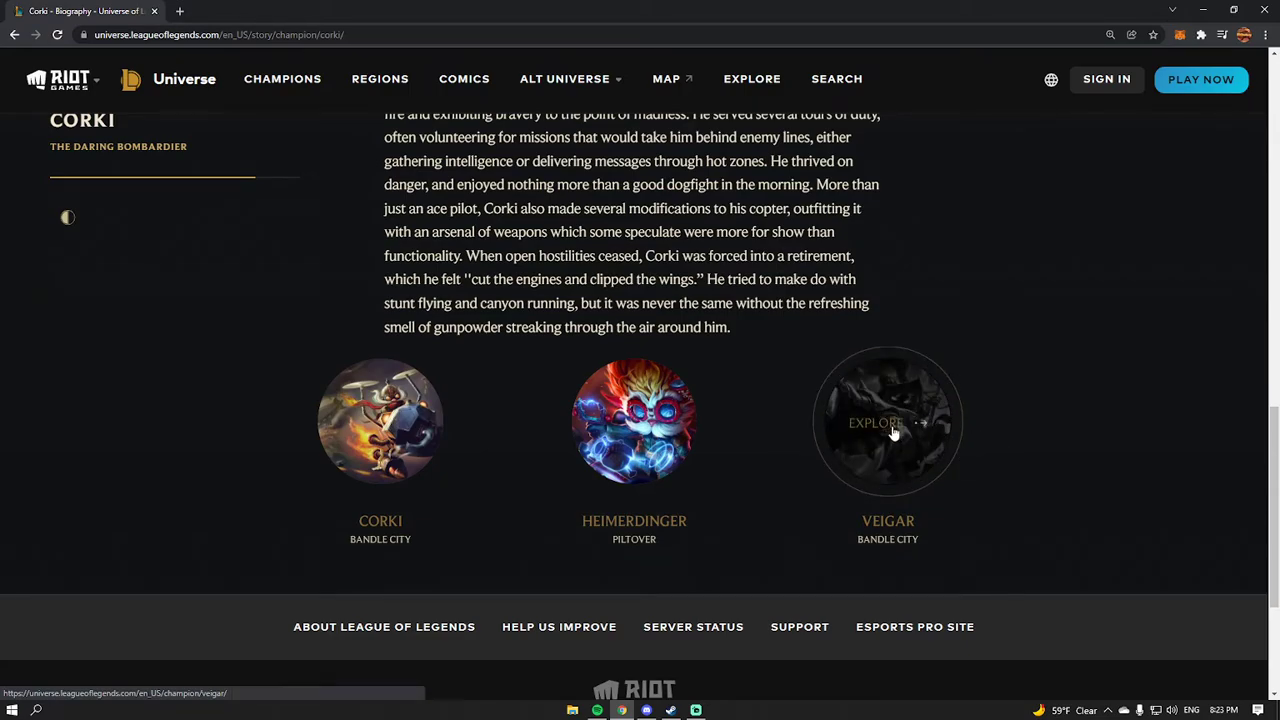
# Switch to Veigar's champion page and view his quote, Mage role, Bandle City region and intro.
pyautogui.click(888, 420)
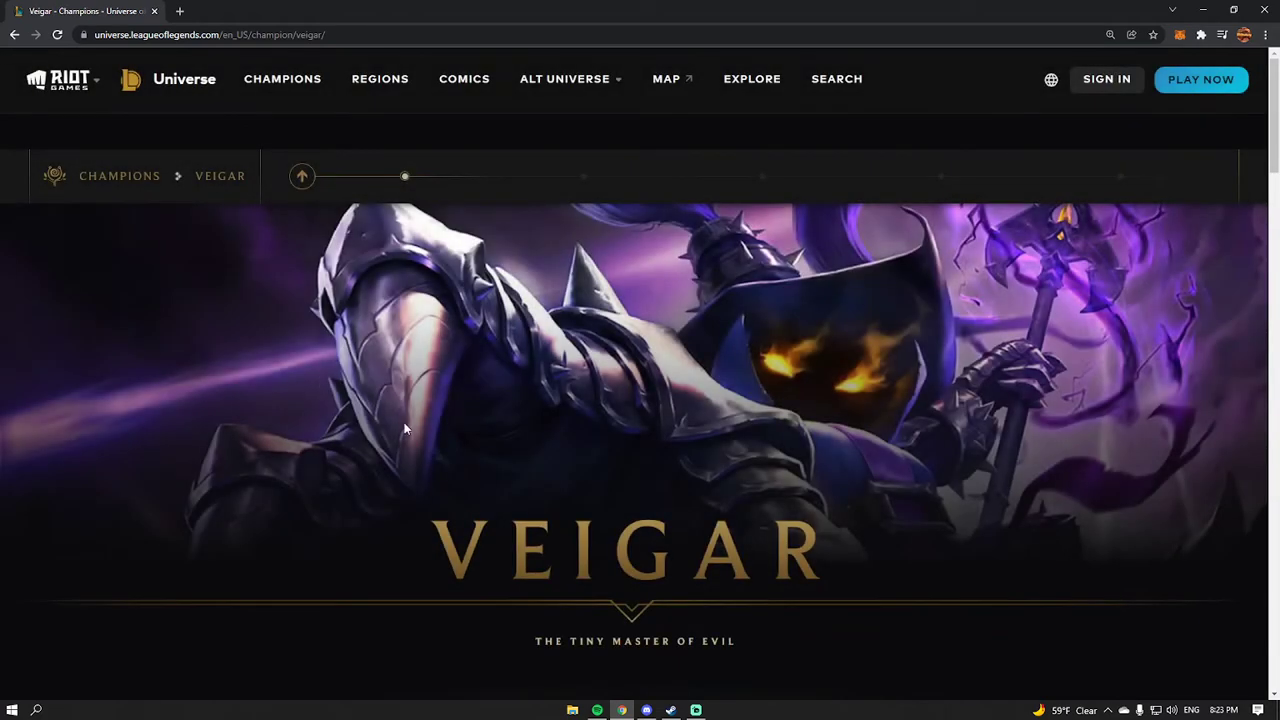
pyautogui.scroll(-3)
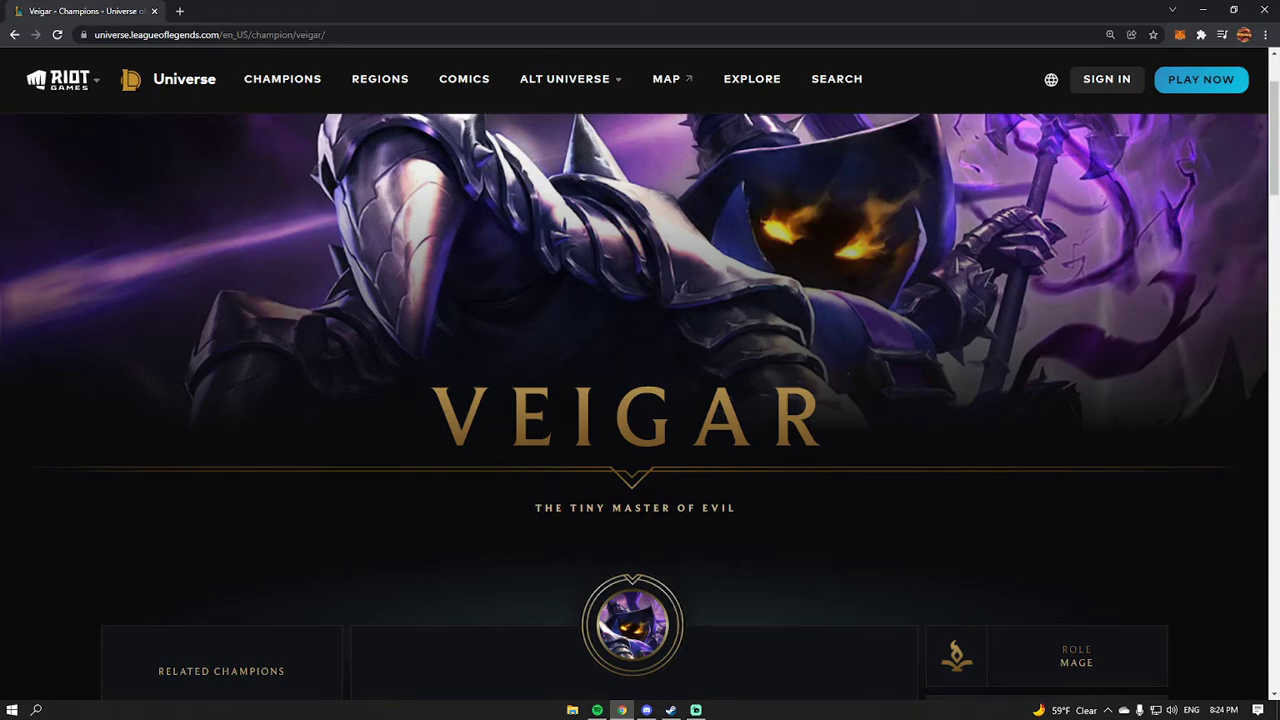
pyautogui.scroll(-3)
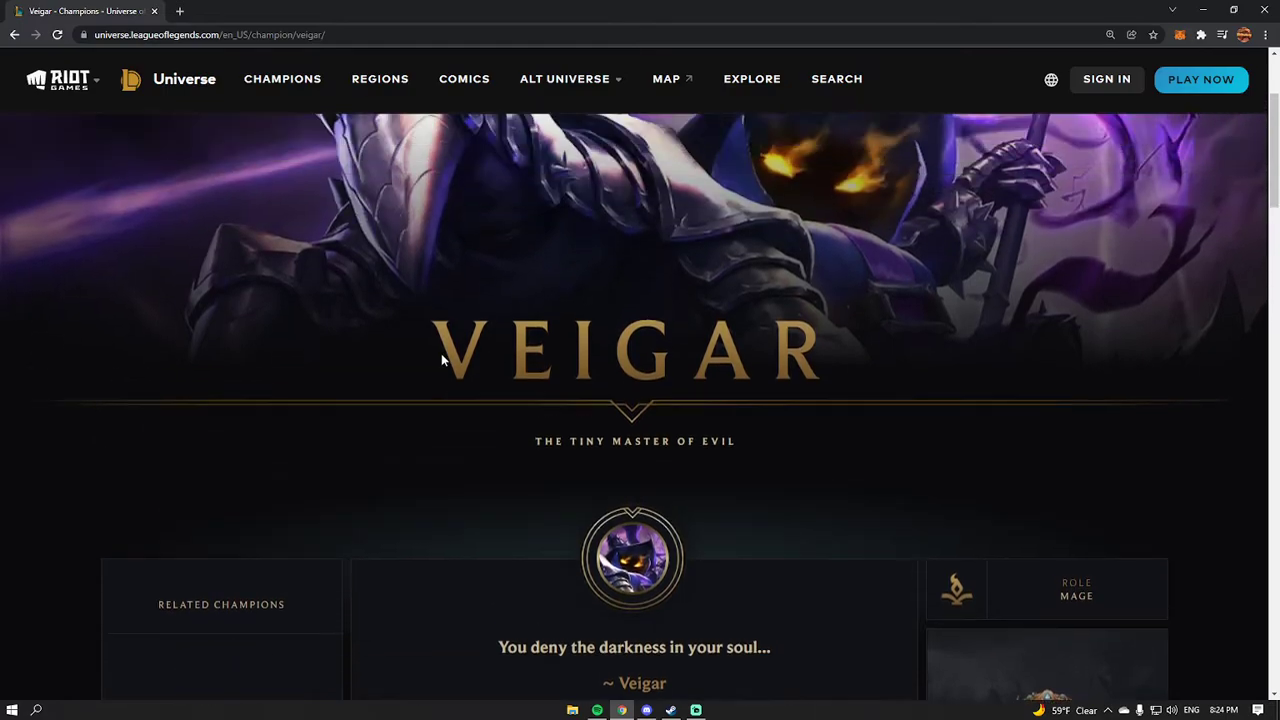
pyautogui.scroll(-3)
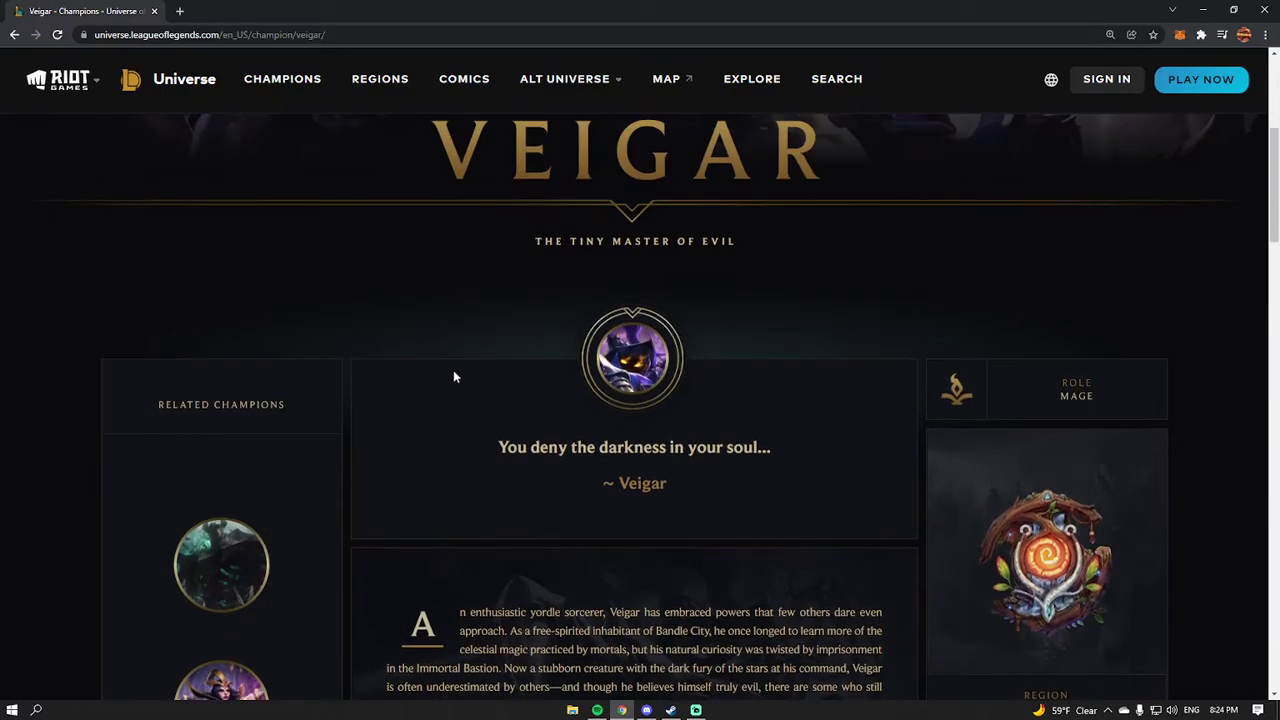
pyautogui.scroll(-3)
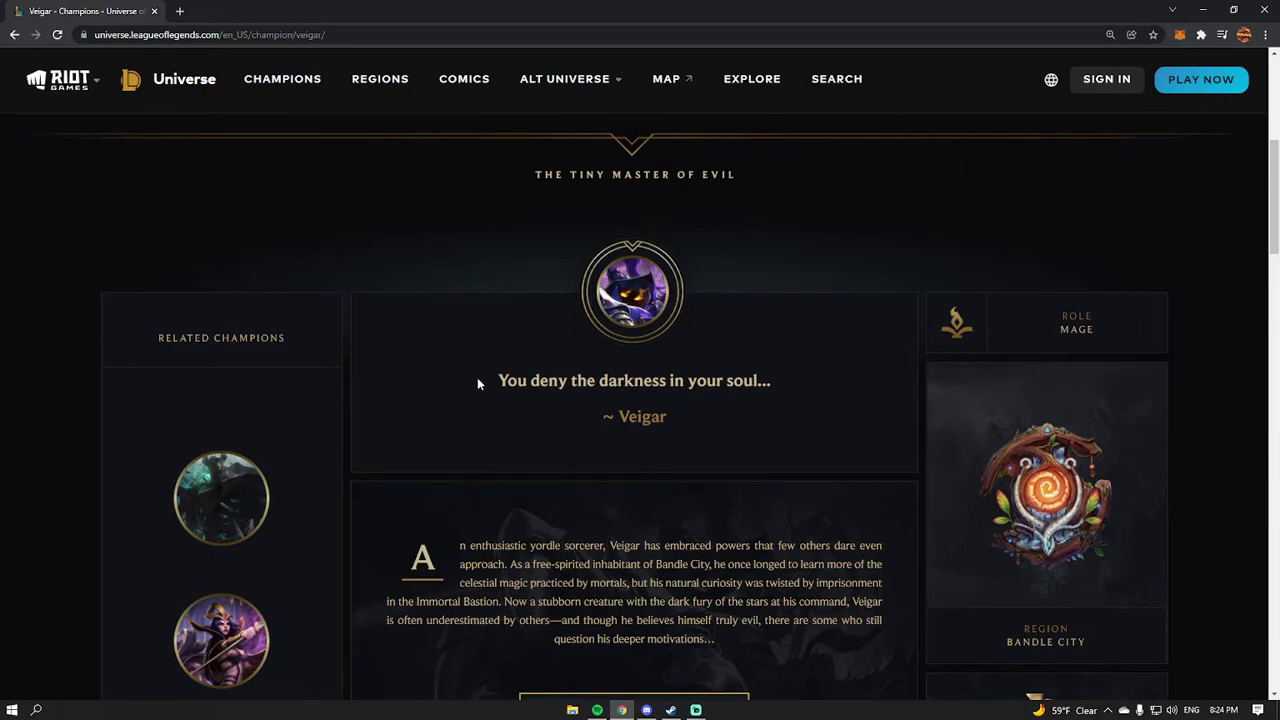
pyautogui.moveTo(538, 408)
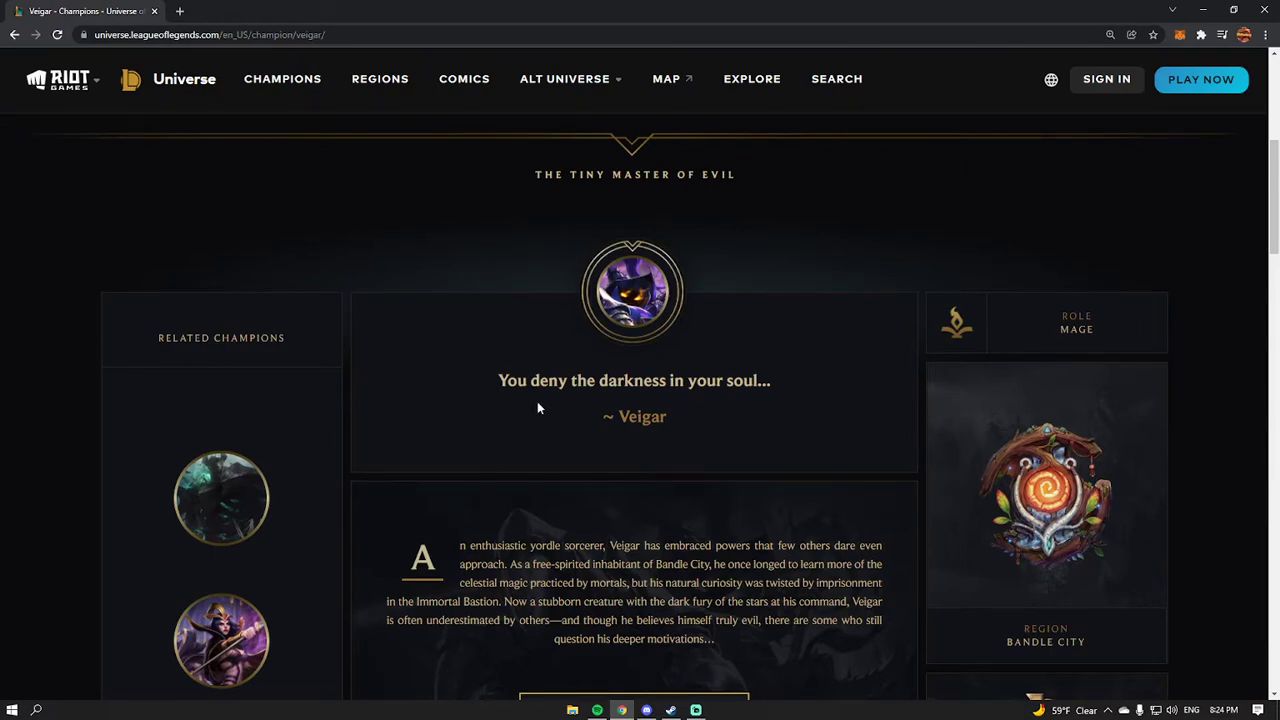
pyautogui.scroll(-3)
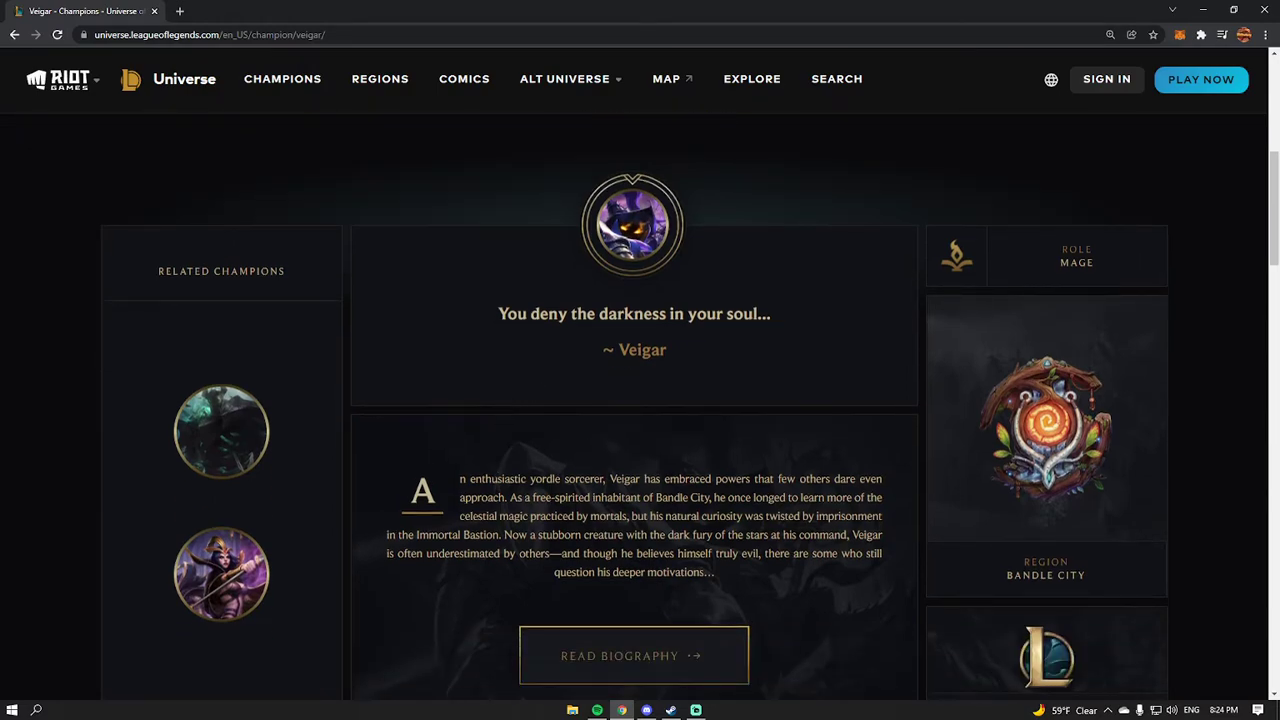
# Bring up Veigar's full biography and return to its opening paragraphs on yordles.
pyautogui.click(634, 656)
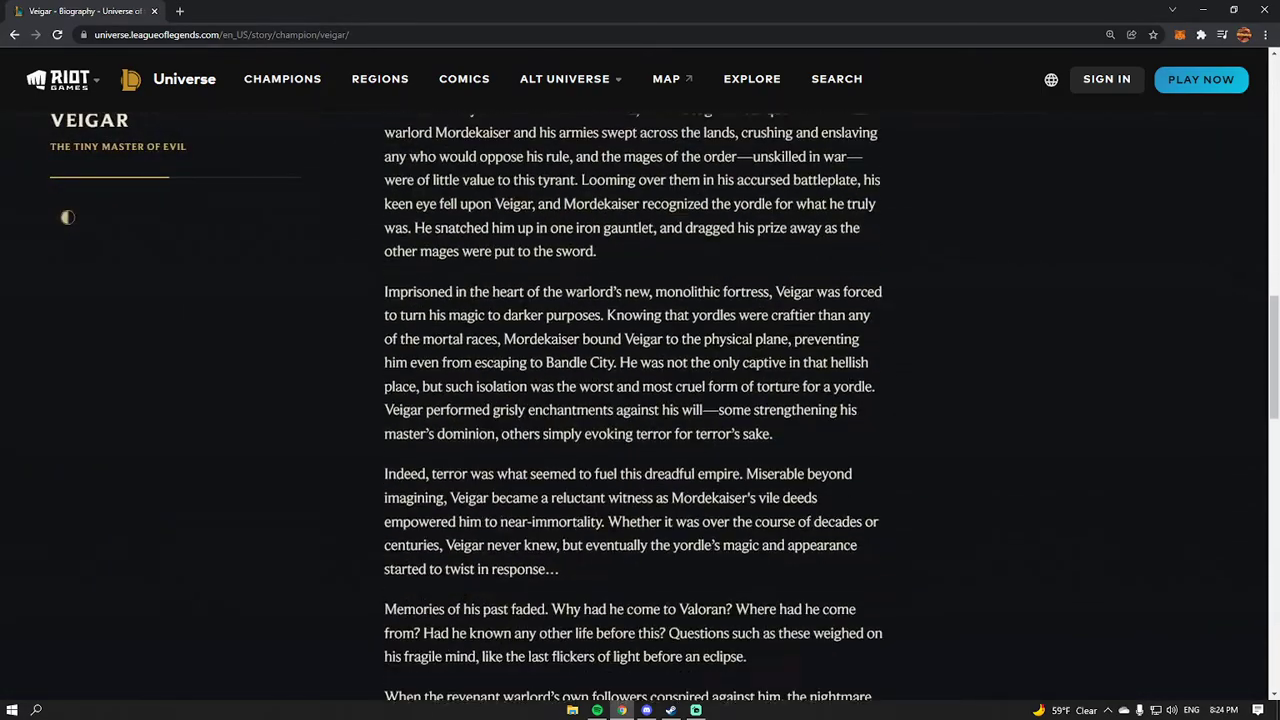
pyautogui.scroll(3)
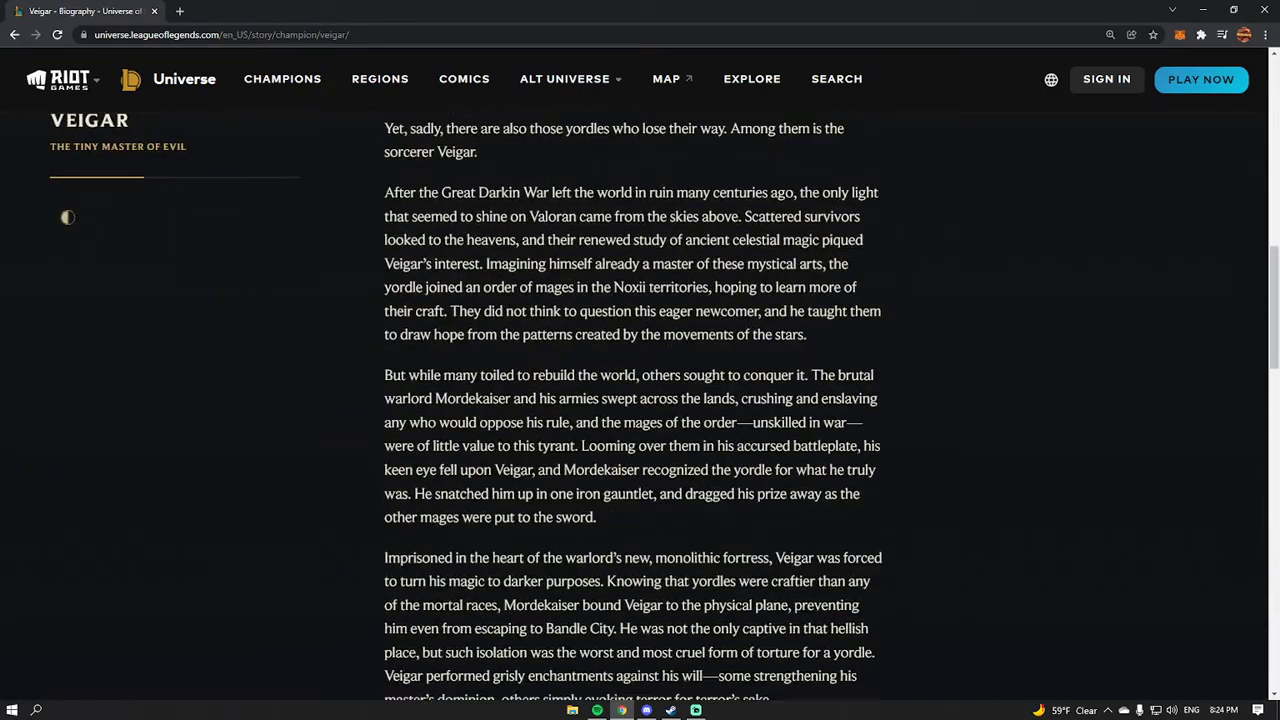
pyautogui.scroll(3)
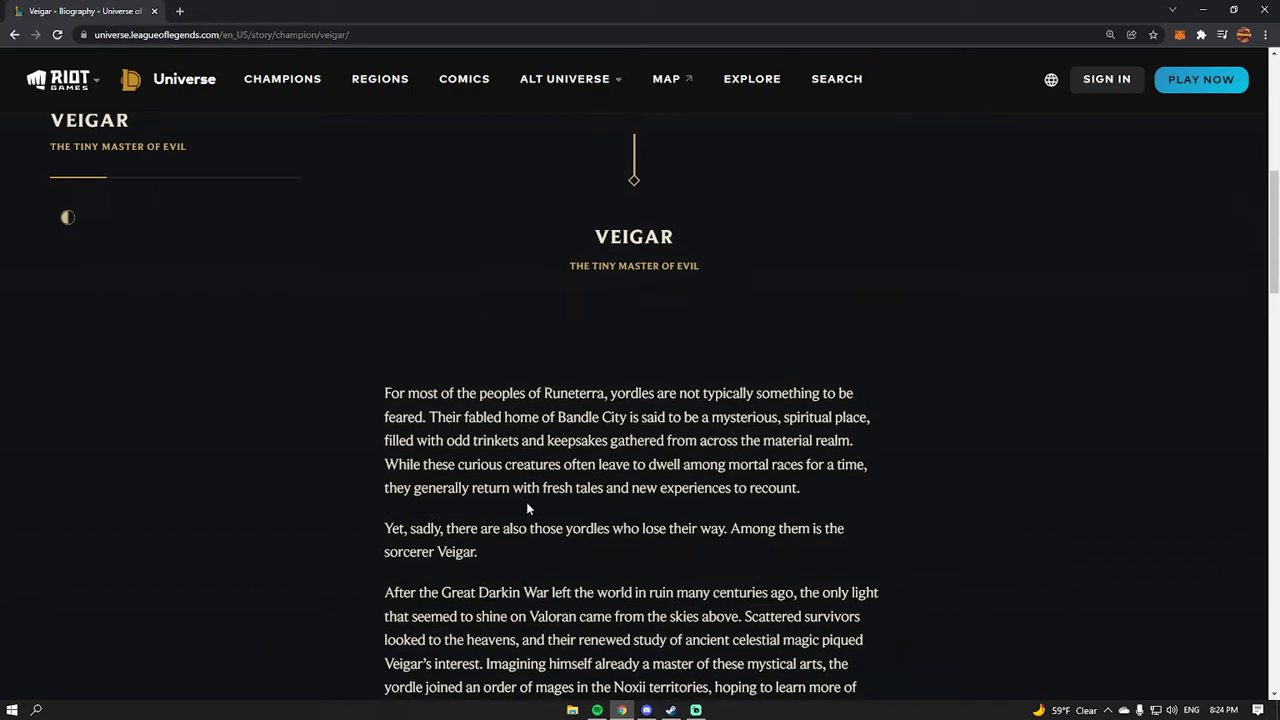
pyautogui.scroll(3)
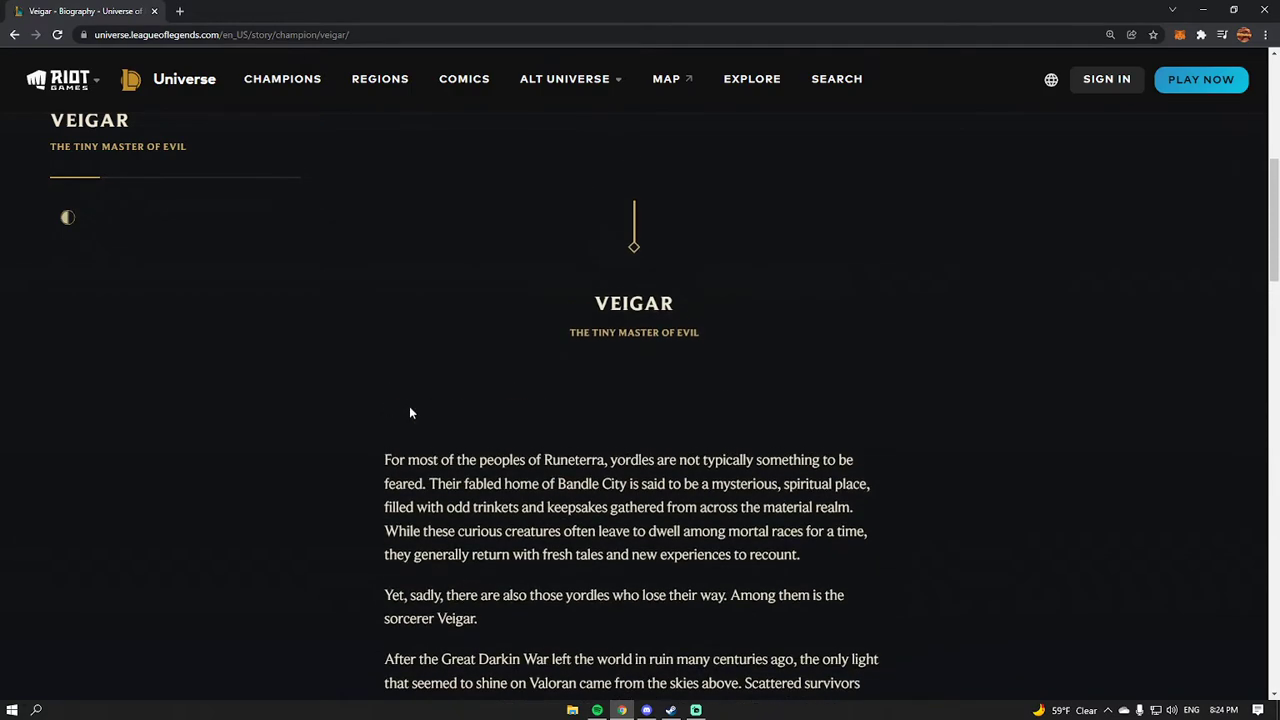
pyautogui.moveTo(406, 412)
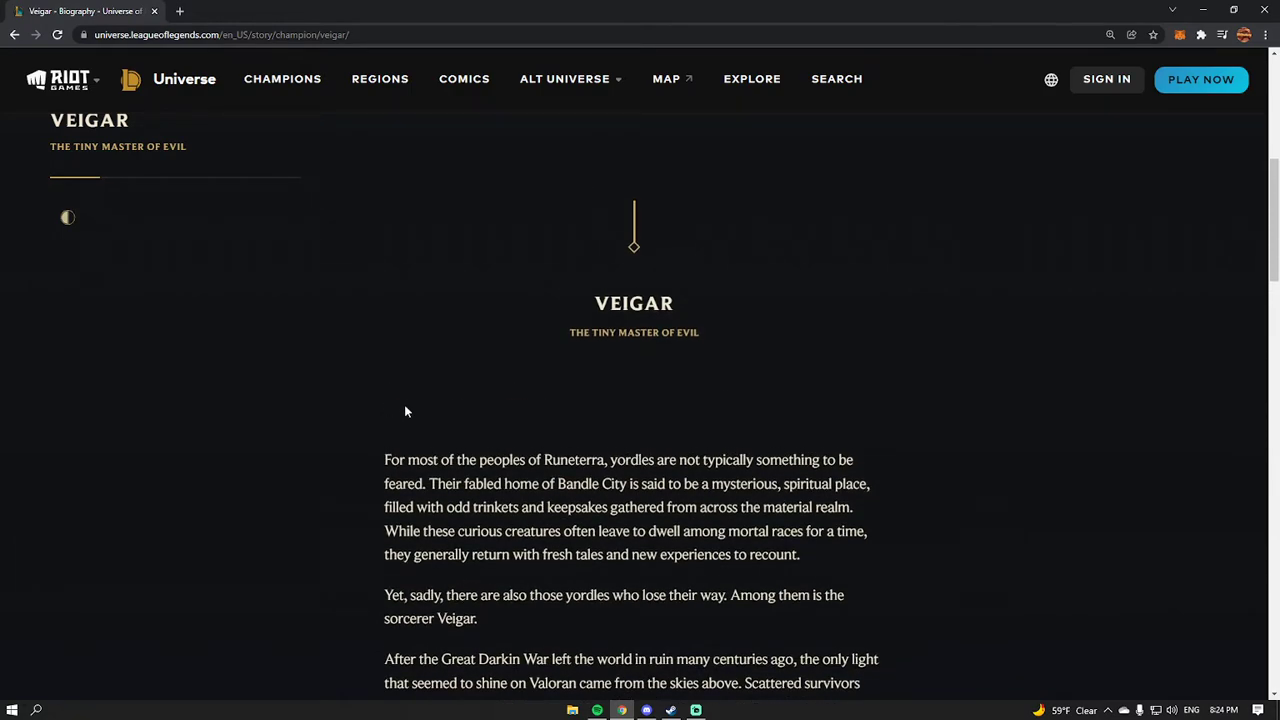
# Read Veigar's biography down to his imprisonment in Mordekaiser's fortress.
pyautogui.scroll(-3)
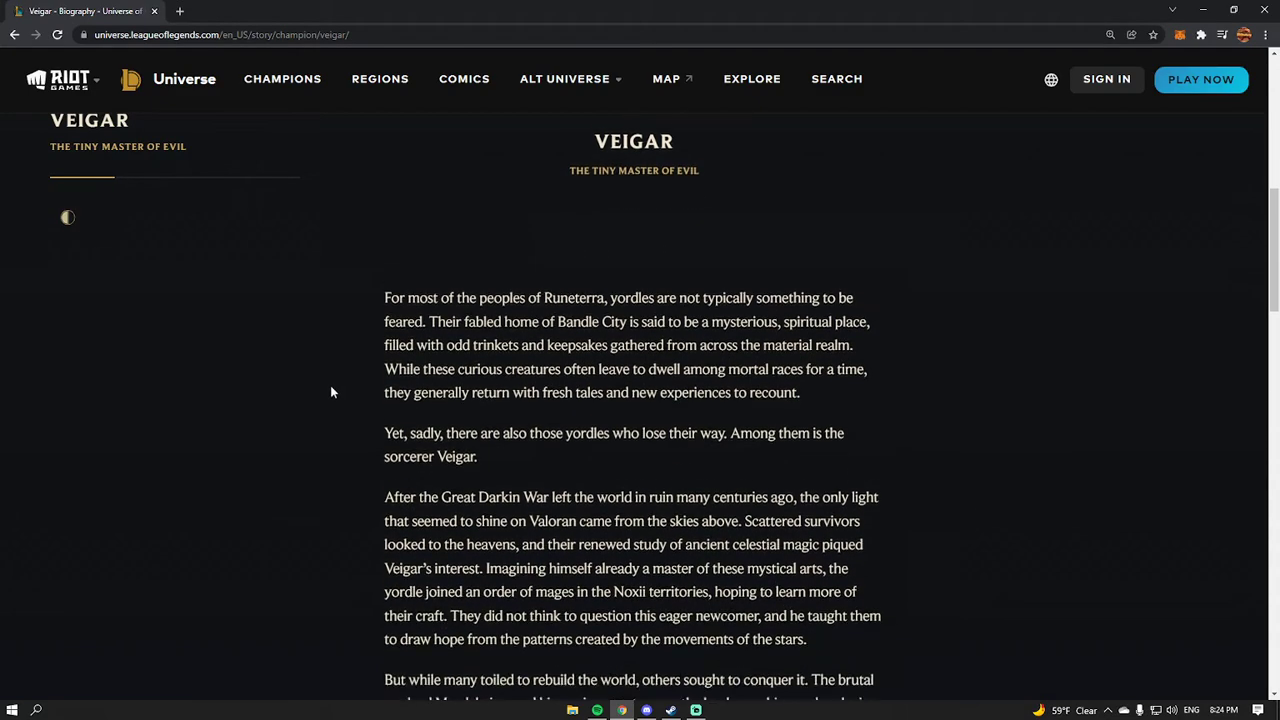
pyautogui.scroll(-3)
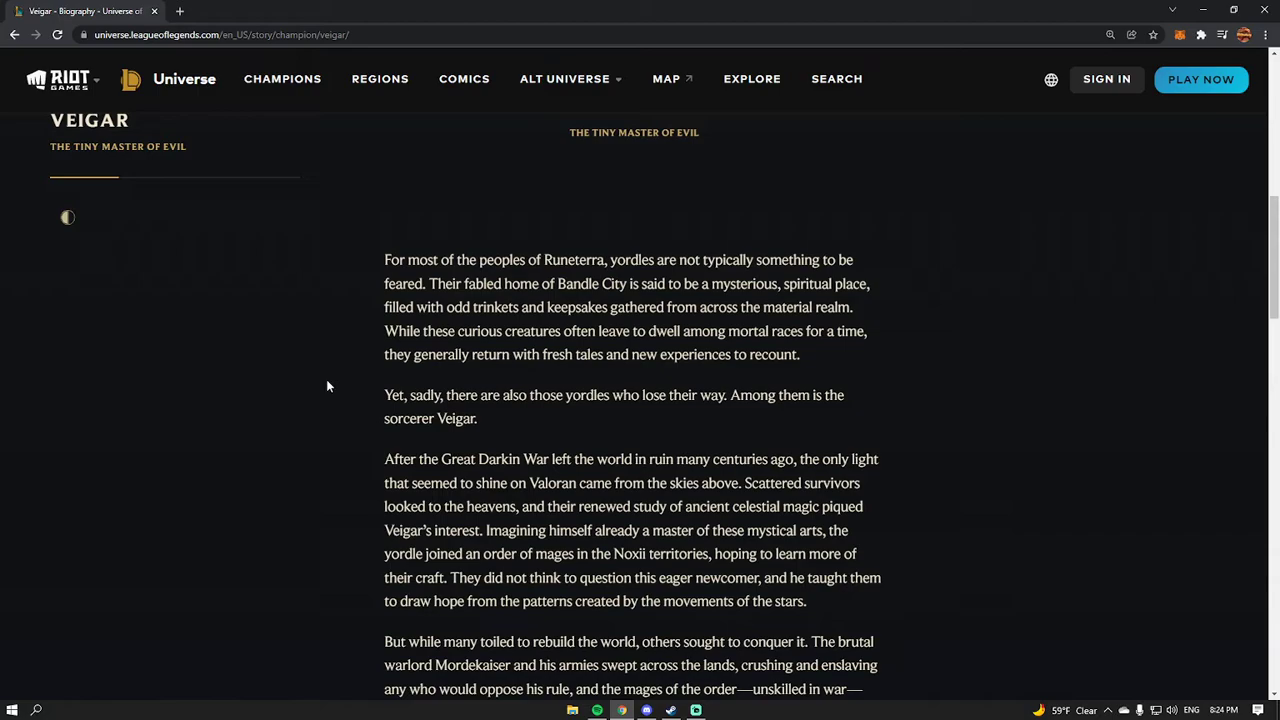
pyautogui.moveTo(320, 380)
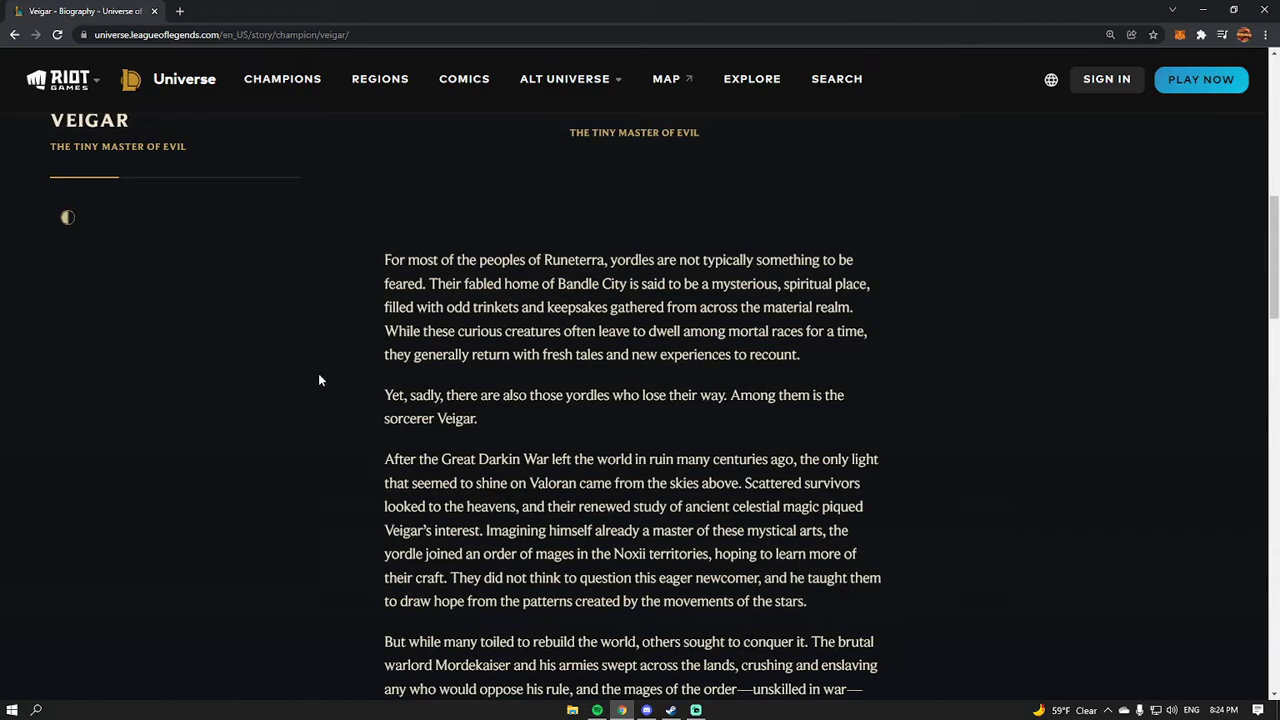
pyautogui.scroll(-3)
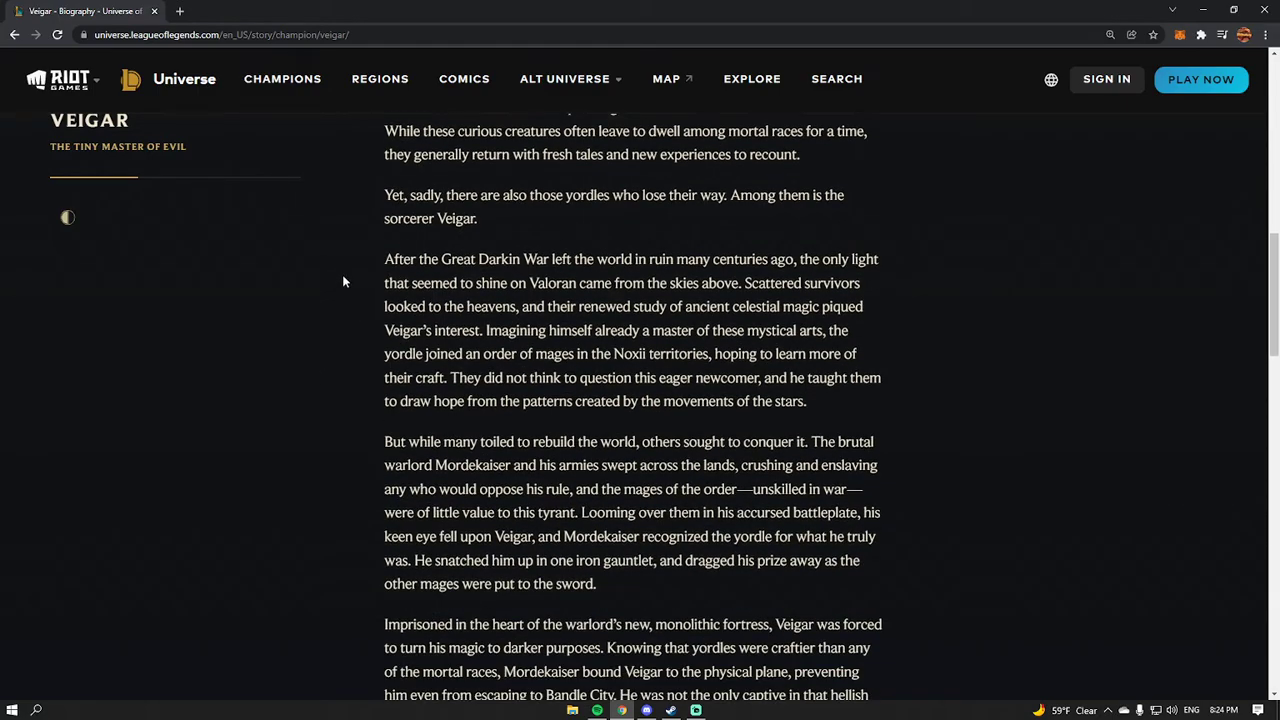
pyautogui.moveTo(308, 288)
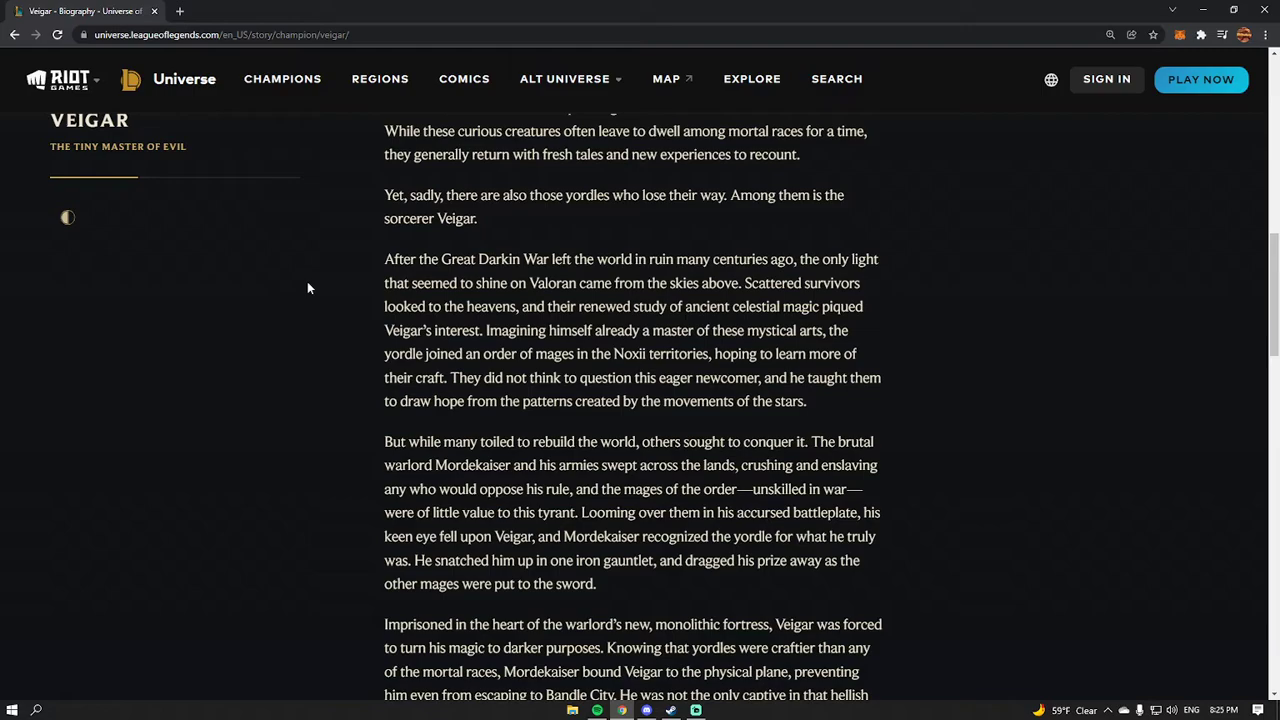
pyautogui.scroll(-3)
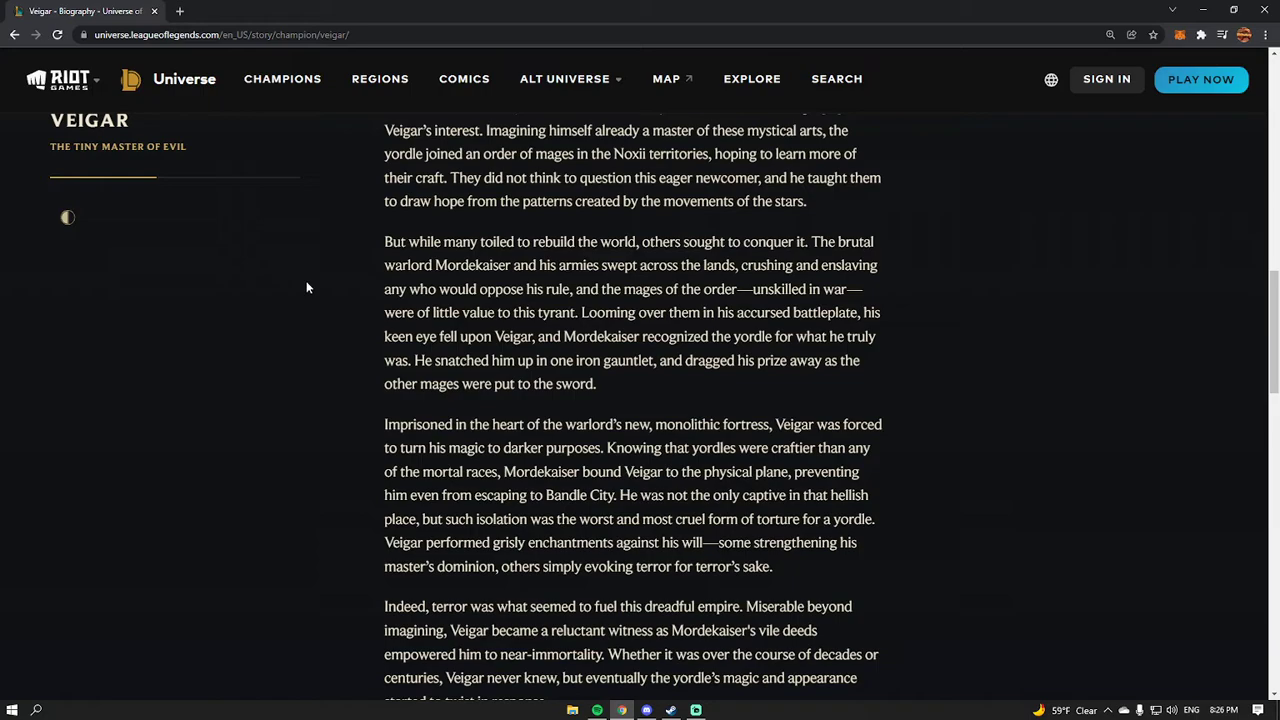
# Read the remainder of Veigar's biography to its closing paragraph on his quest for villainy.
pyautogui.scroll(-3)
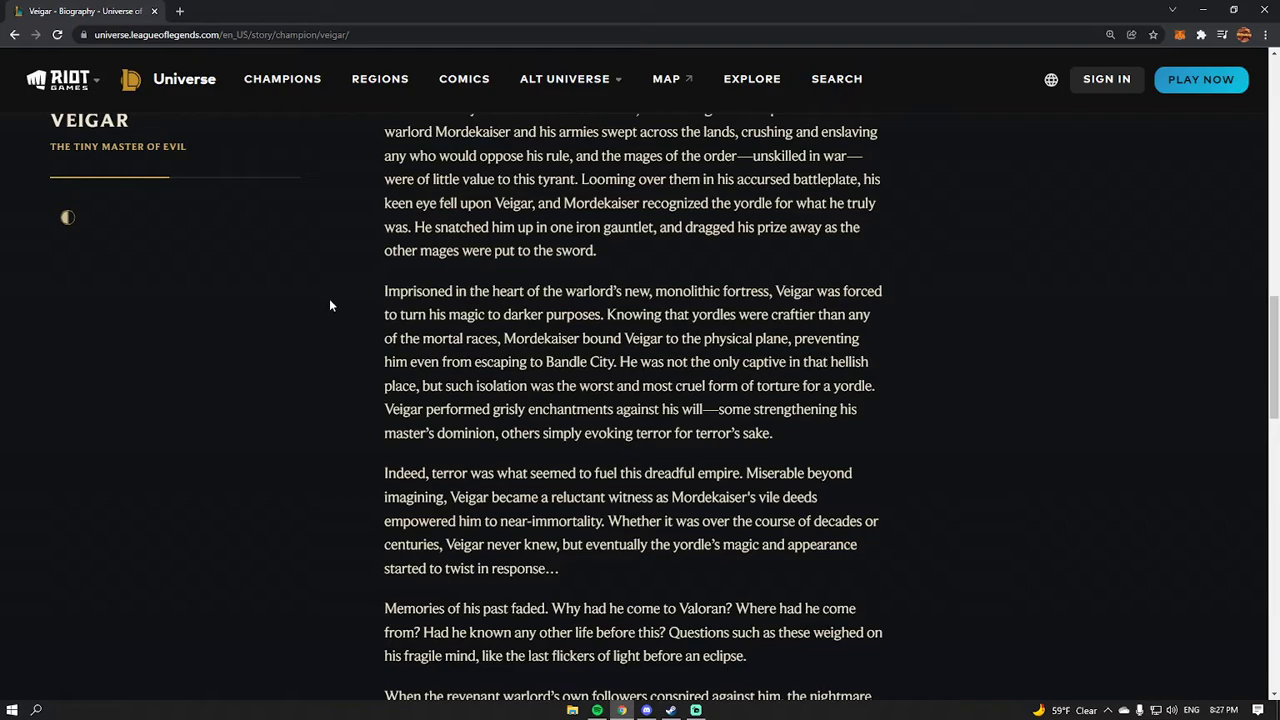
pyautogui.scroll(-3)
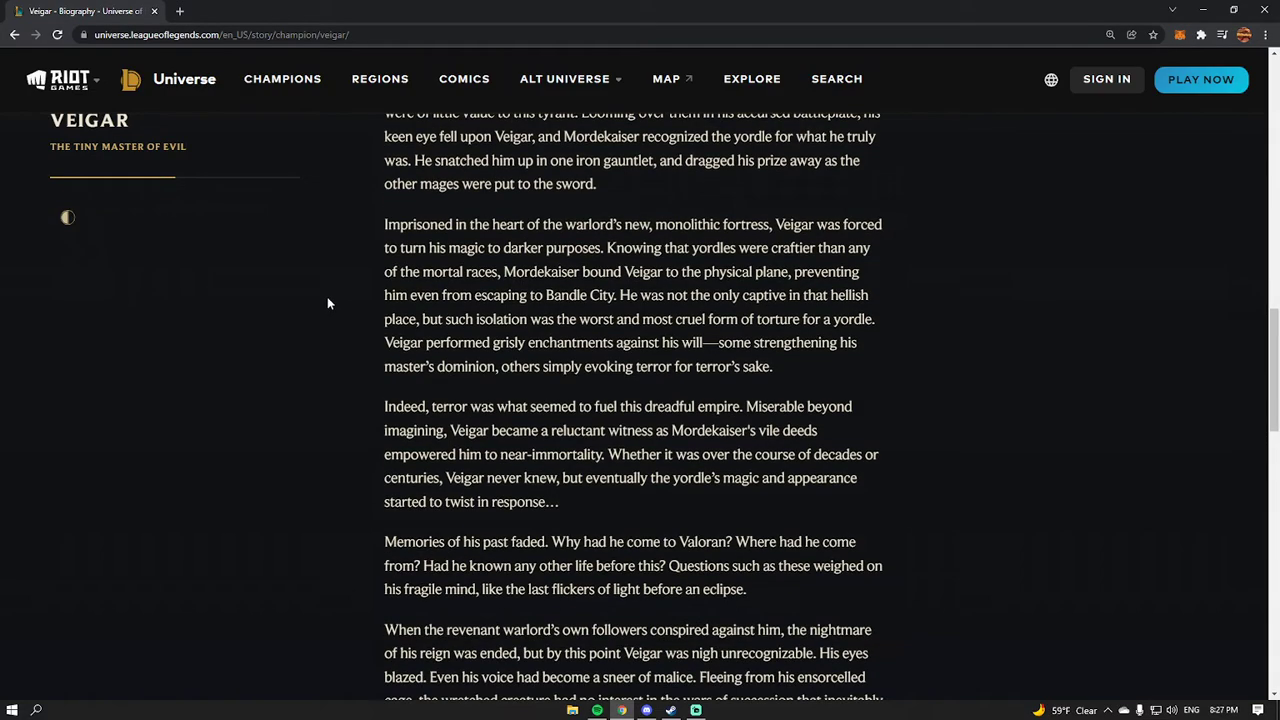
pyautogui.moveTo(256, 364)
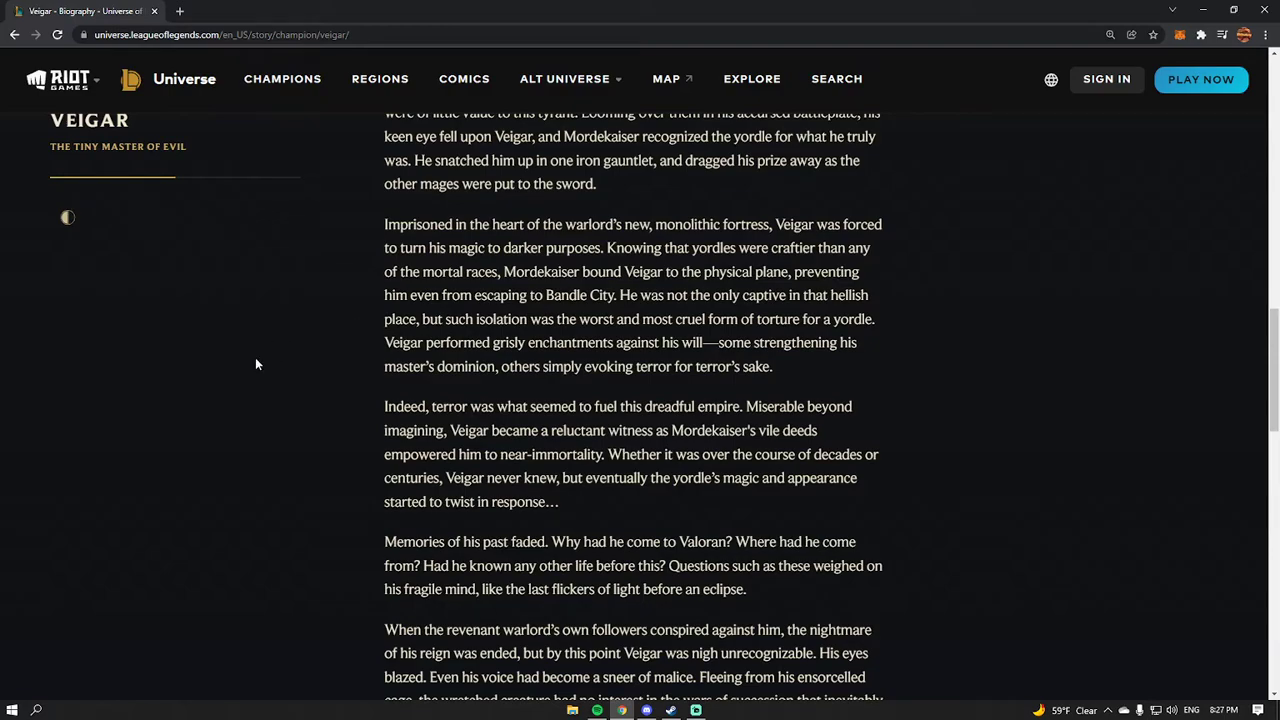
pyautogui.scroll(-3)
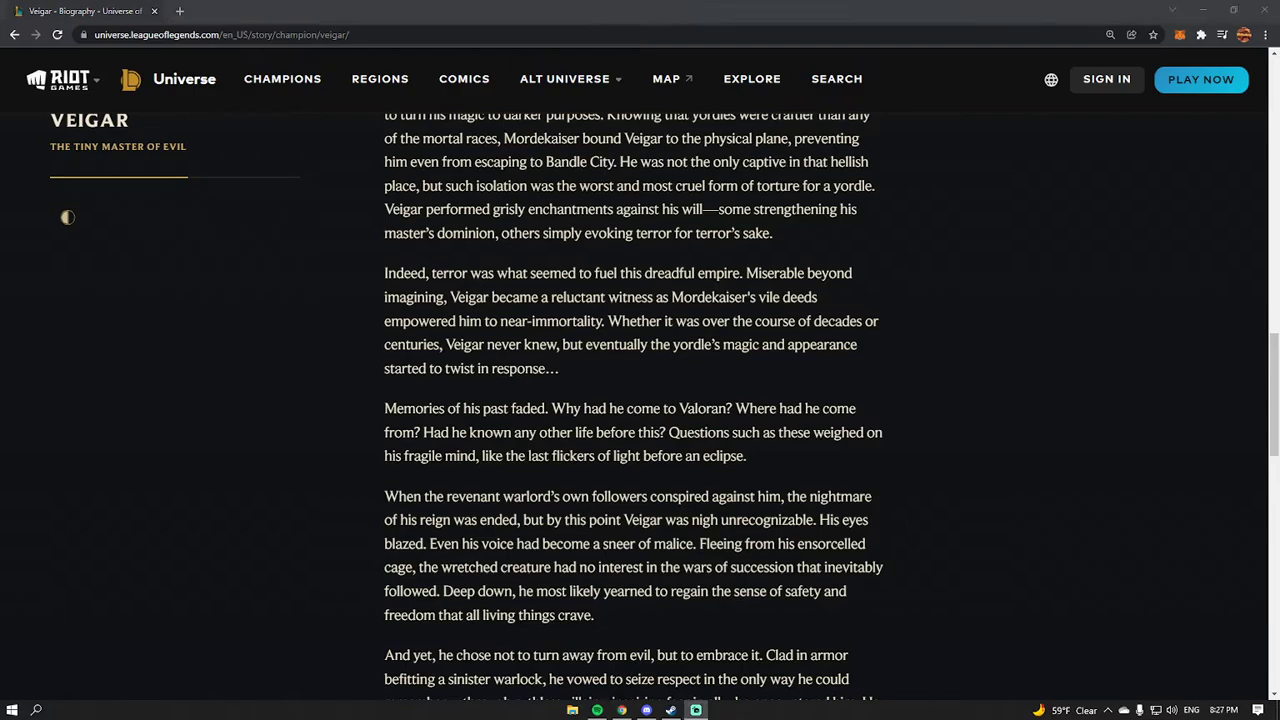
pyautogui.moveTo(30, 704)
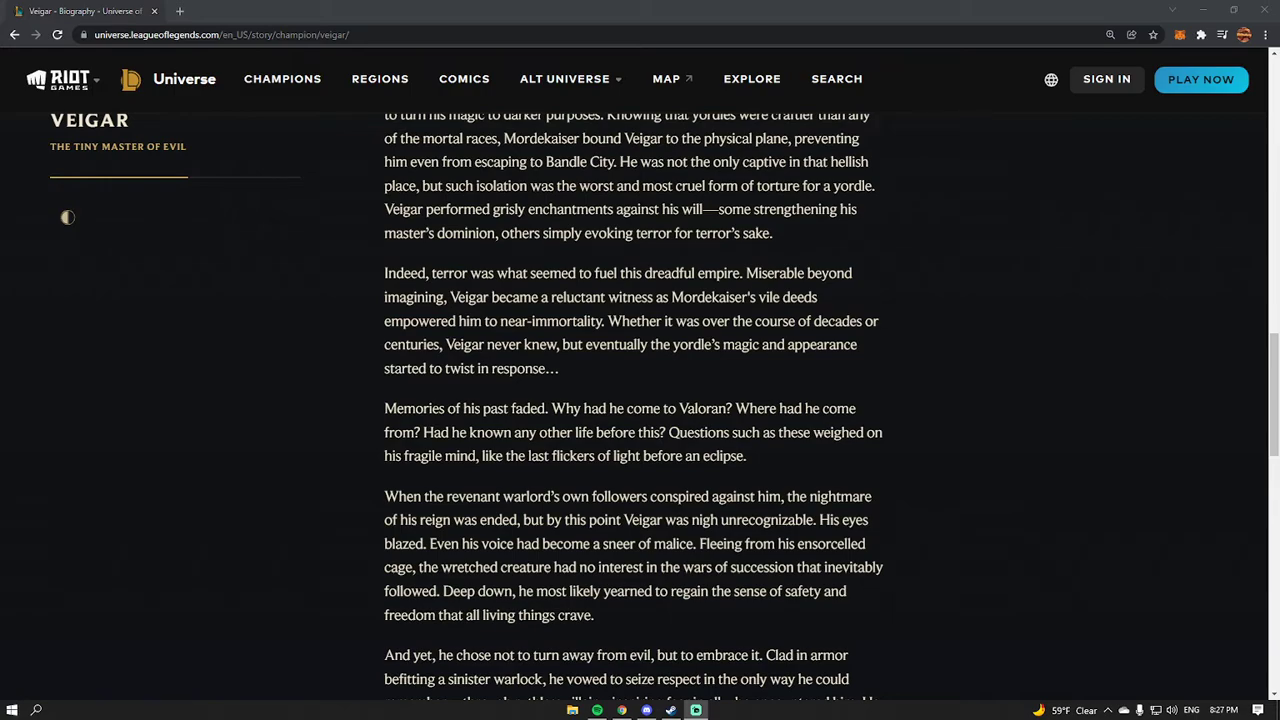
pyautogui.moveTo(324, 466)
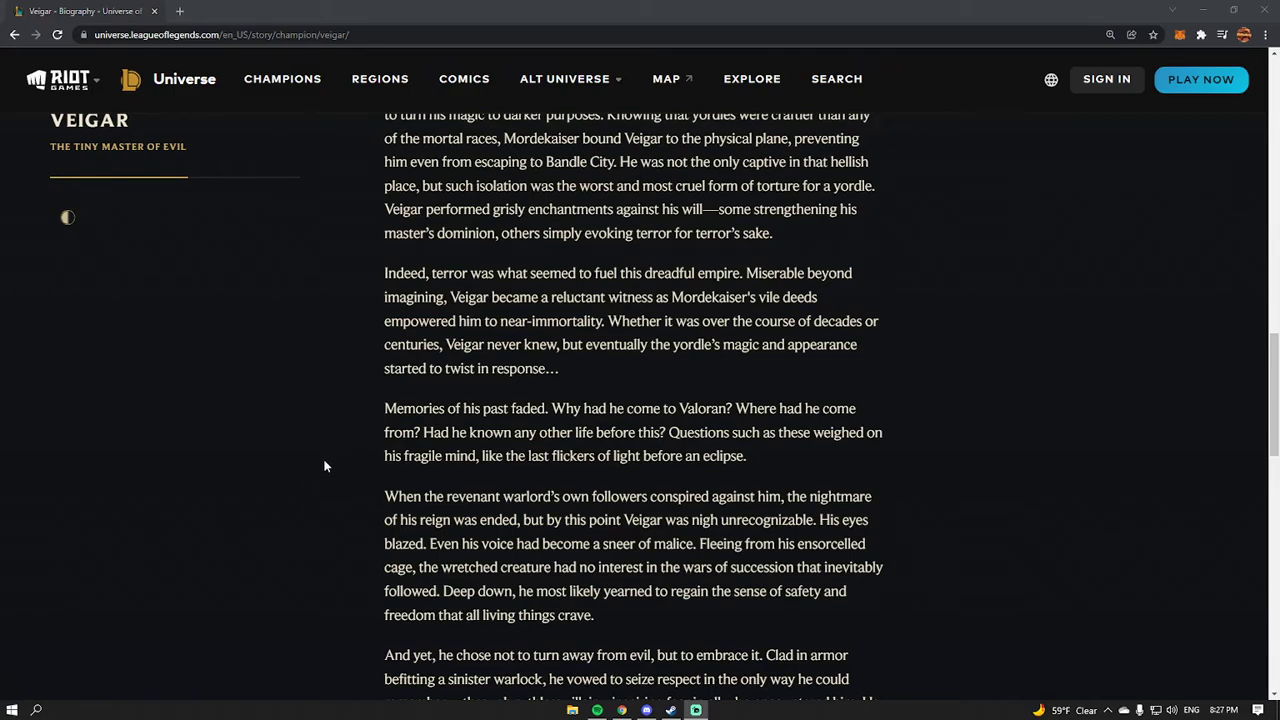
pyautogui.scroll(-3)
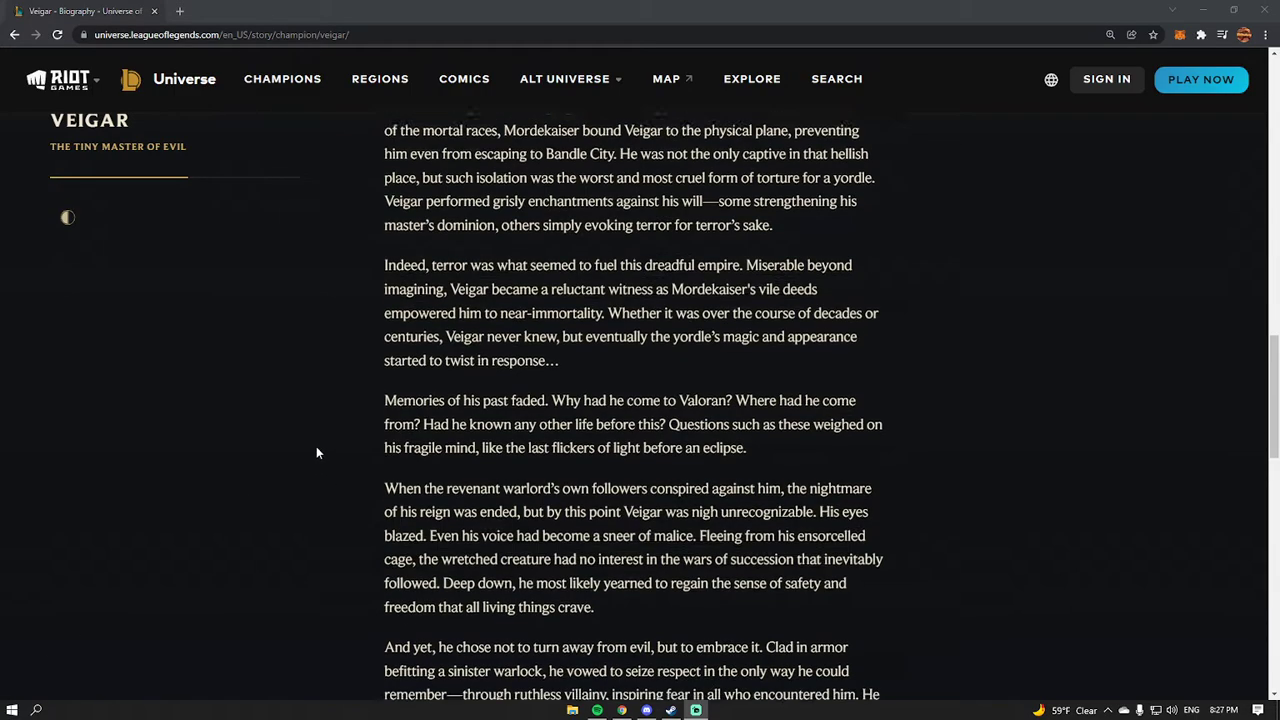
pyautogui.scroll(-3)
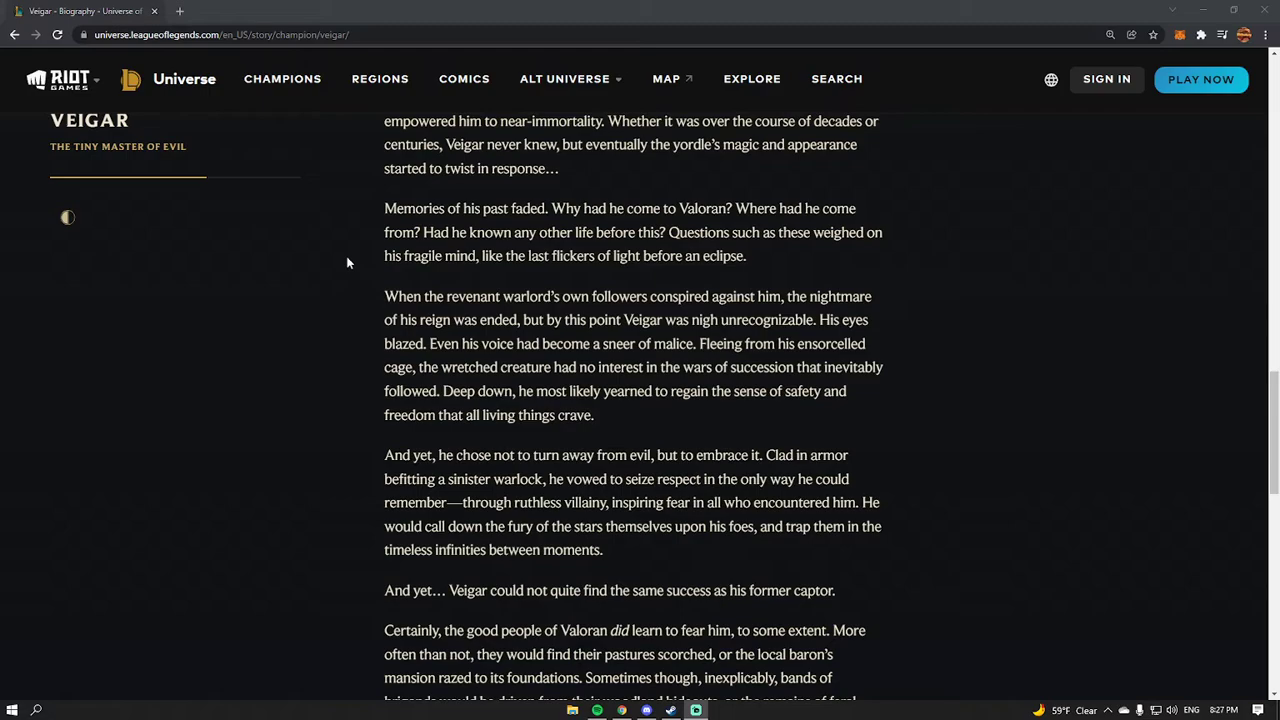
pyautogui.moveTo(328, 278)
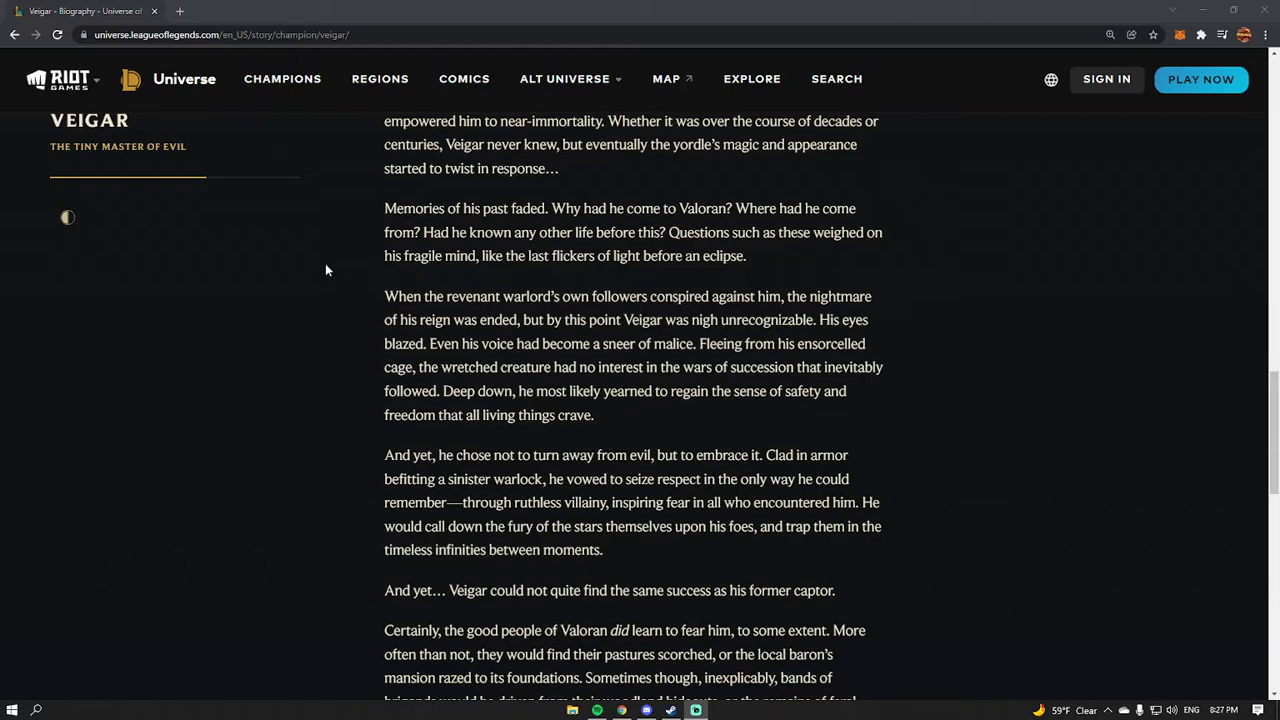
pyautogui.moveTo(316, 264)
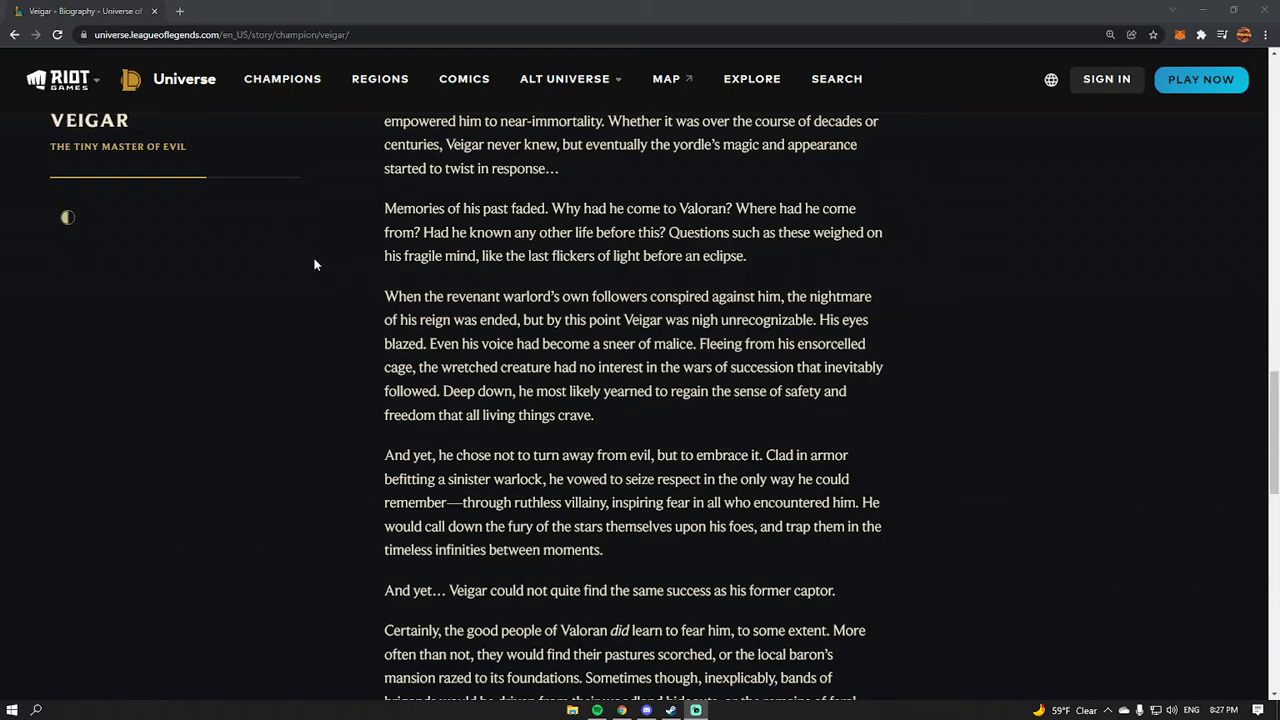
pyautogui.moveTo(312, 260)
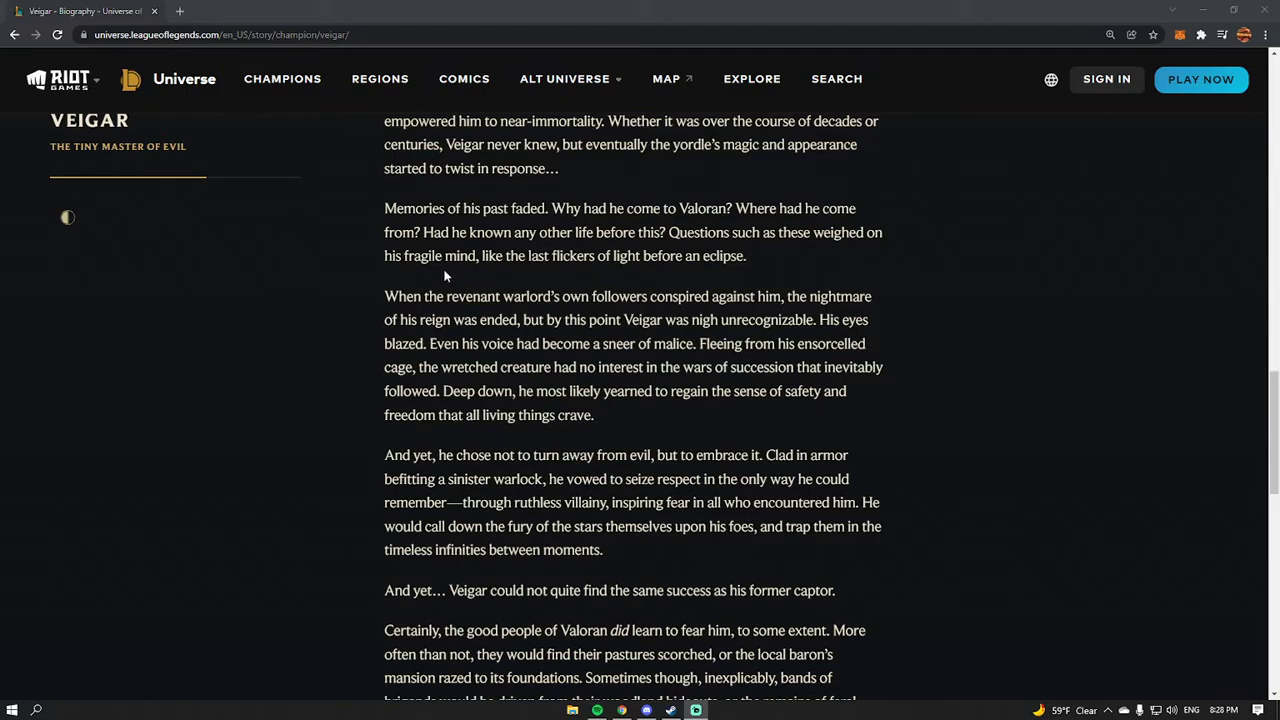
pyautogui.scroll(-3)
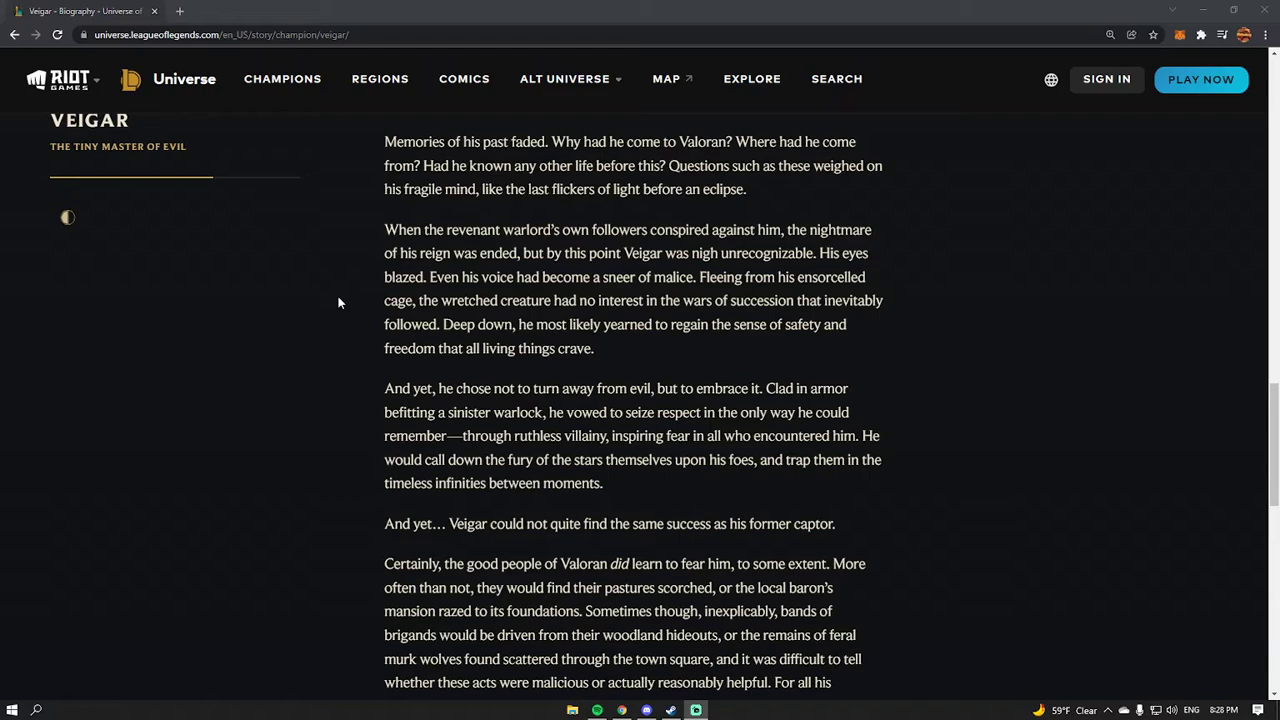
pyautogui.scroll(-3)
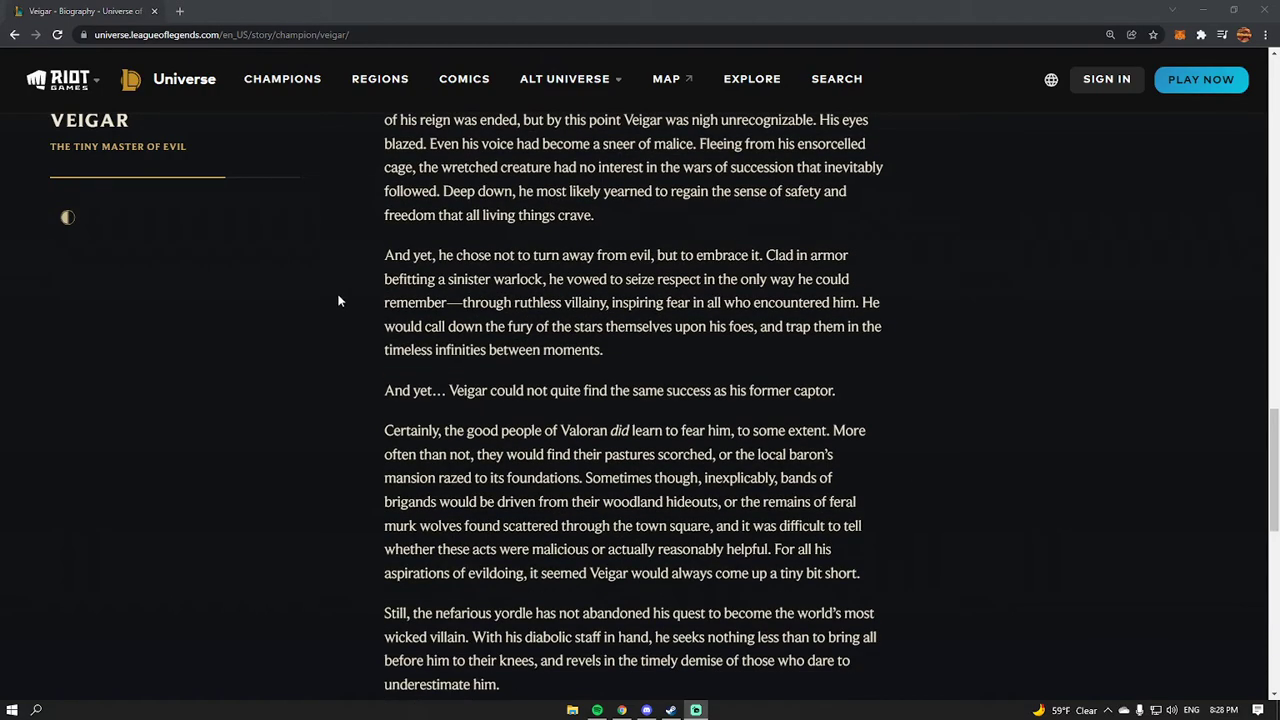
pyautogui.moveTo(298, 290)
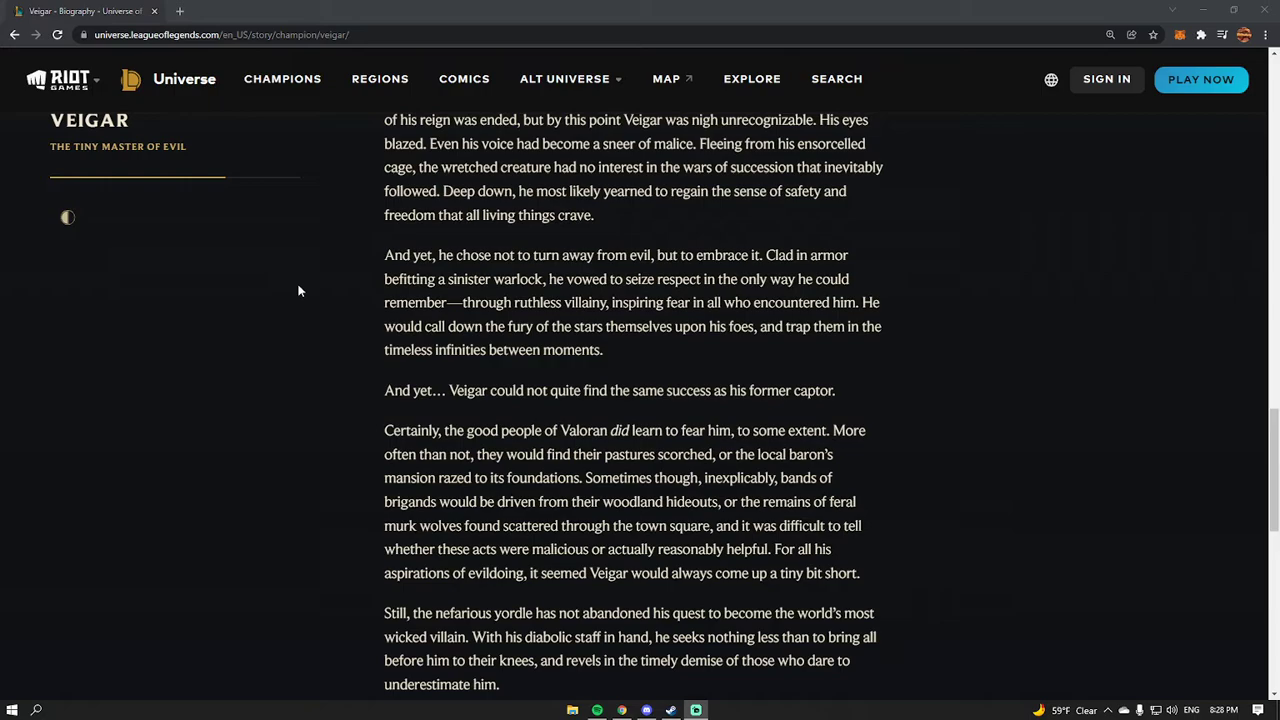
pyautogui.moveTo(288, 288)
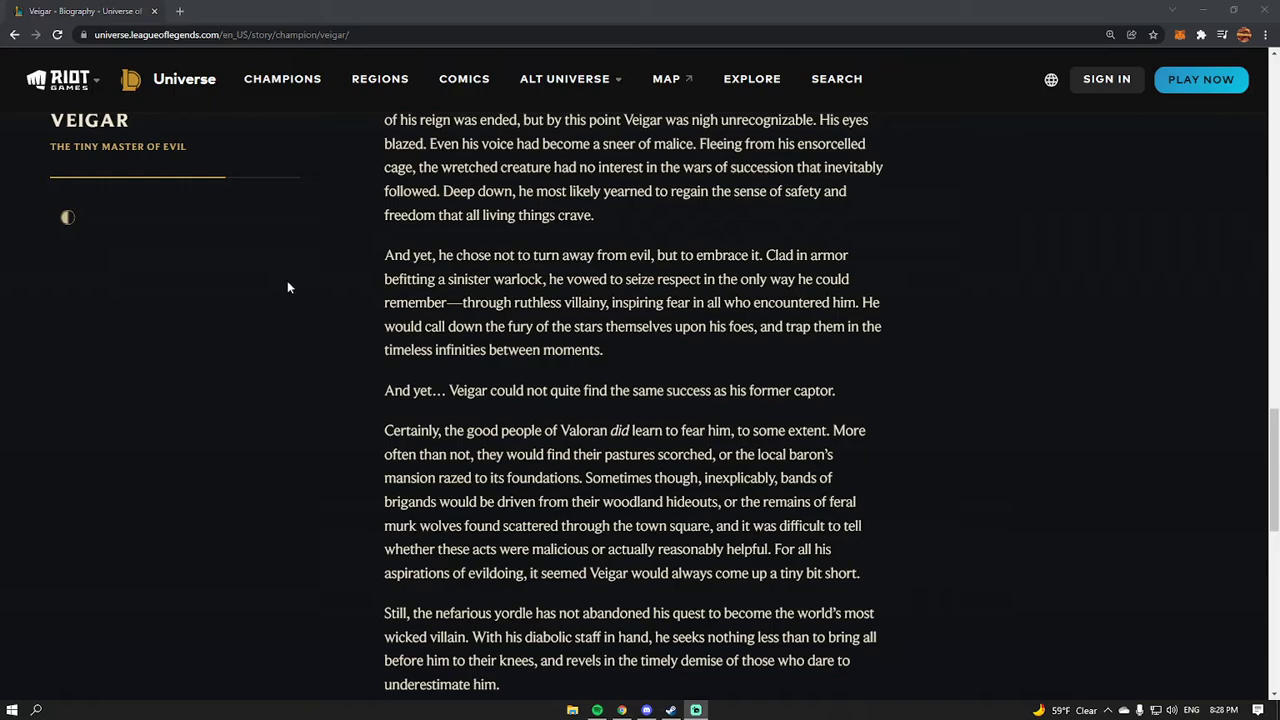
pyautogui.scroll(-3)
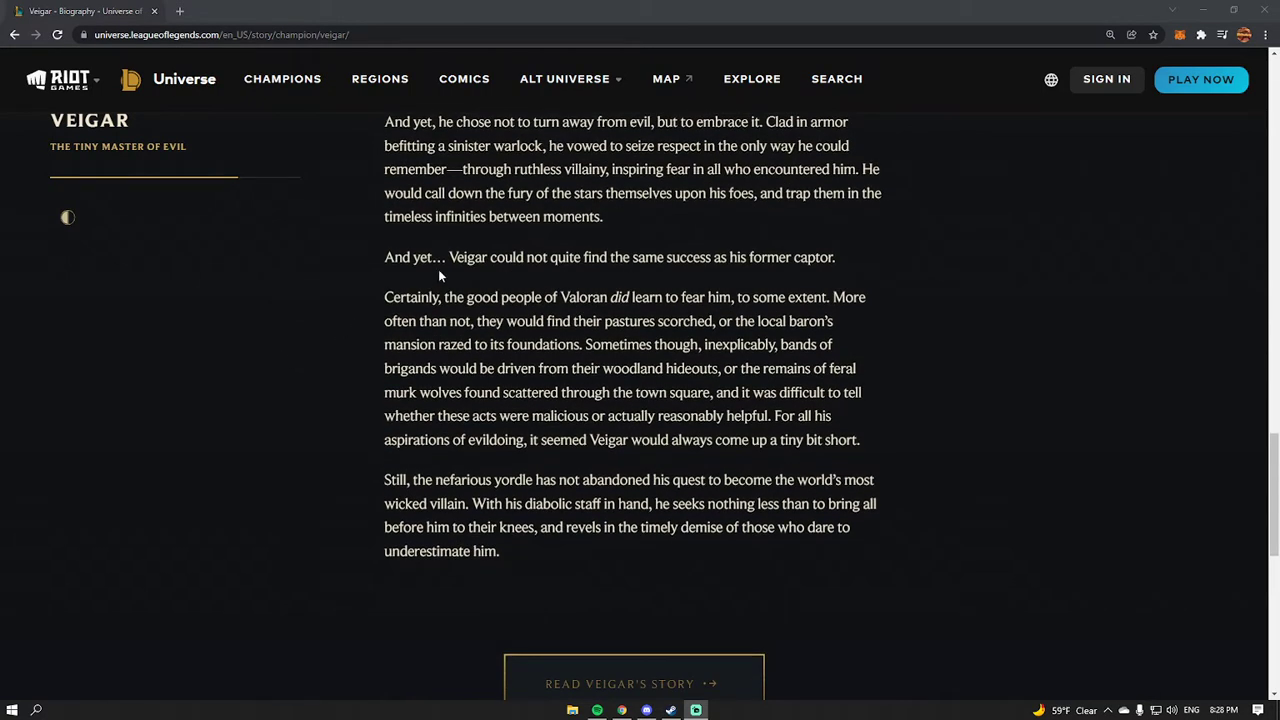
pyautogui.moveTo(384, 272)
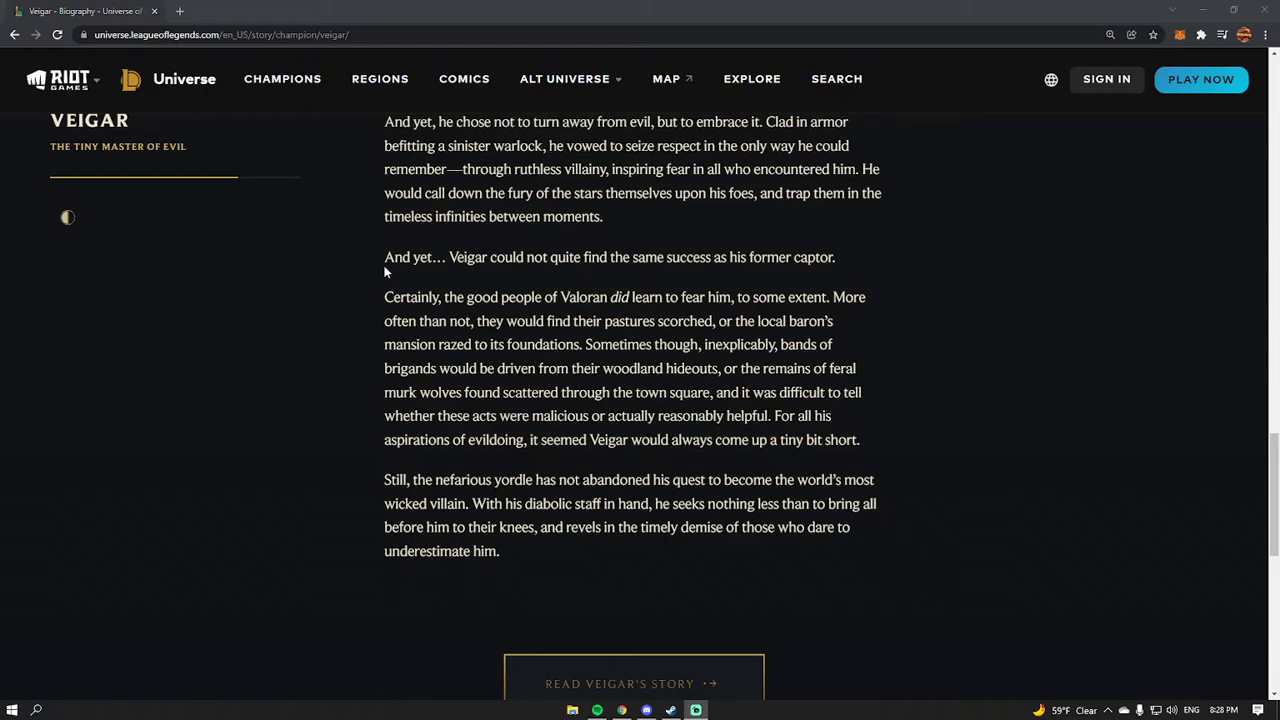
pyautogui.moveTo(324, 306)
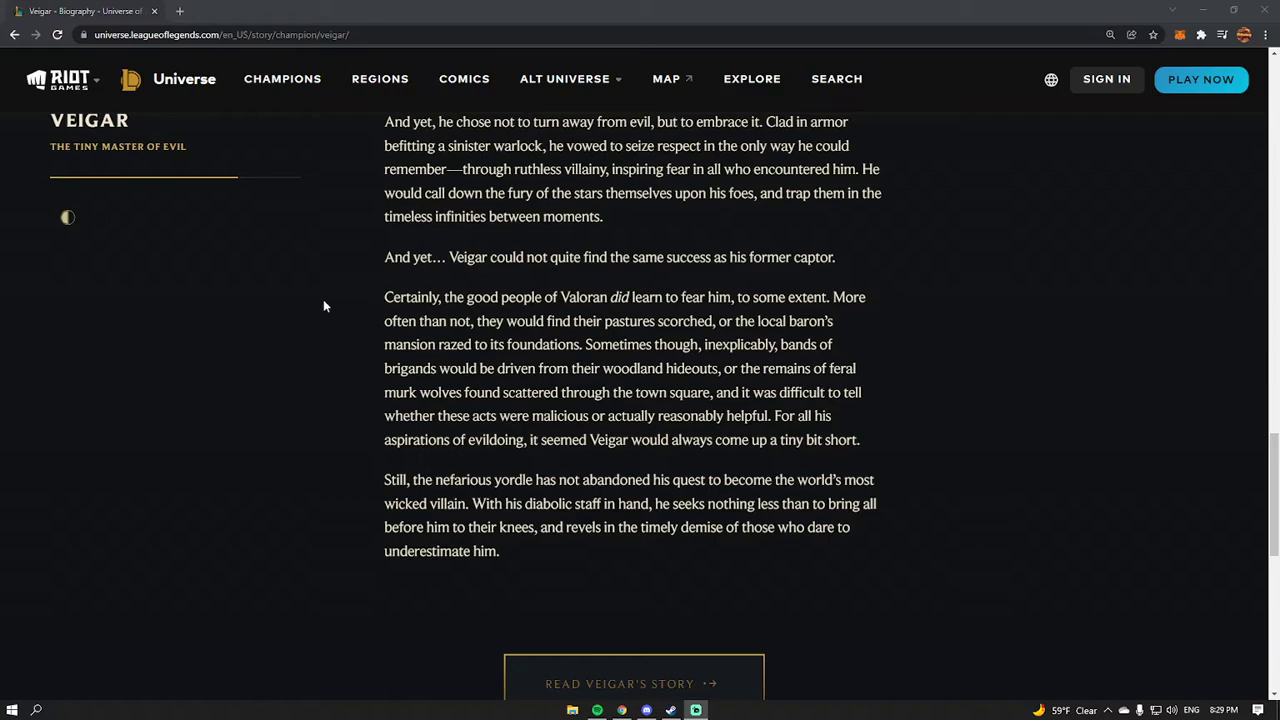
pyautogui.moveTo(324, 424)
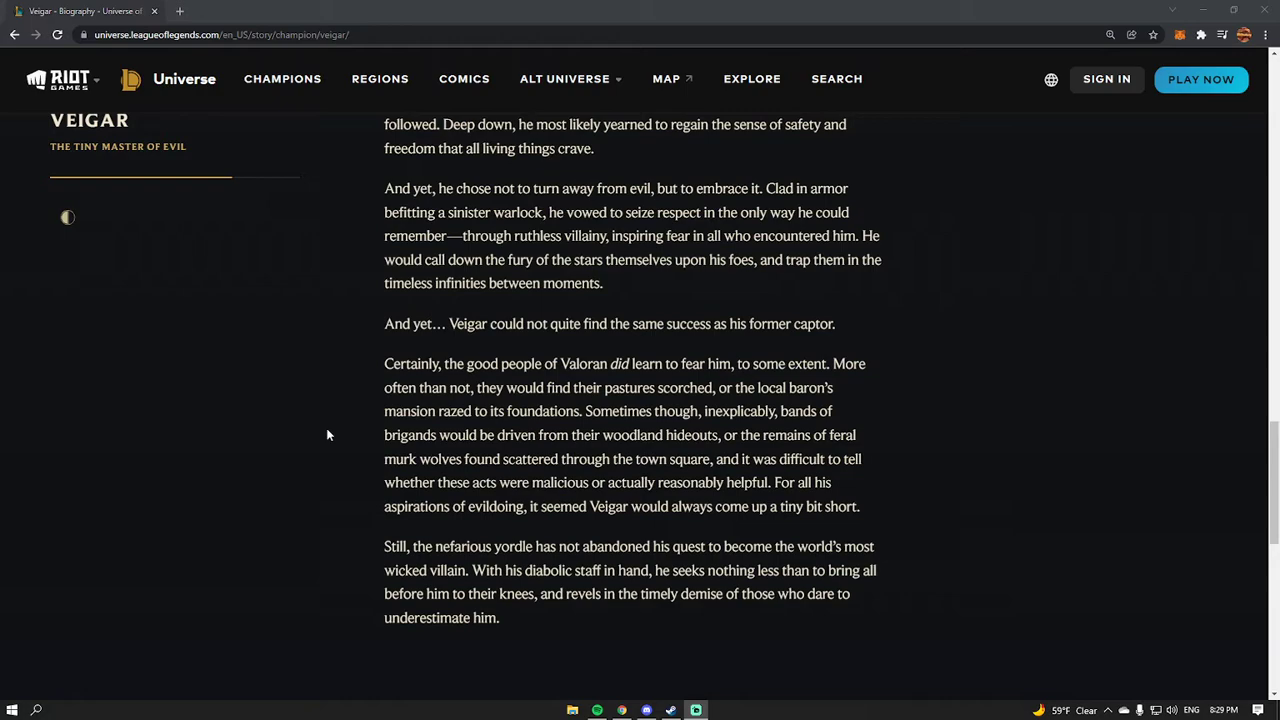
pyautogui.moveTo(362, 354)
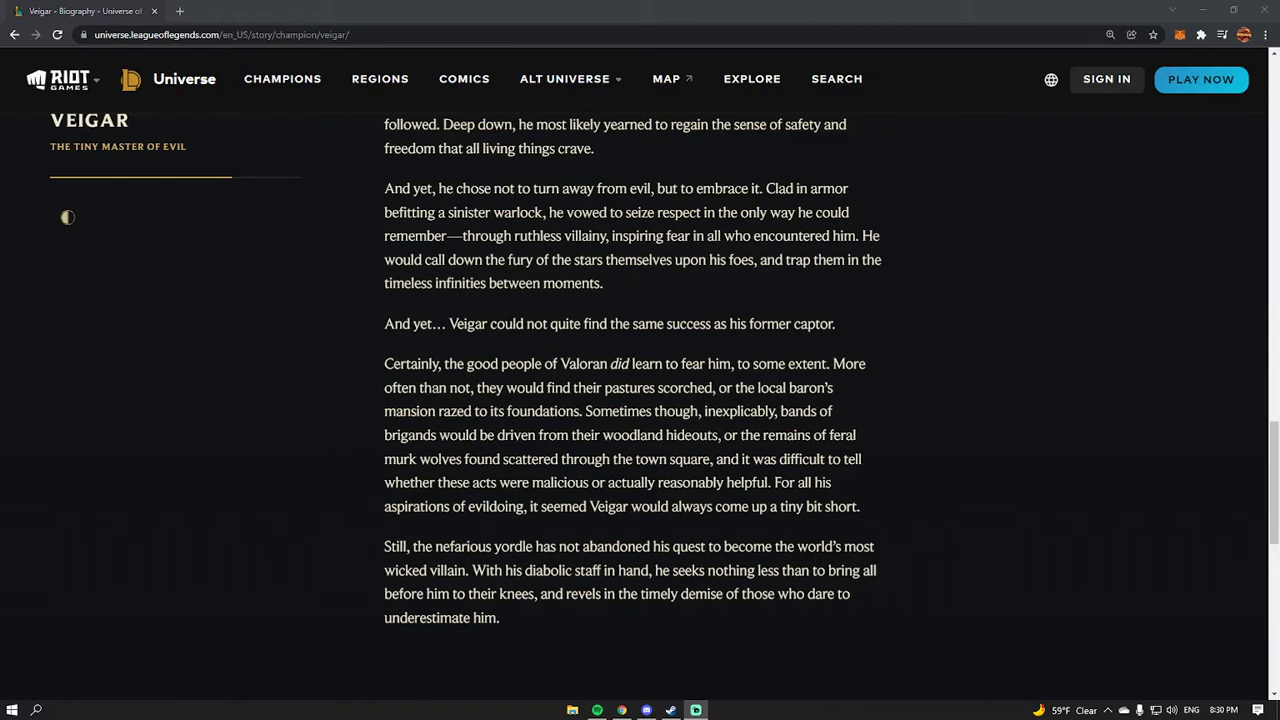
pyautogui.moveTo(380, 374)
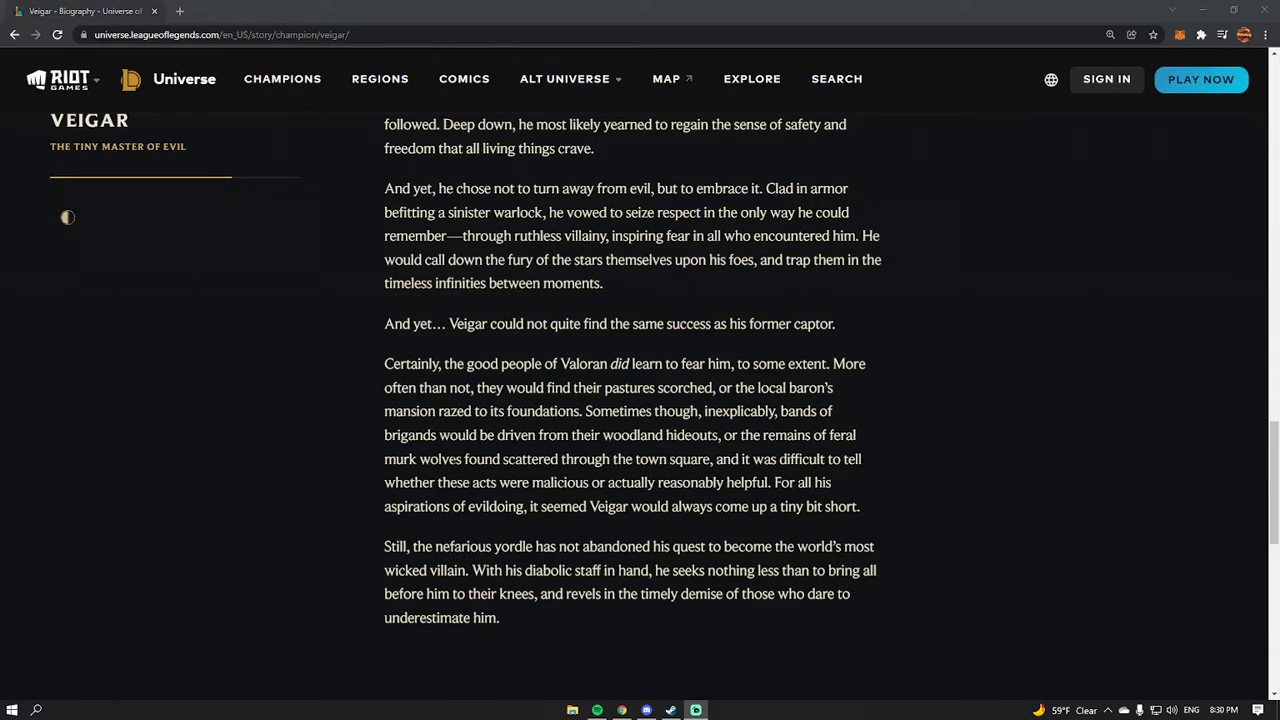
pyautogui.moveTo(370, 480)
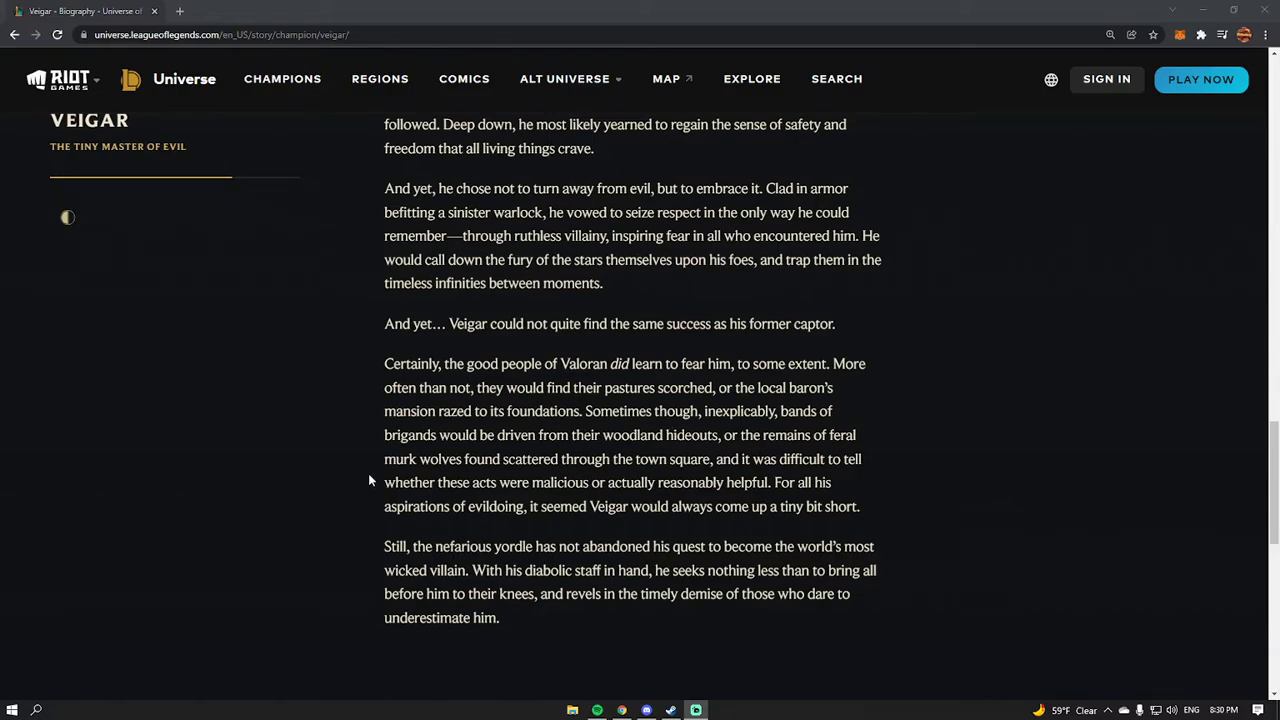
pyautogui.moveTo(342, 470)
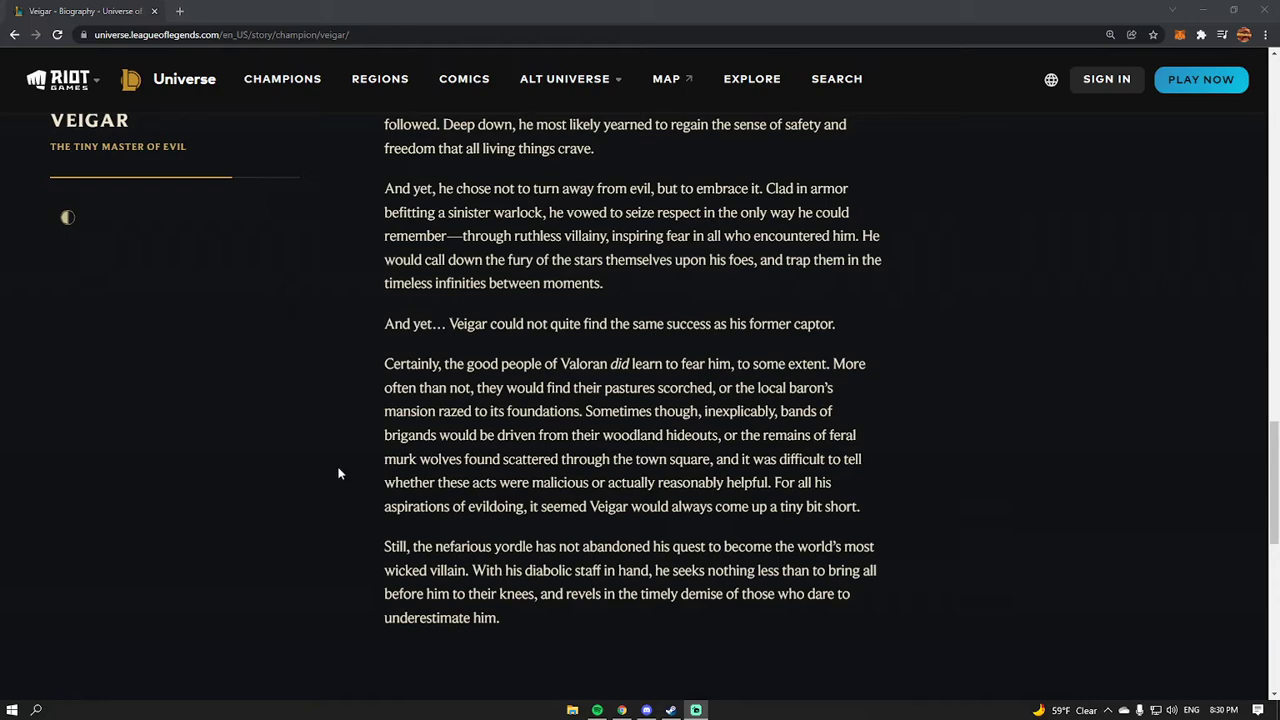
# Scroll past the end of Veigar's biography to the Read Veigar's Story link.
pyautogui.scroll(-3)
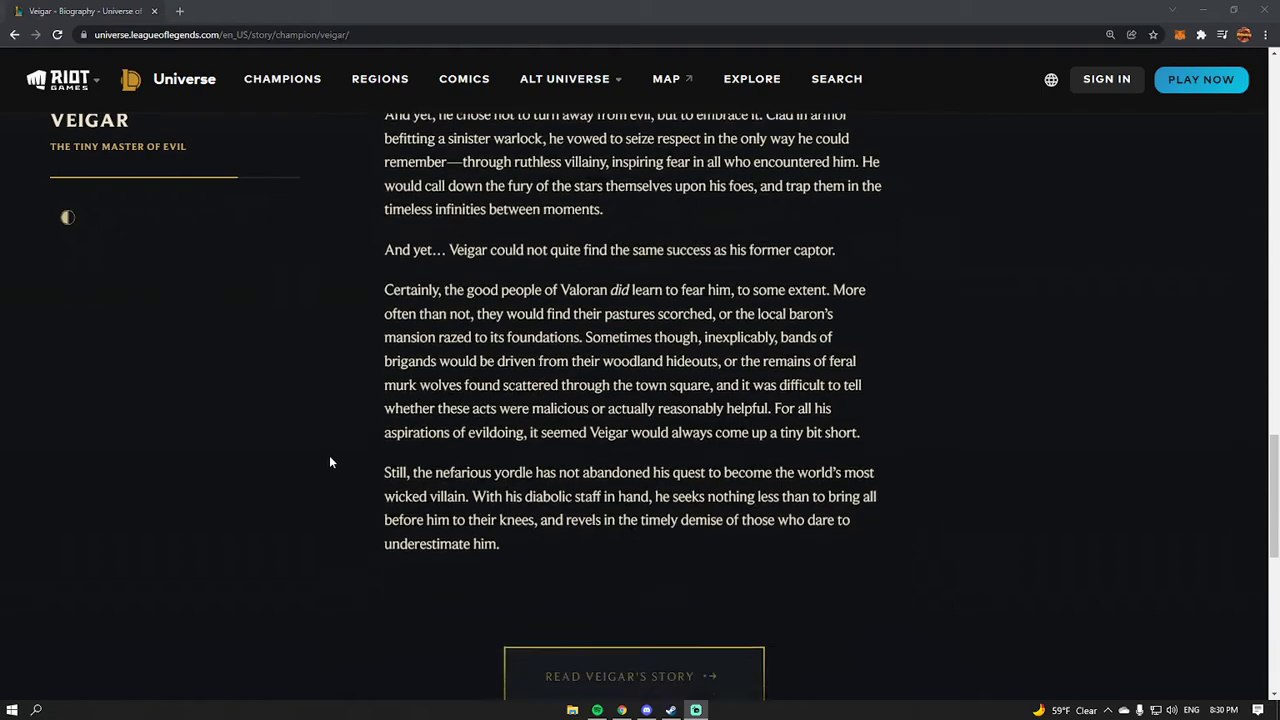
pyautogui.scroll(-3)
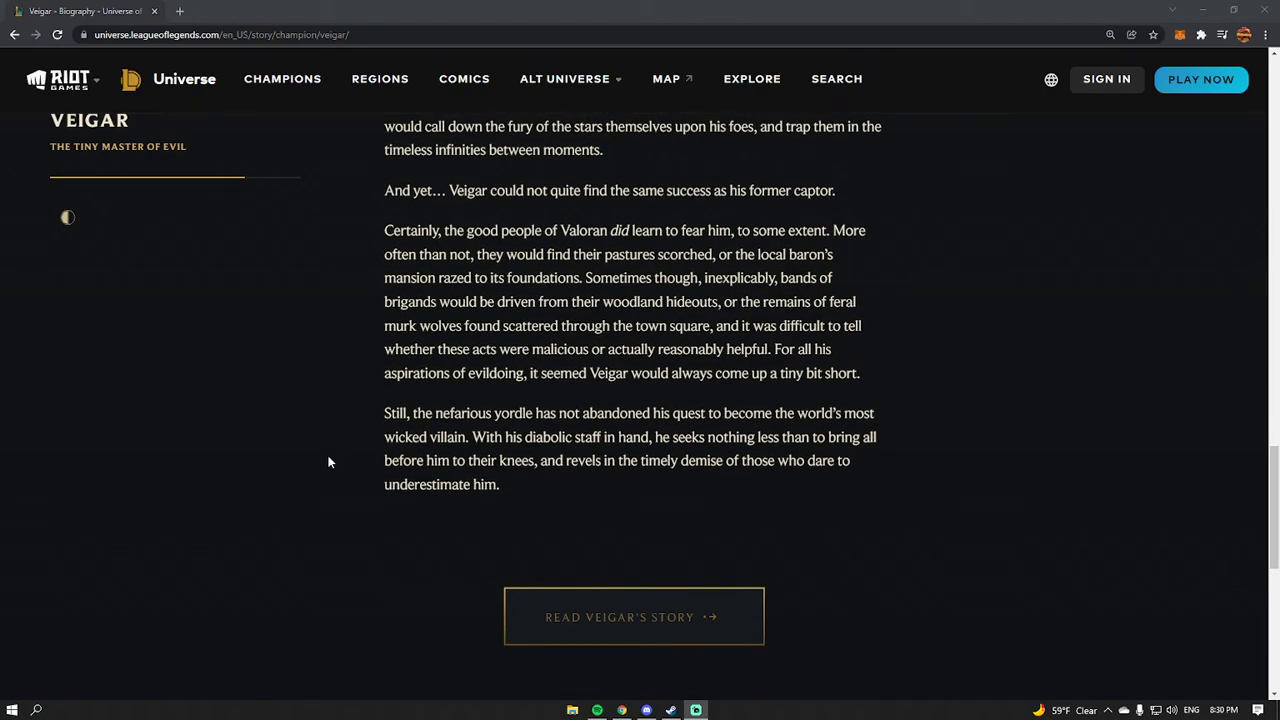
pyautogui.scroll(-3)
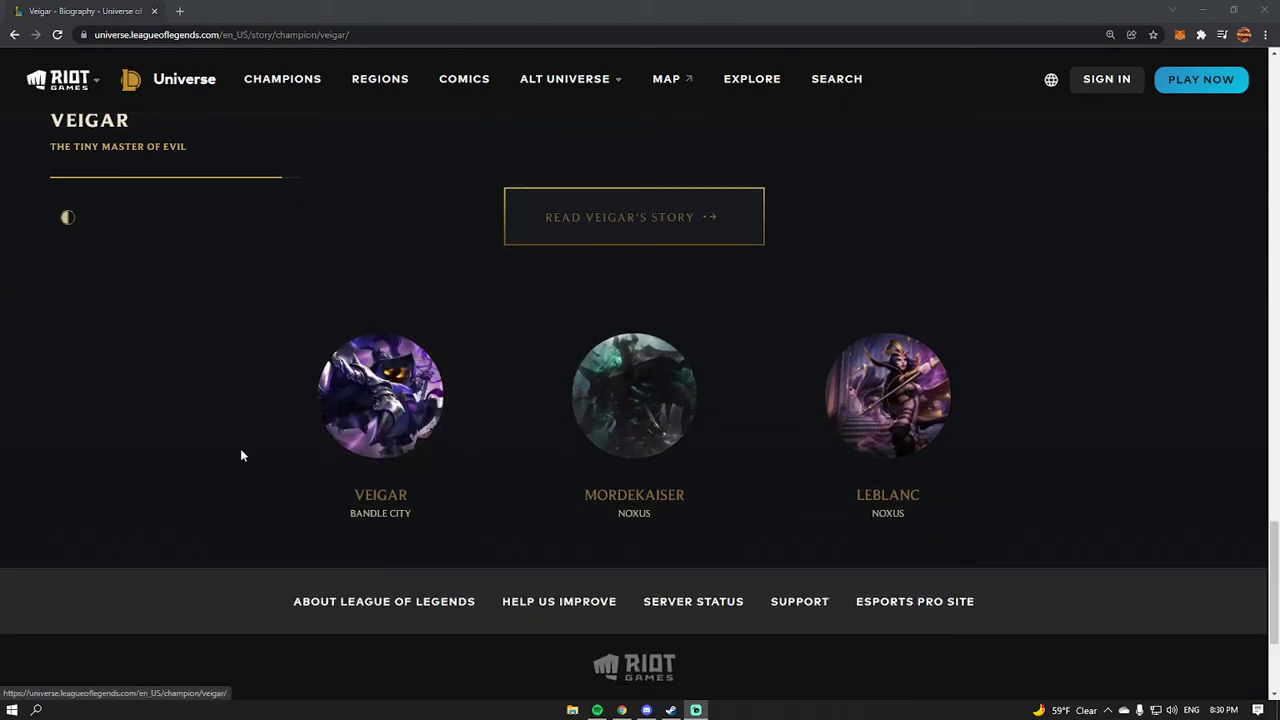
pyautogui.scroll(-3)
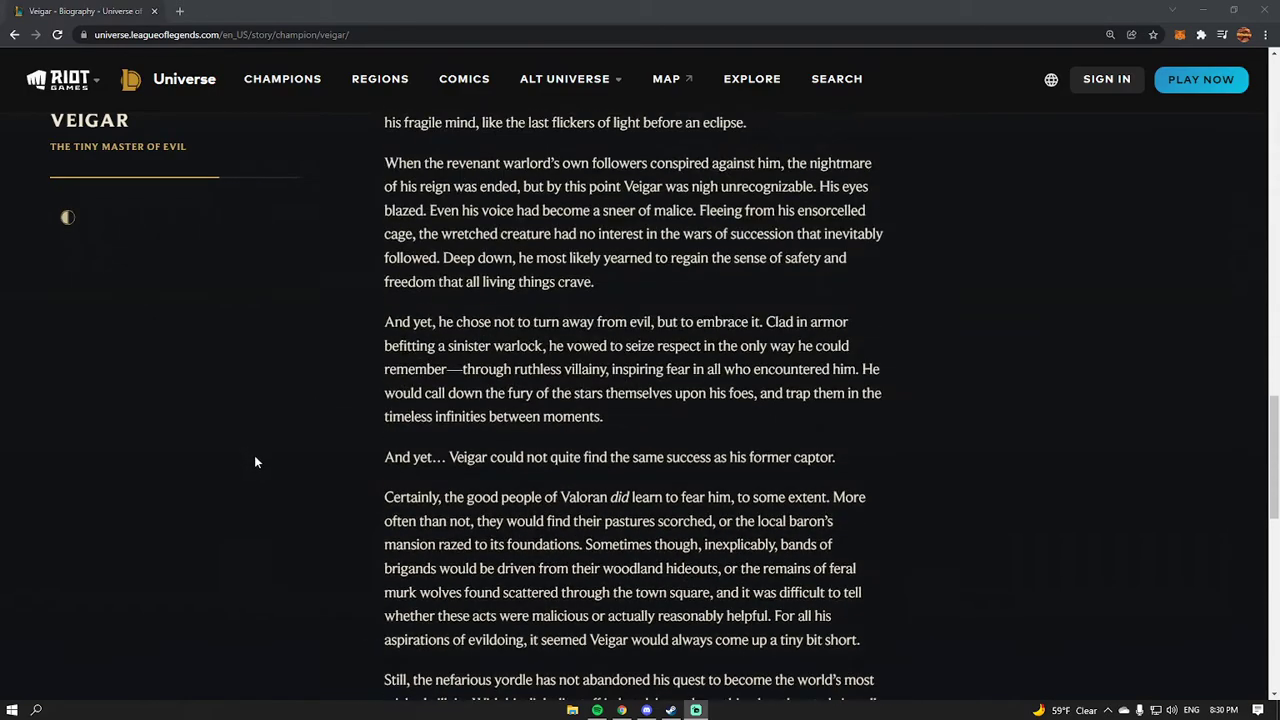
pyautogui.scroll(-3)
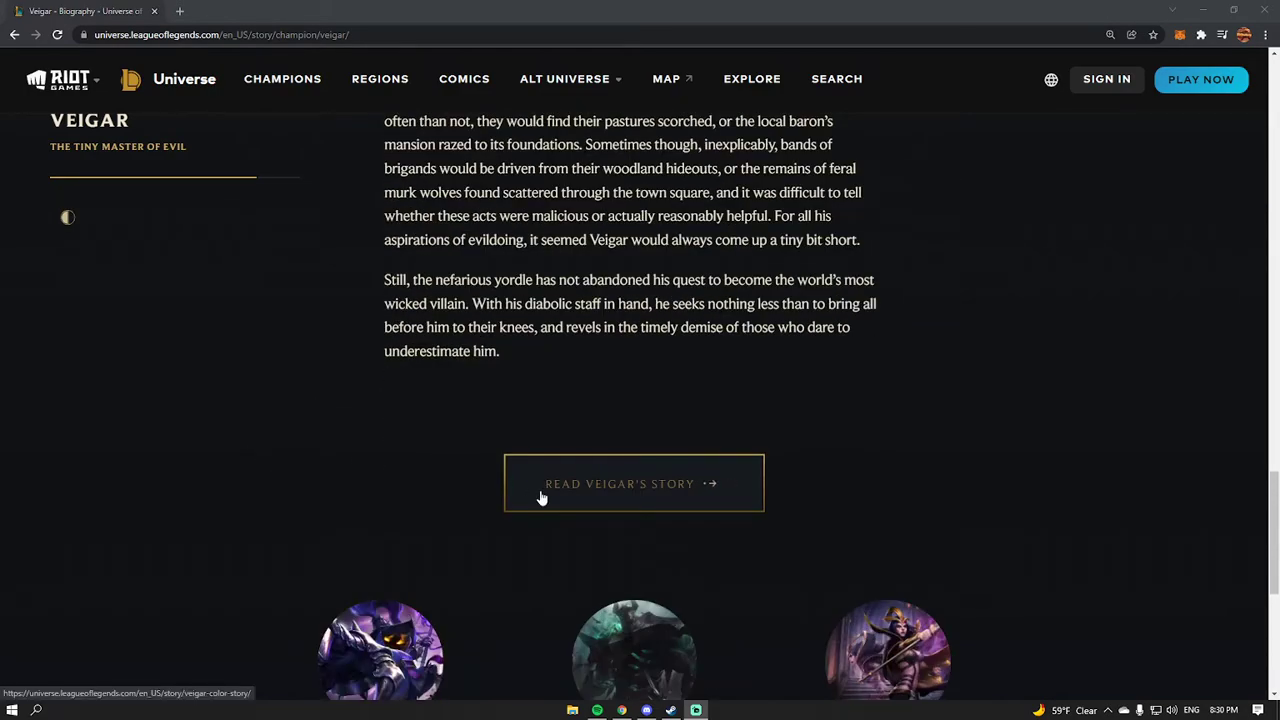
# Read through Veigar's tale of the Beast of Boleham Tower.
pyautogui.click(634, 482)
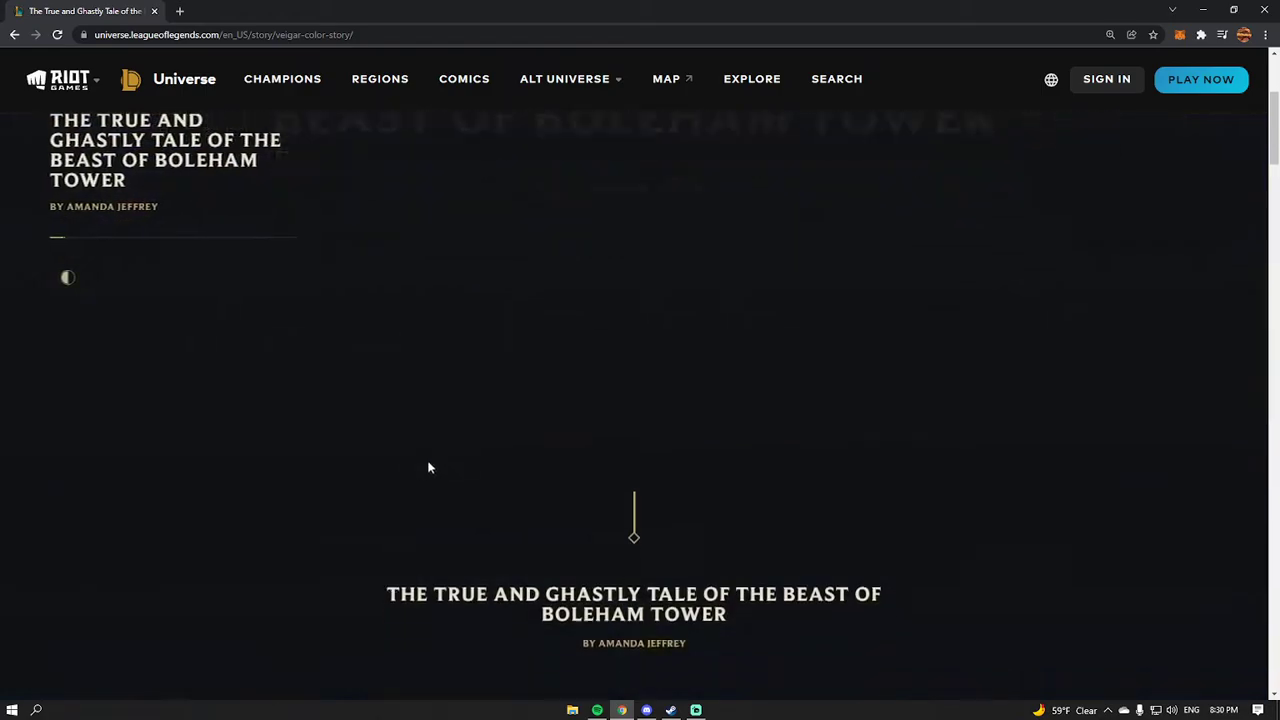
pyautogui.scroll(-3)
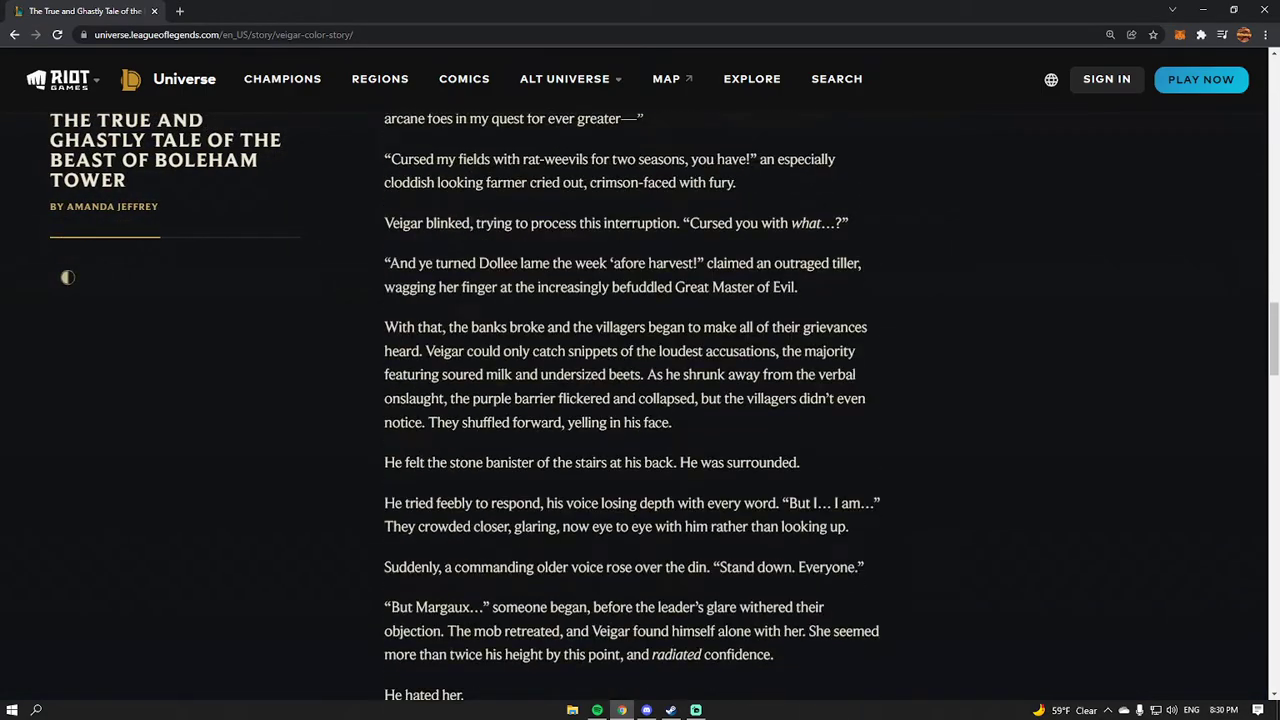
pyautogui.scroll(-3)
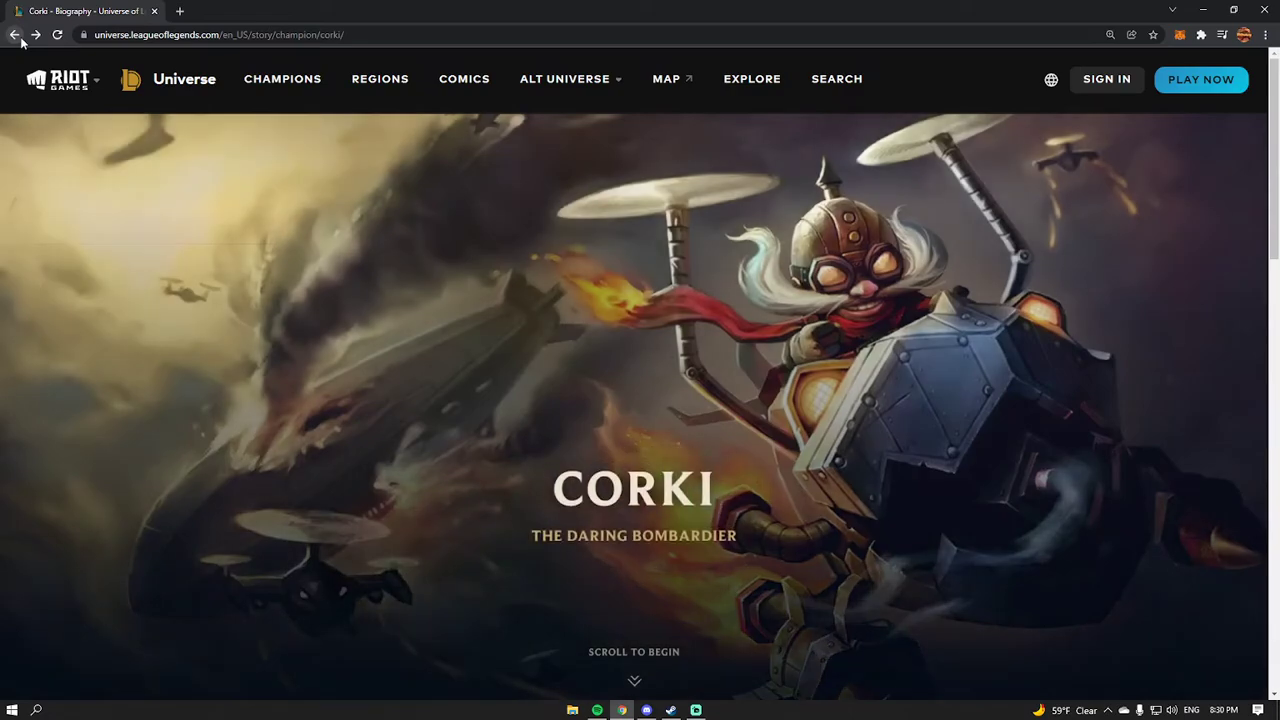
# Reach the Bandle City champion cards and go to Tristana's champion page.
pyautogui.scroll(-3)
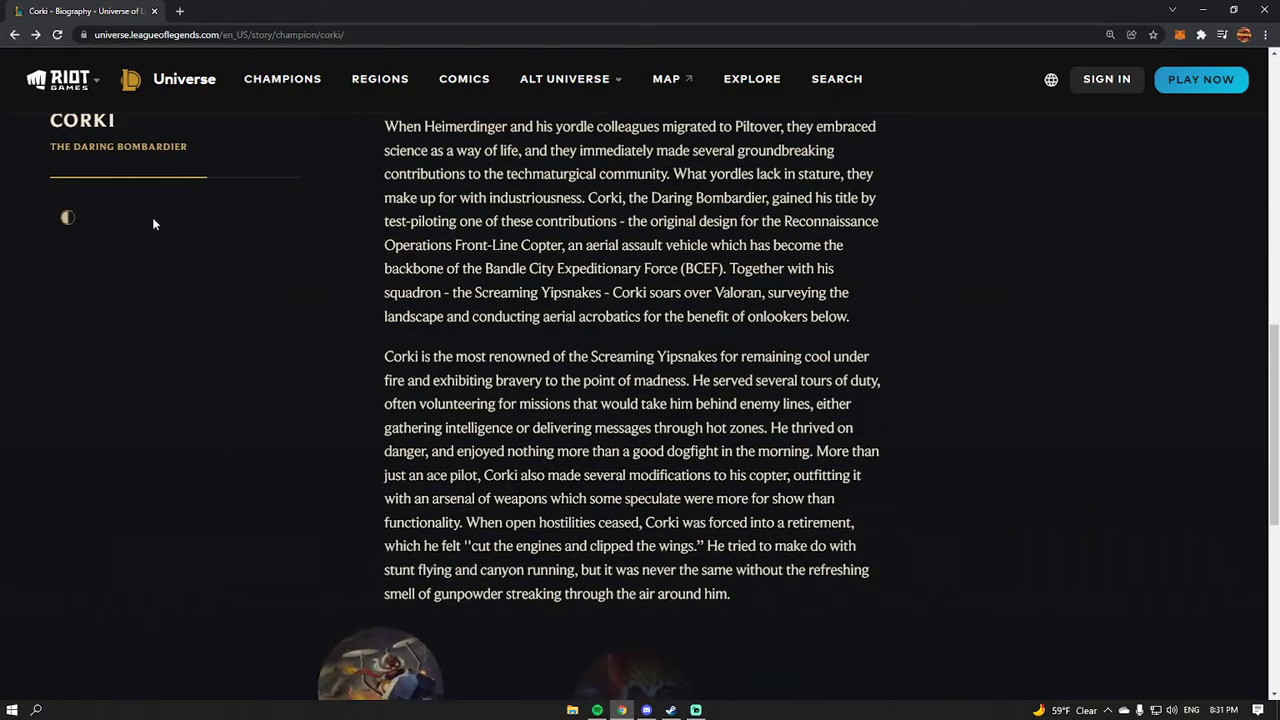
pyautogui.scroll(-3)
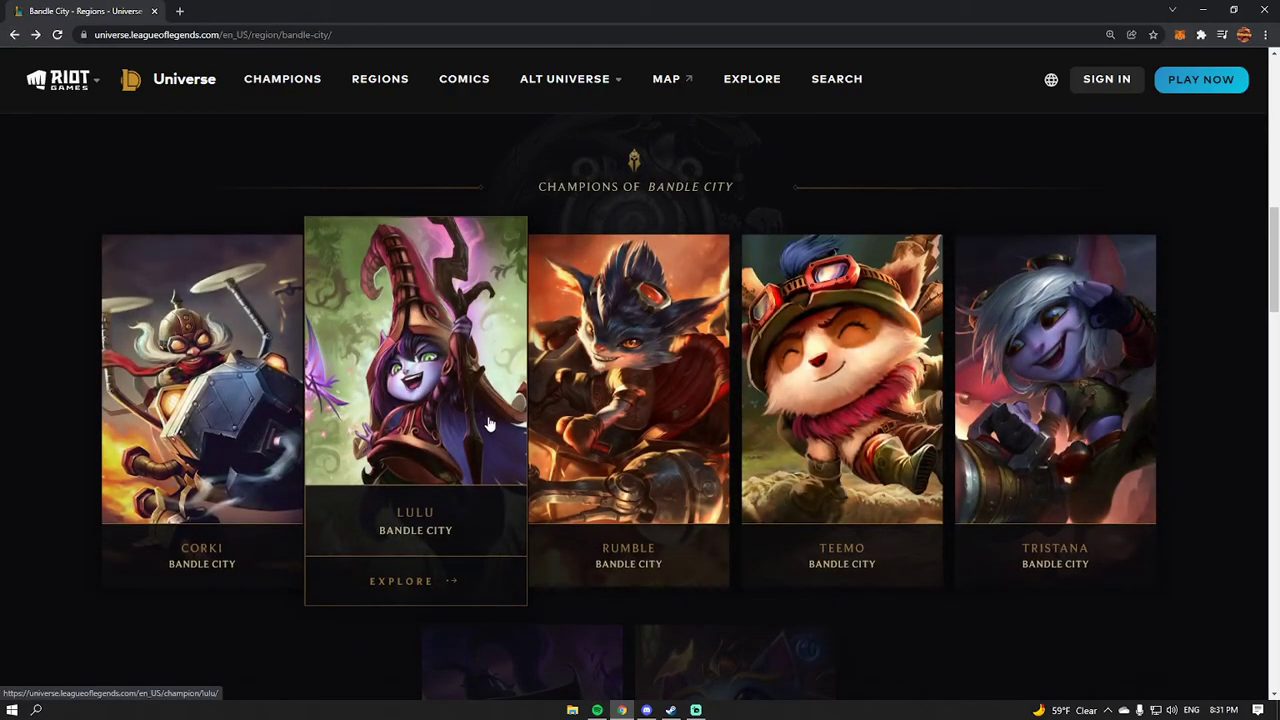
pyautogui.scroll(-3)
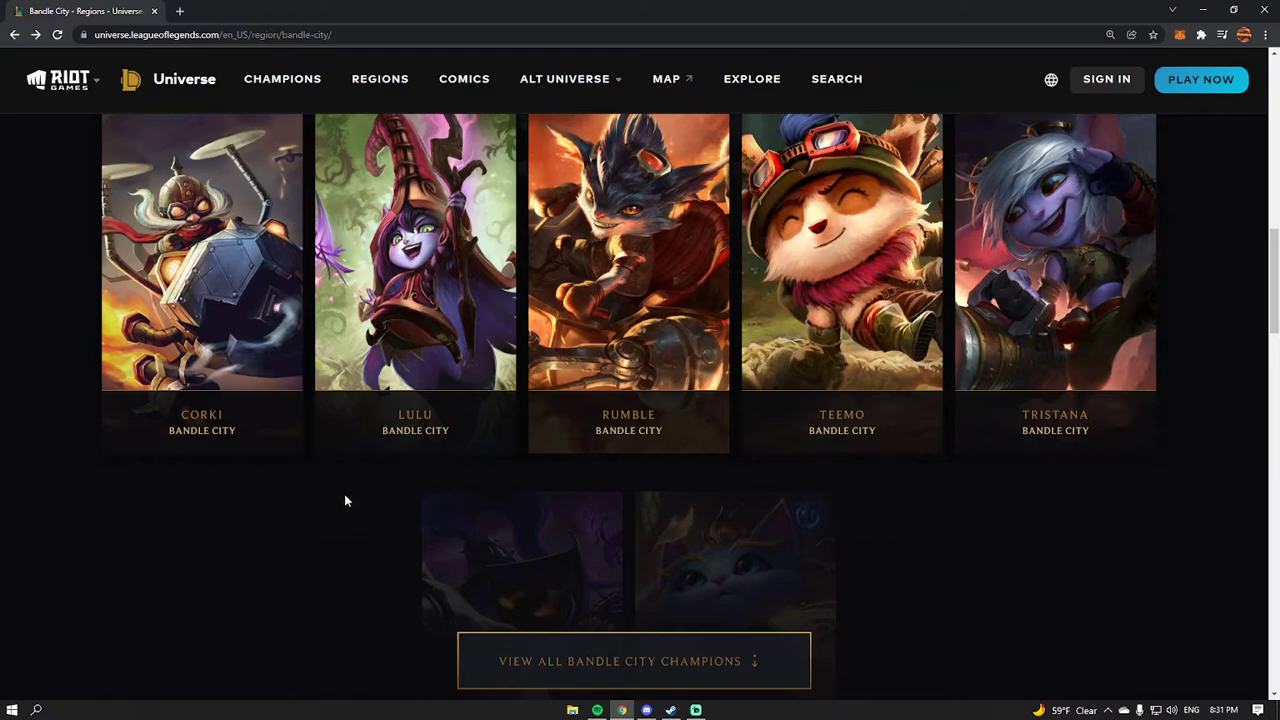
pyautogui.click(1054, 252)
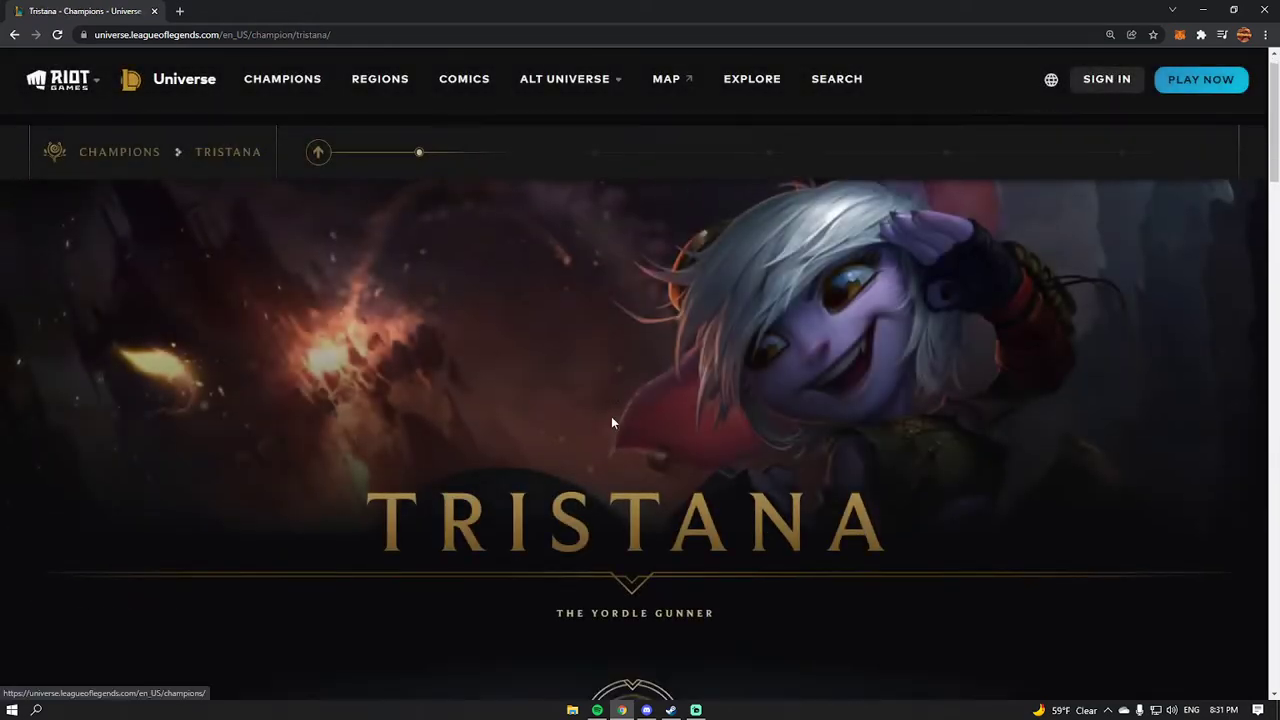
# Bring up Tristana's full biography from her champion page.
pyautogui.scroll(-3)
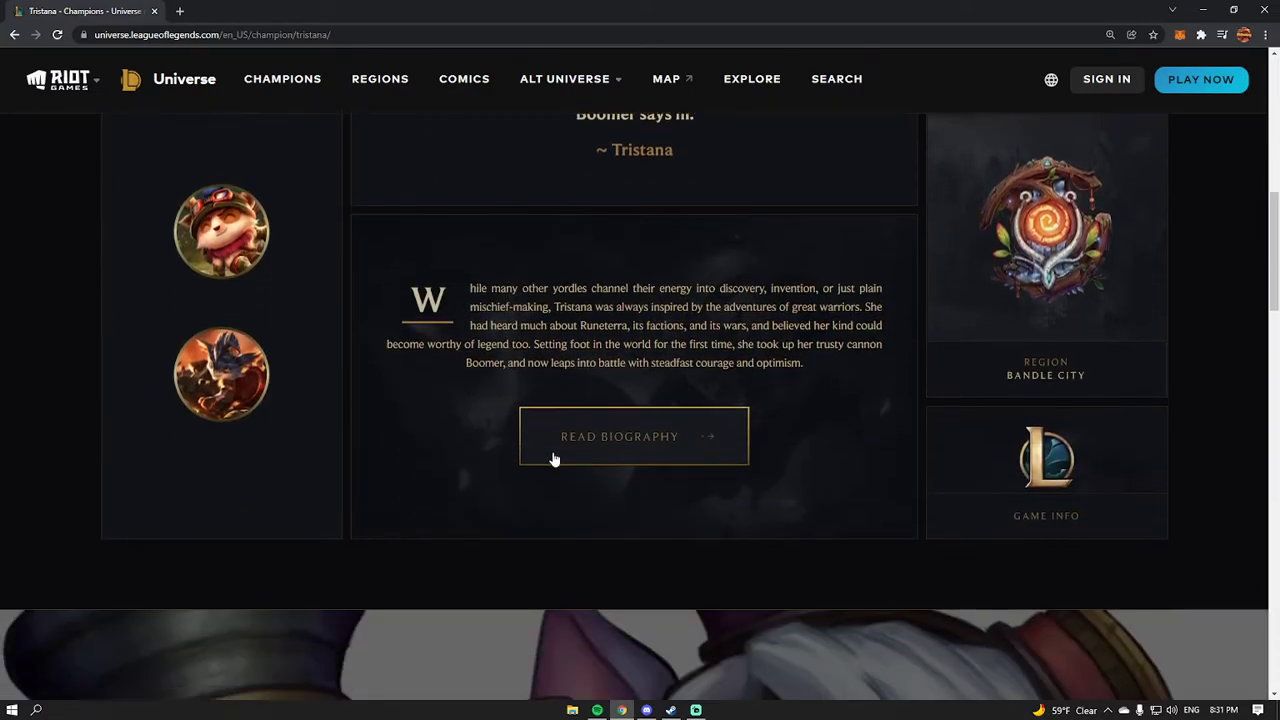
pyautogui.click(632, 436)
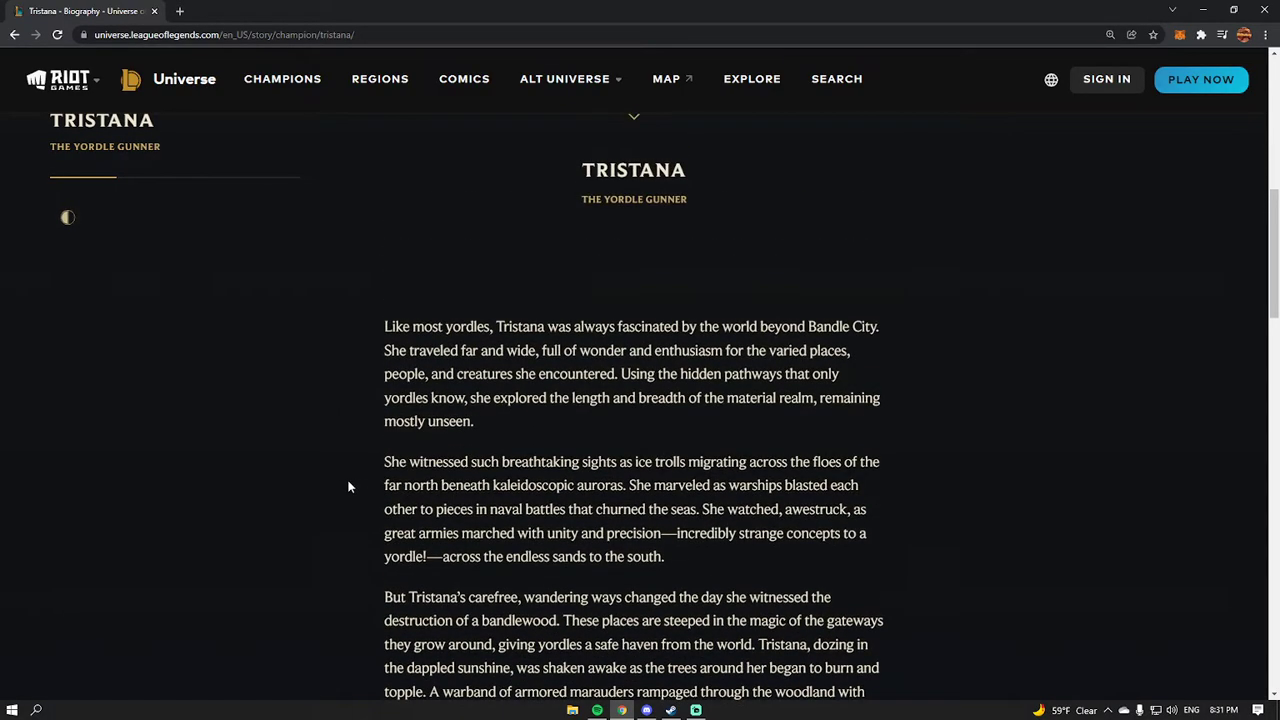
pyautogui.scroll(-3)
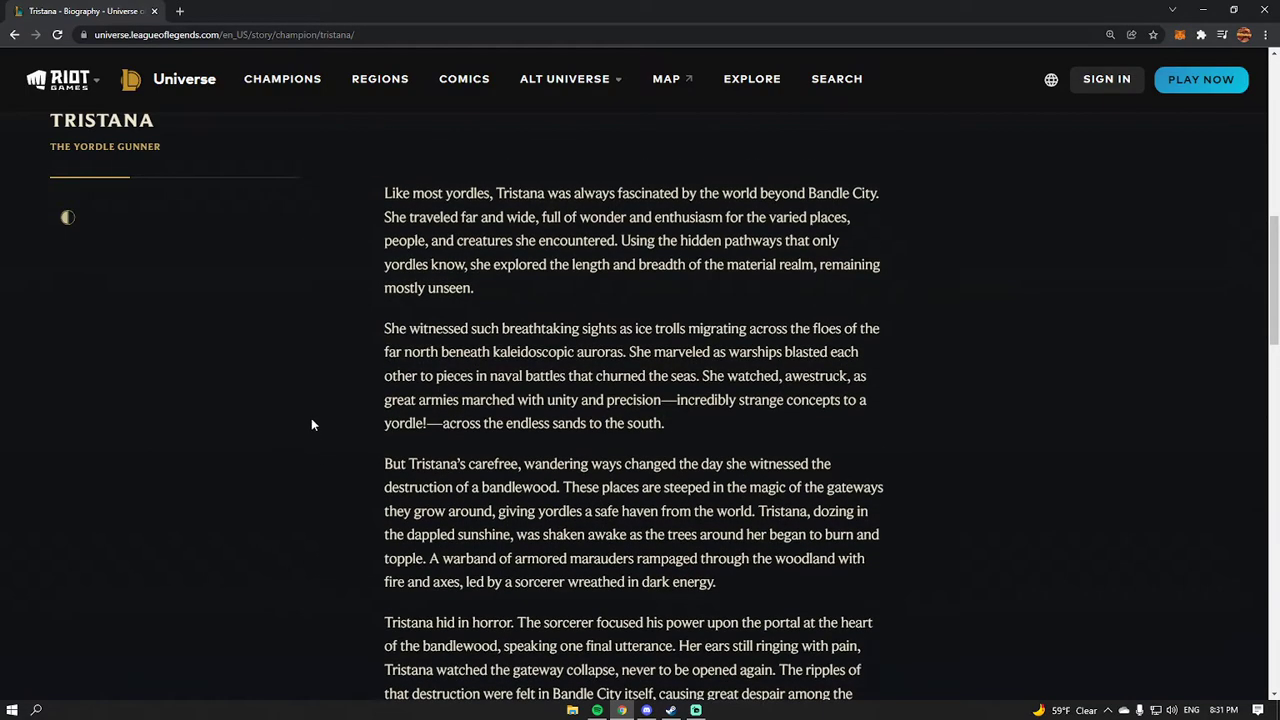
pyautogui.moveTo(258, 420)
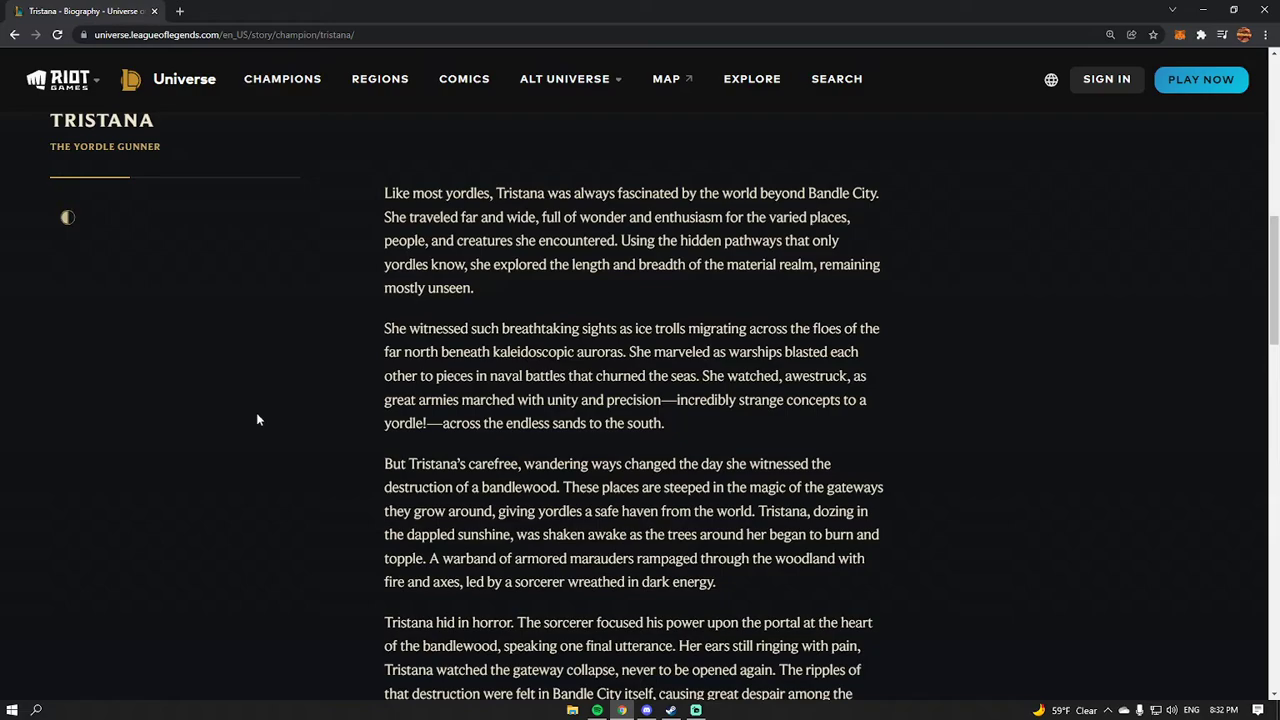
pyautogui.moveTo(166, 412)
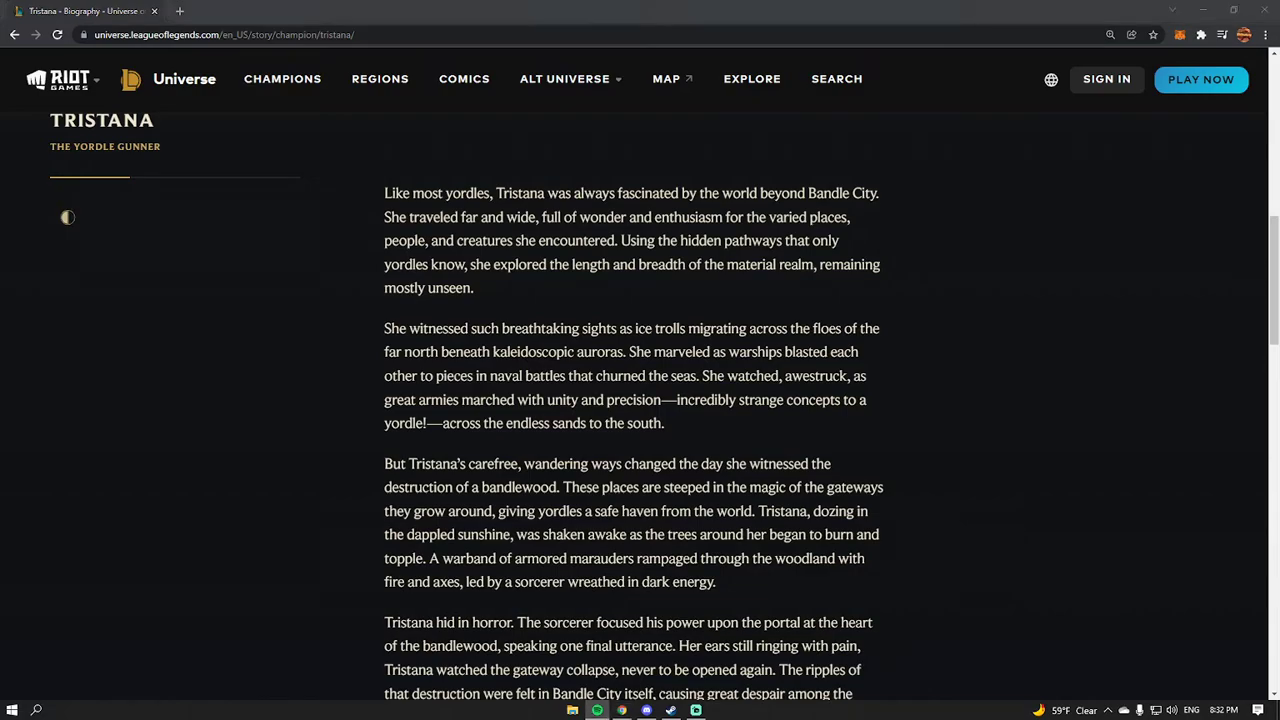
pyautogui.moveTo(150, 646)
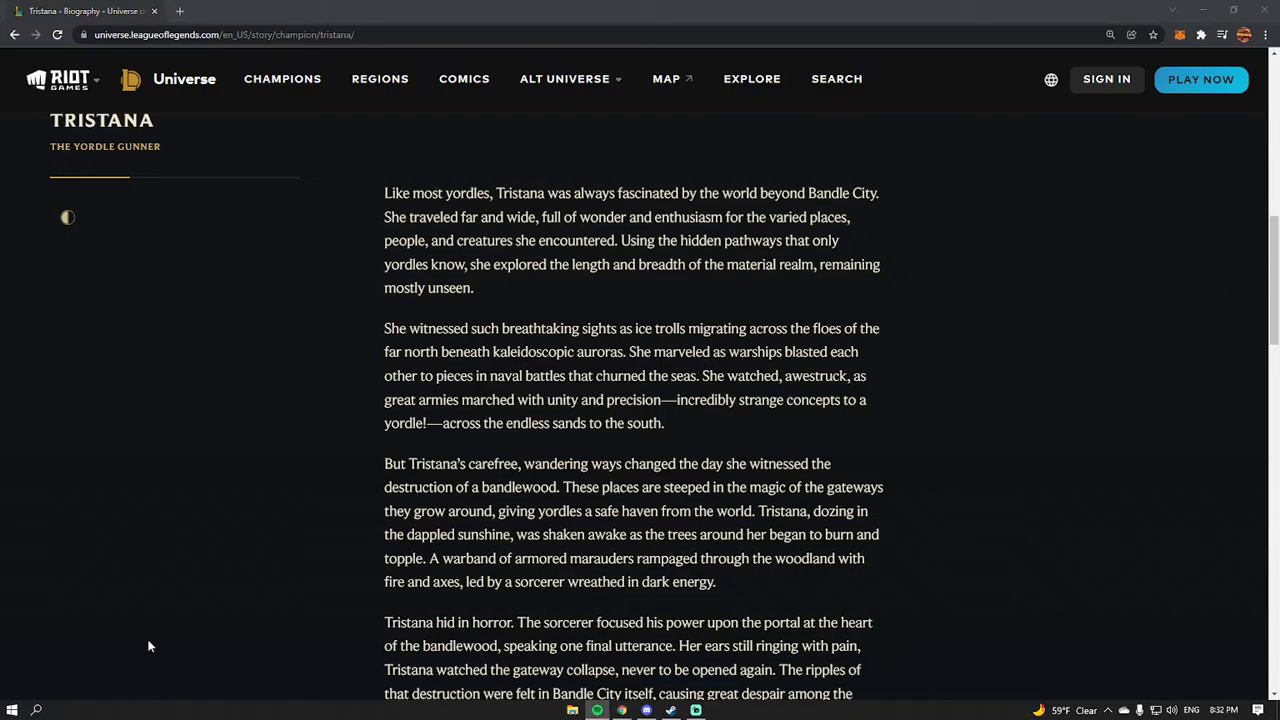
pyautogui.moveTo(240, 546)
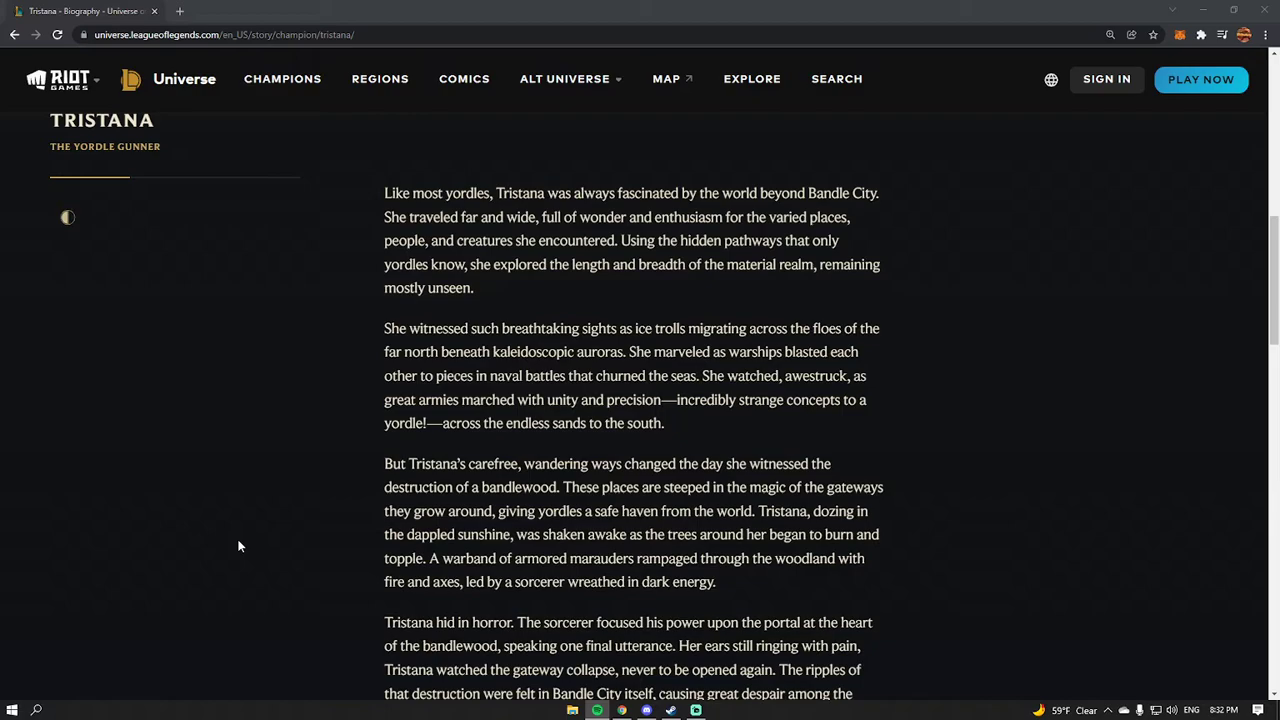
pyautogui.scroll(-3)
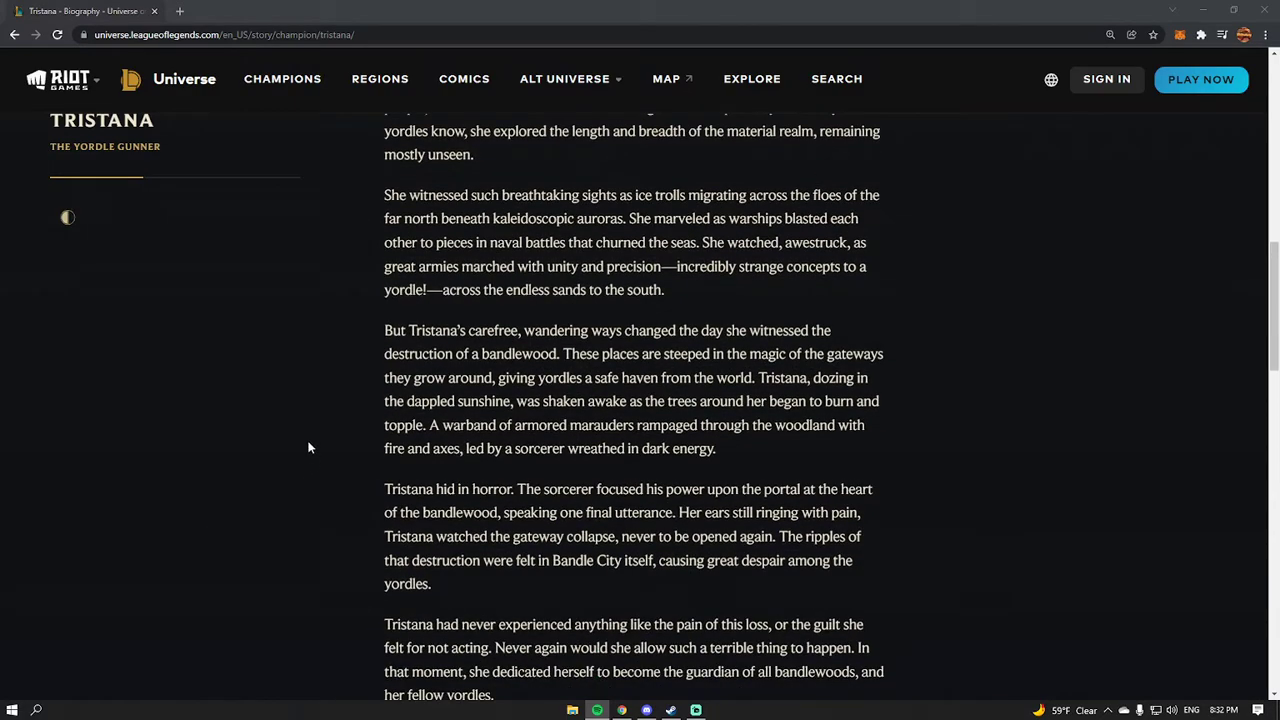
pyautogui.moveTo(276, 422)
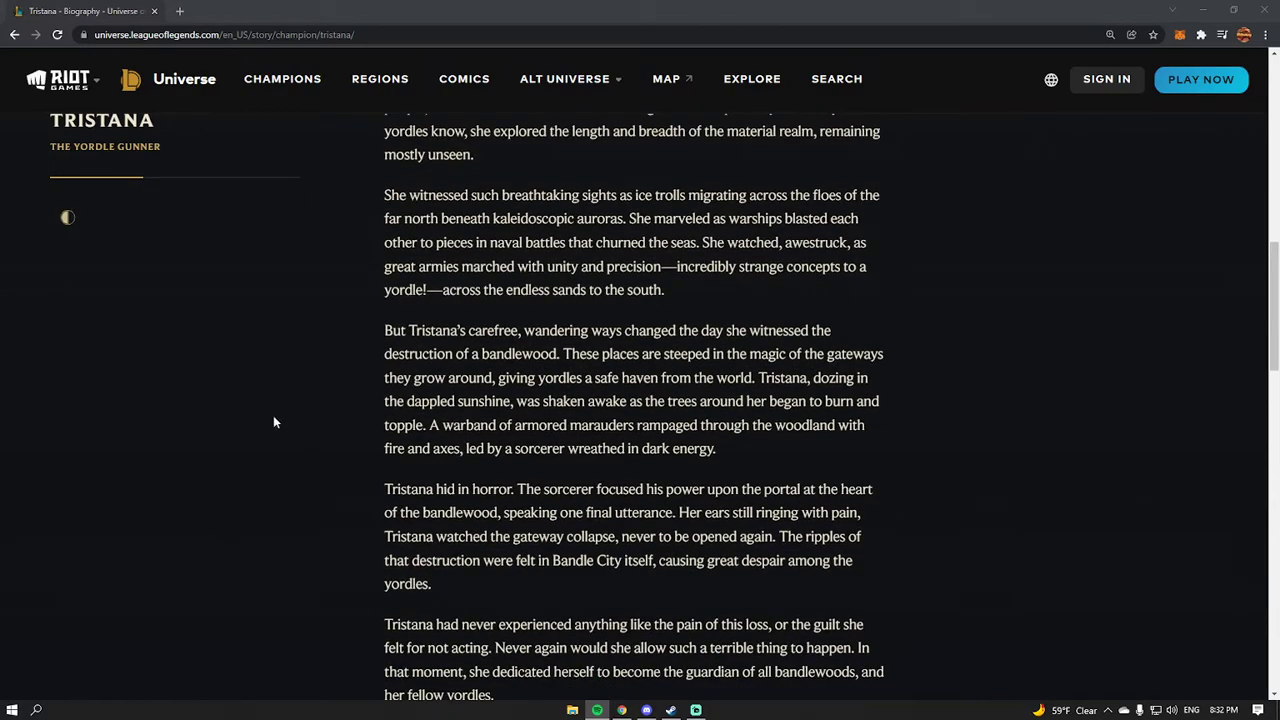
pyautogui.moveTo(196, 408)
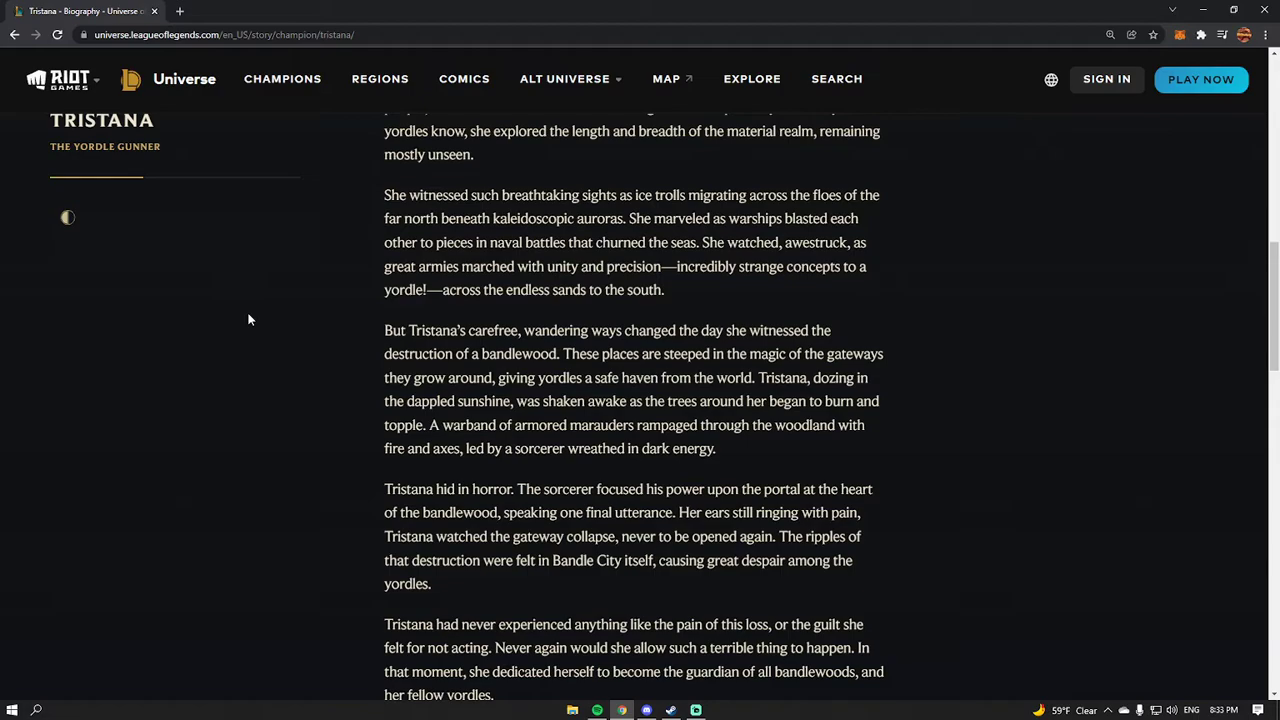
pyautogui.moveTo(236, 326)
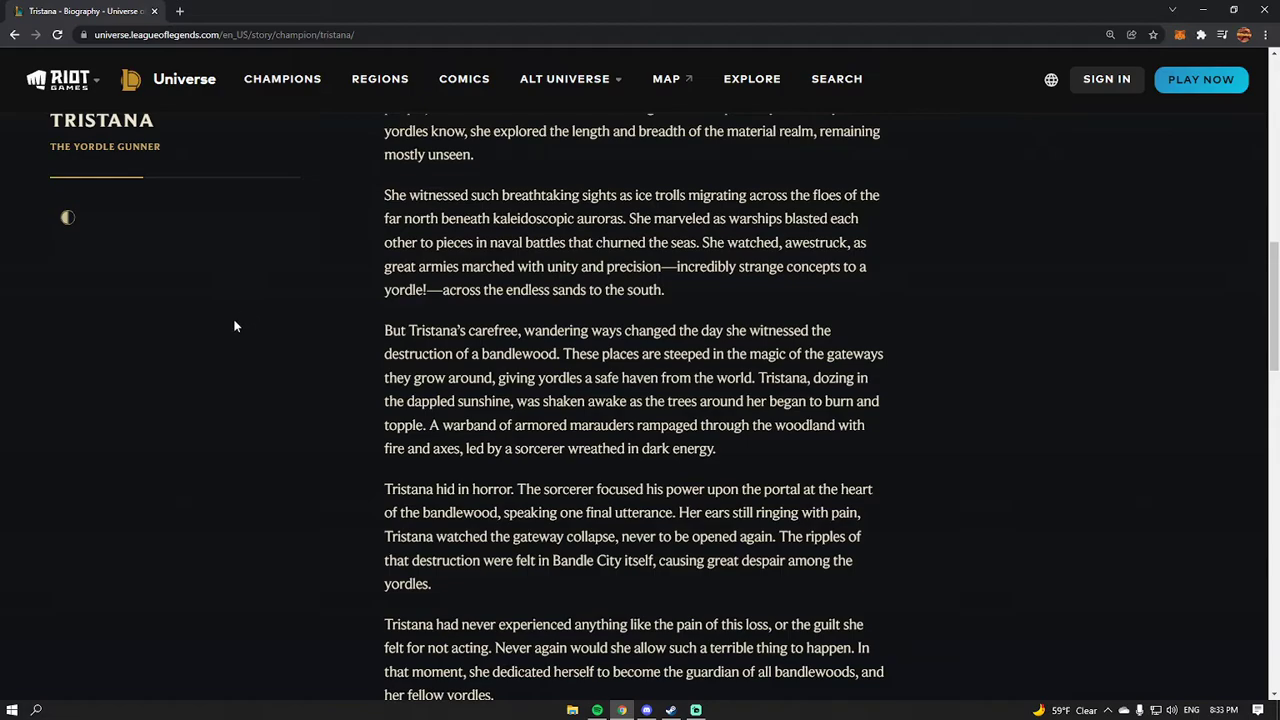
pyautogui.scroll(-3)
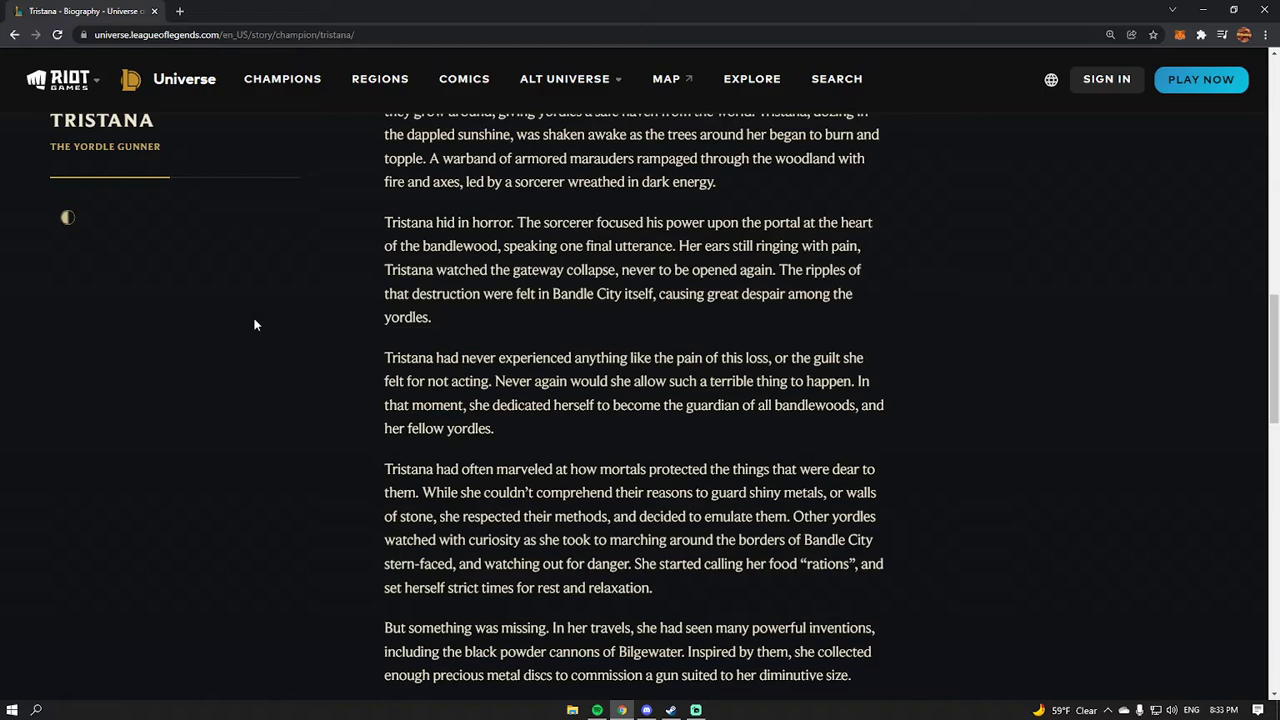
pyautogui.moveTo(272, 370)
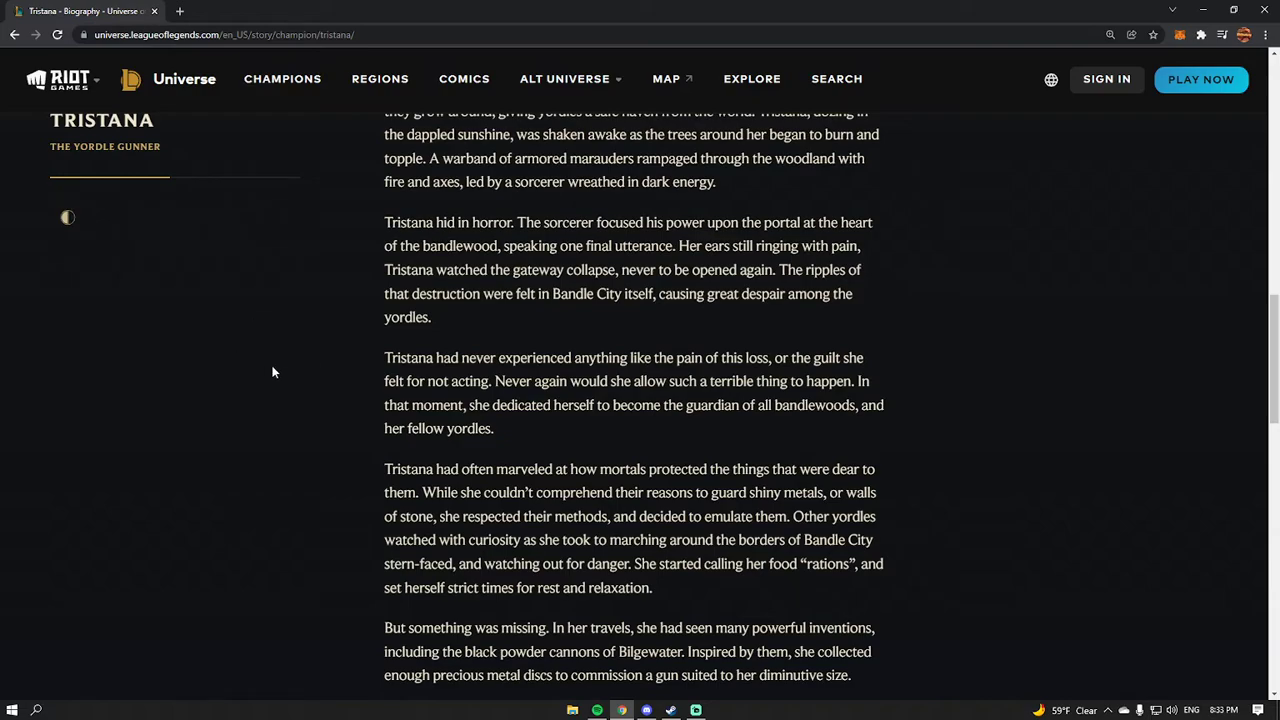
pyautogui.scroll(-3)
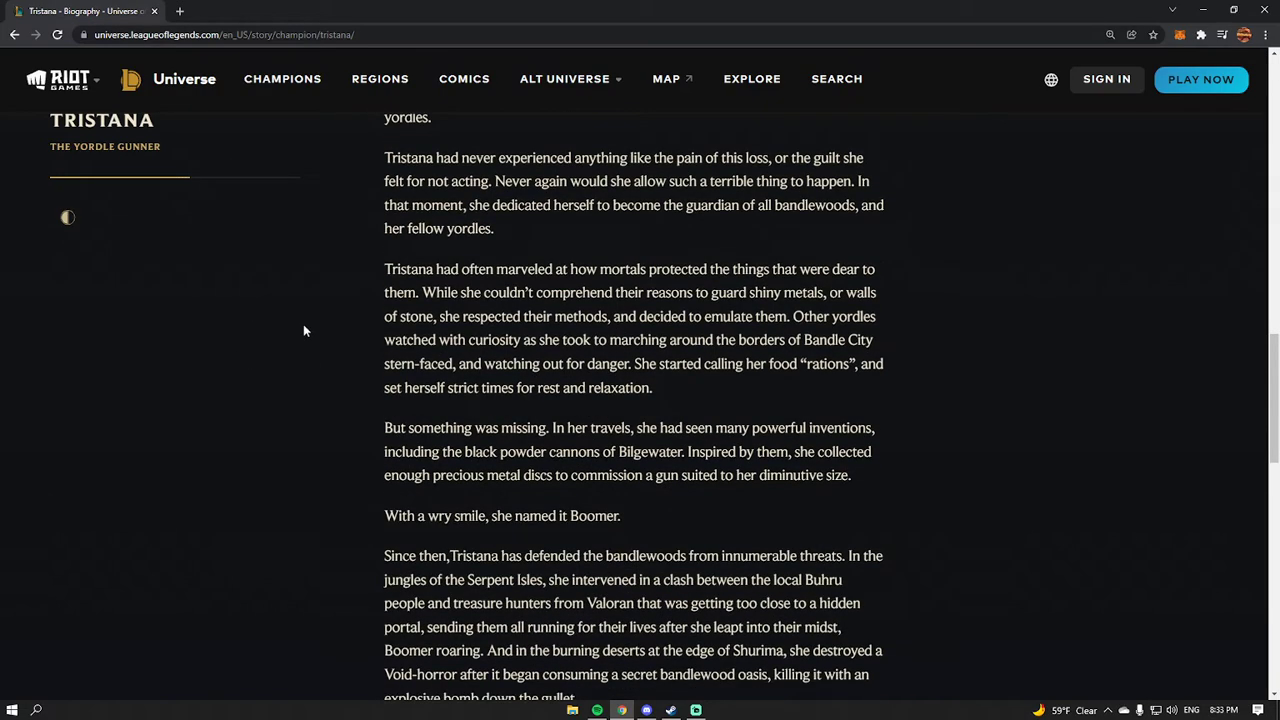
pyautogui.moveTo(304, 312)
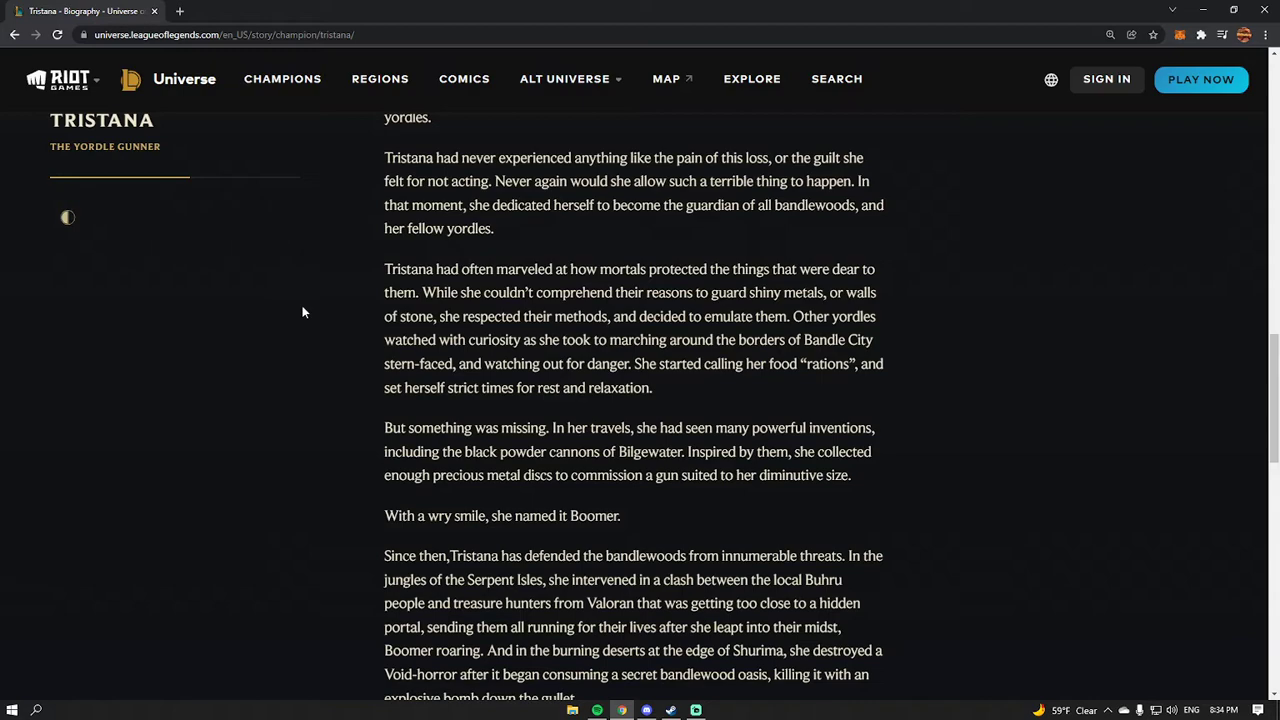
pyautogui.scroll(-3)
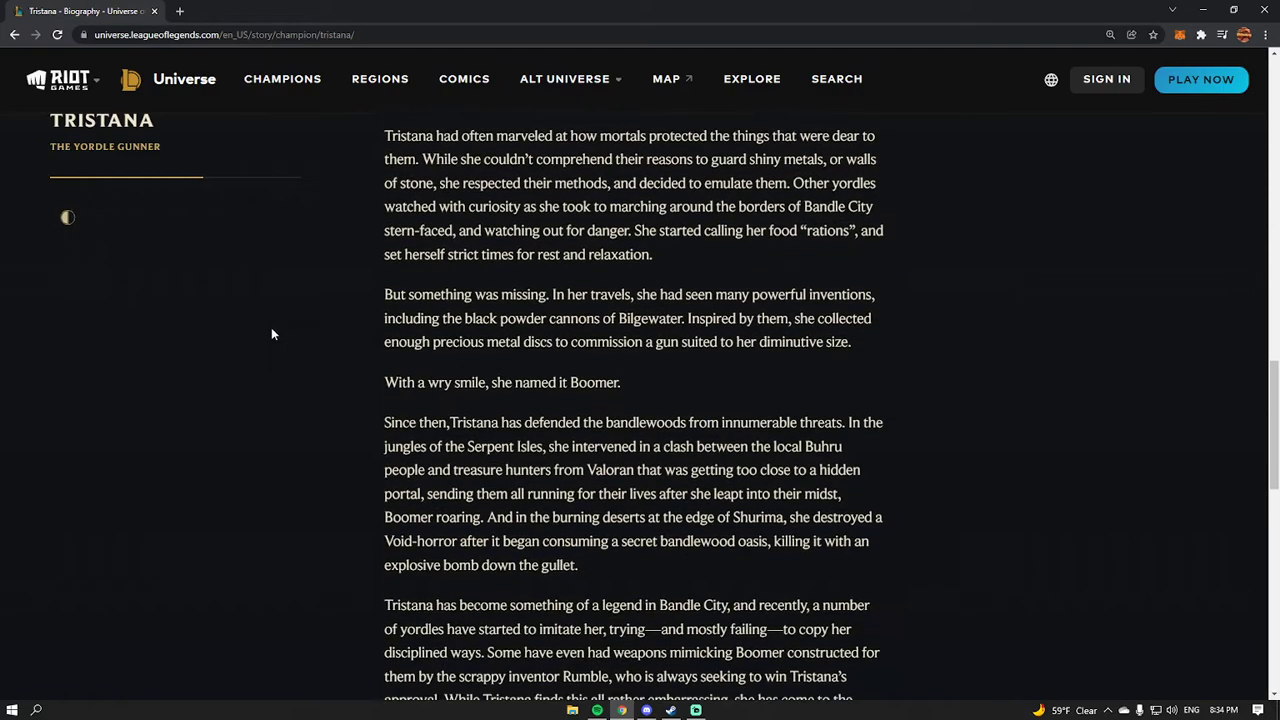
pyautogui.moveTo(192, 336)
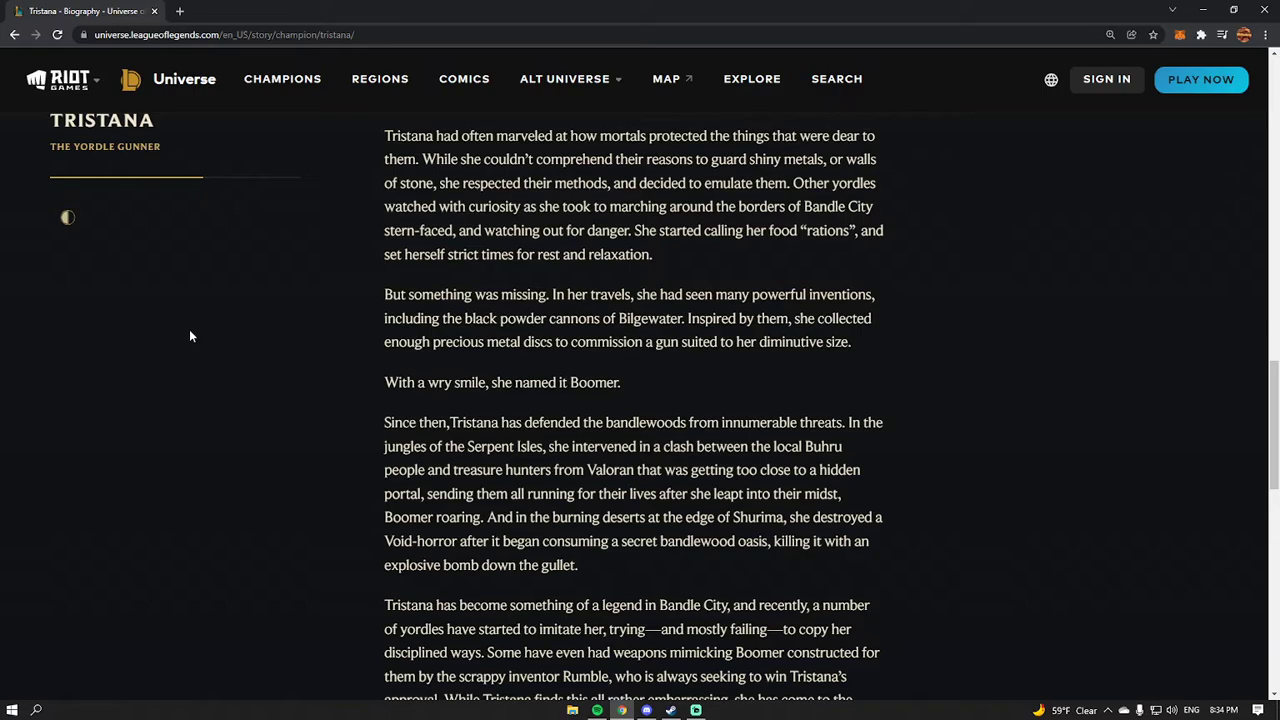
pyautogui.scroll(-3)
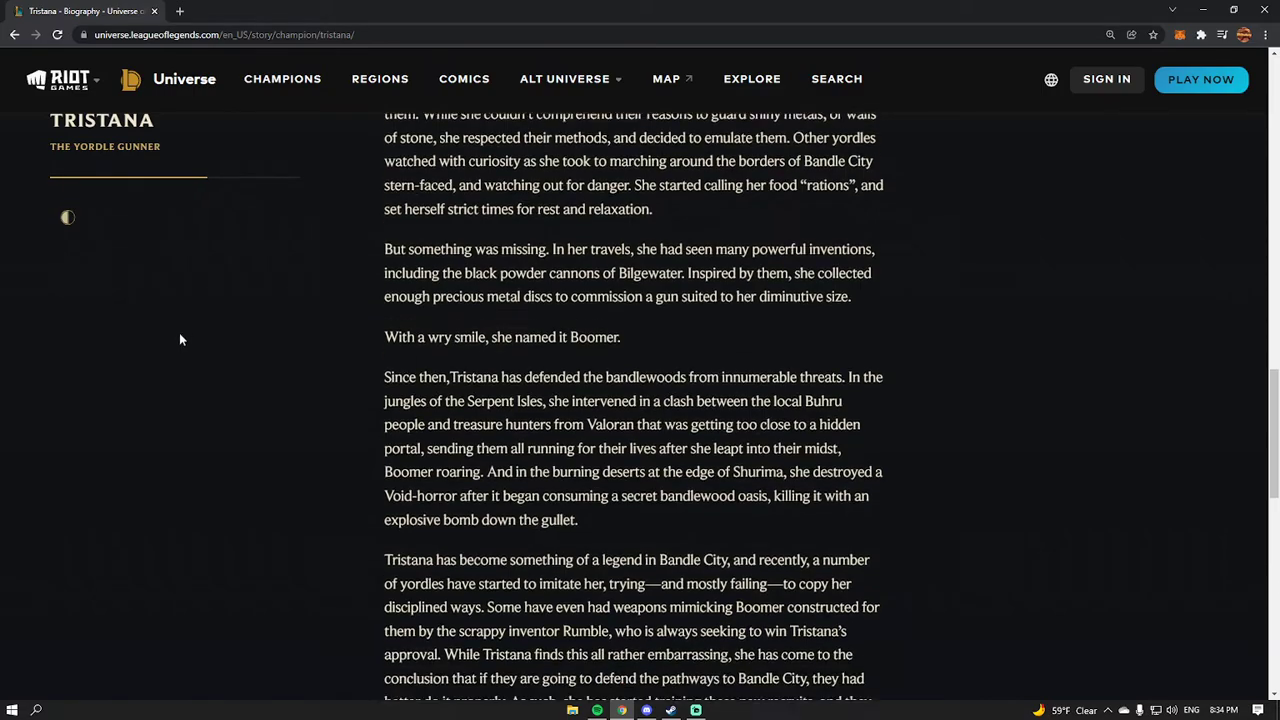
pyautogui.scroll(-3)
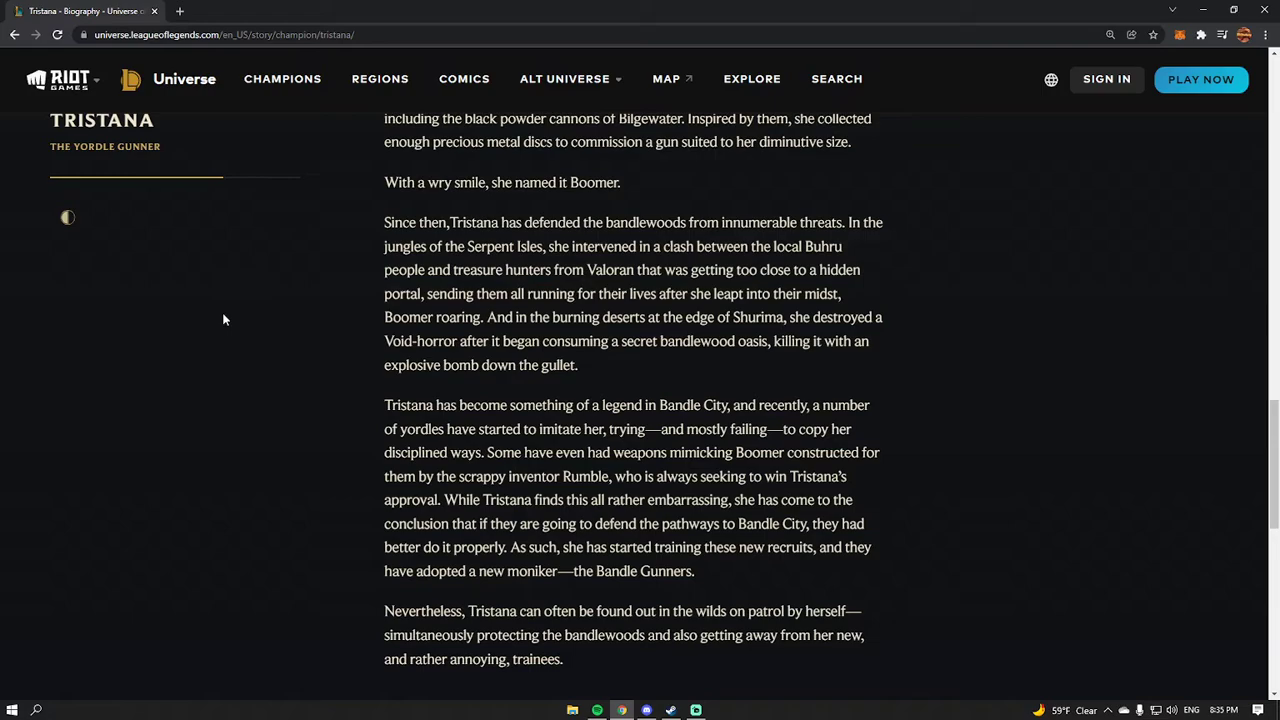
pyautogui.scroll(-3)
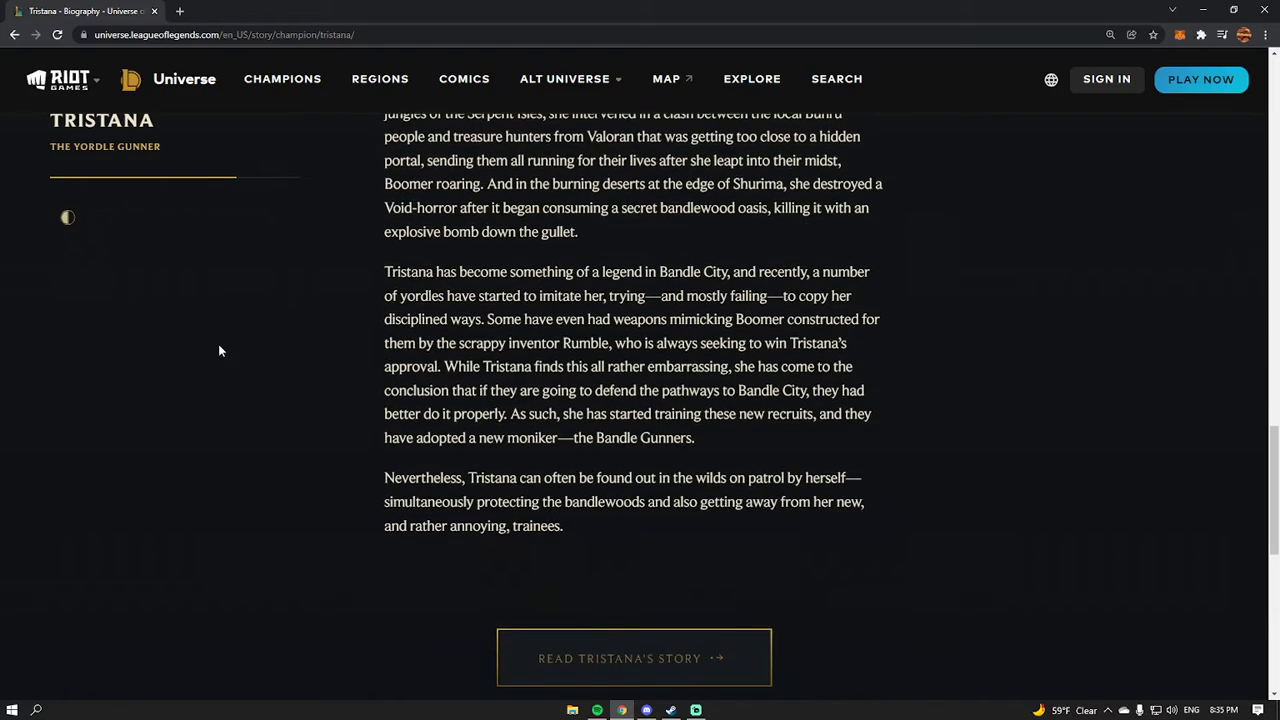
pyautogui.moveTo(220, 332)
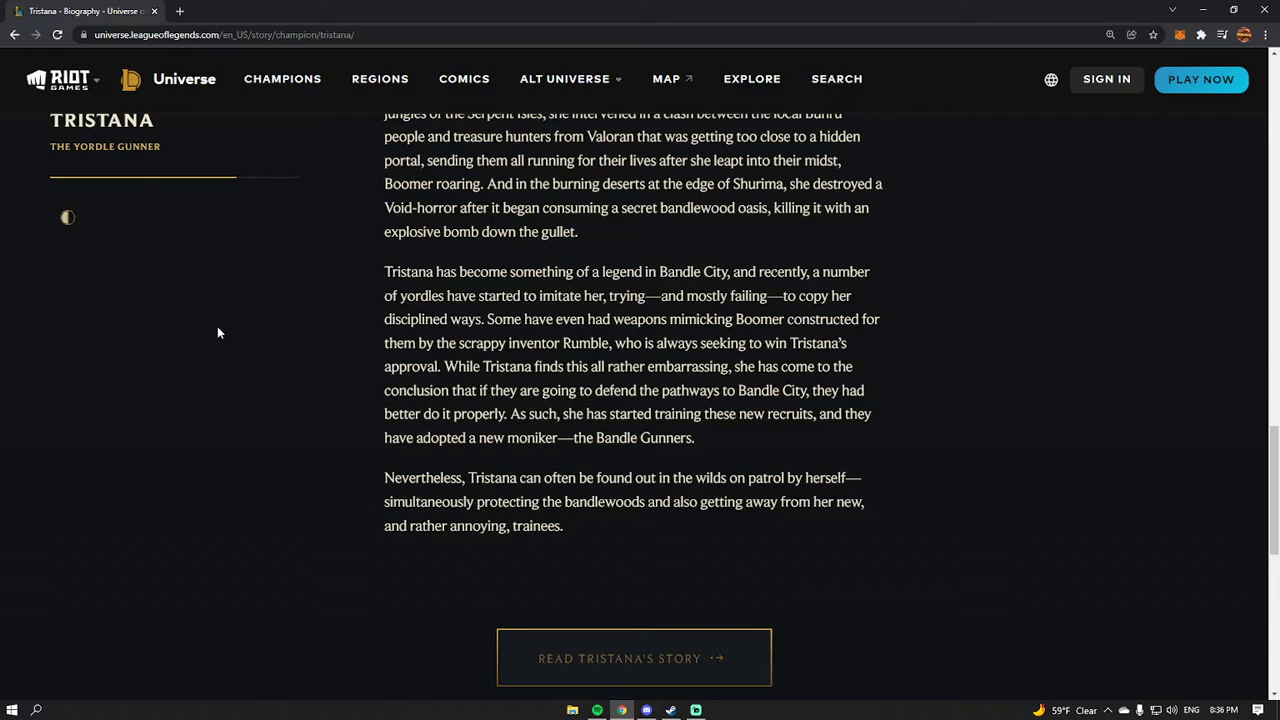
# Reach the related champions Tristana, Teemo and Rumble below Tristana's biography.
pyautogui.scroll(-3)
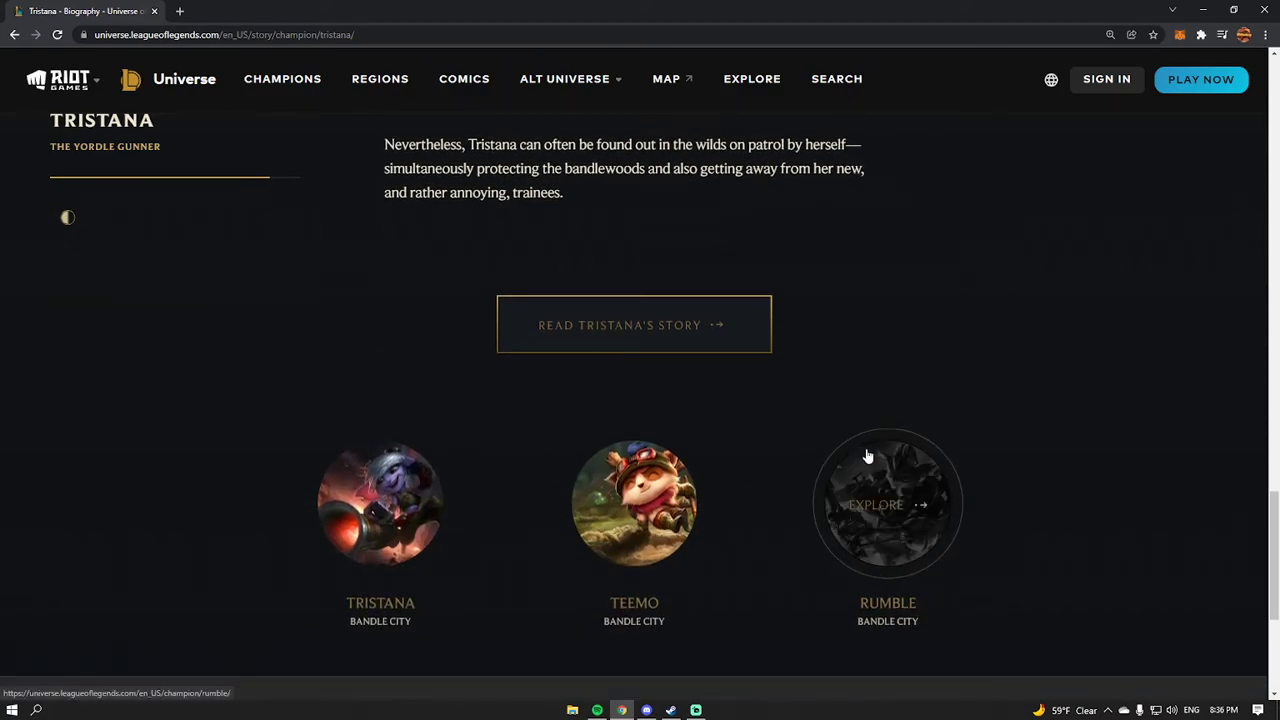
# Go to Rumble's champion page and bring up his full biography.
pyautogui.click(888, 504)
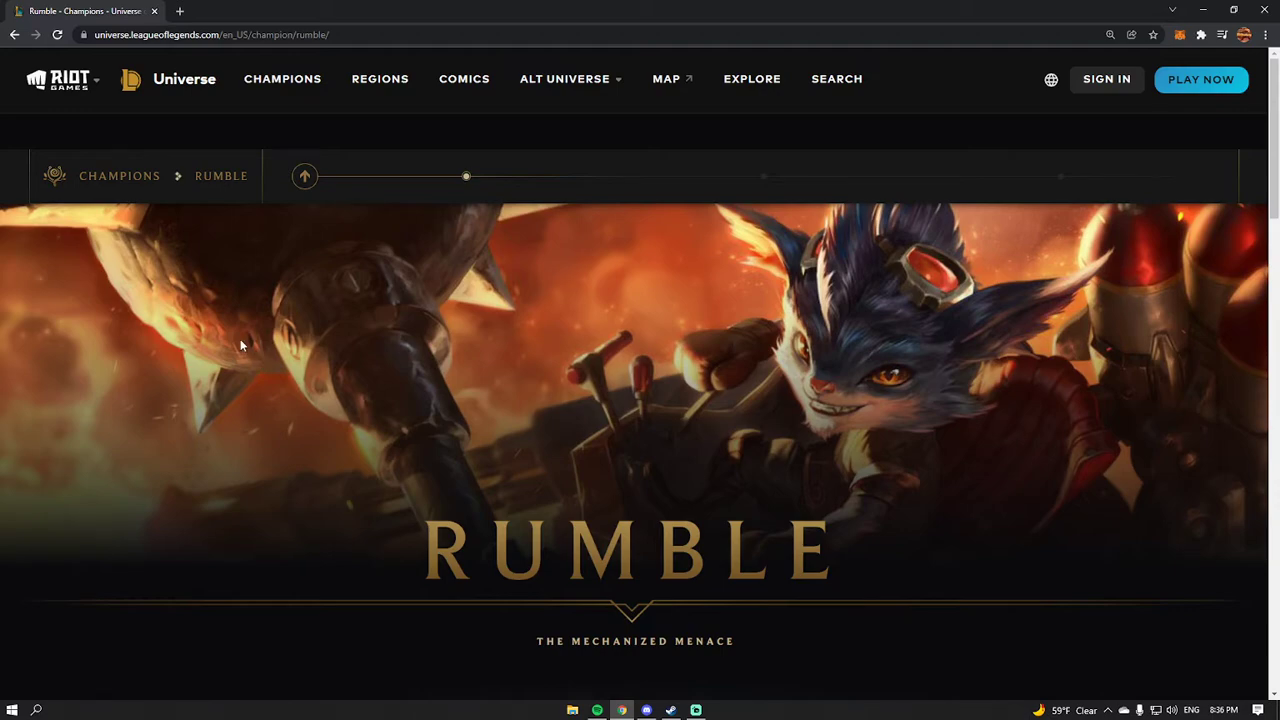
pyautogui.scroll(-3)
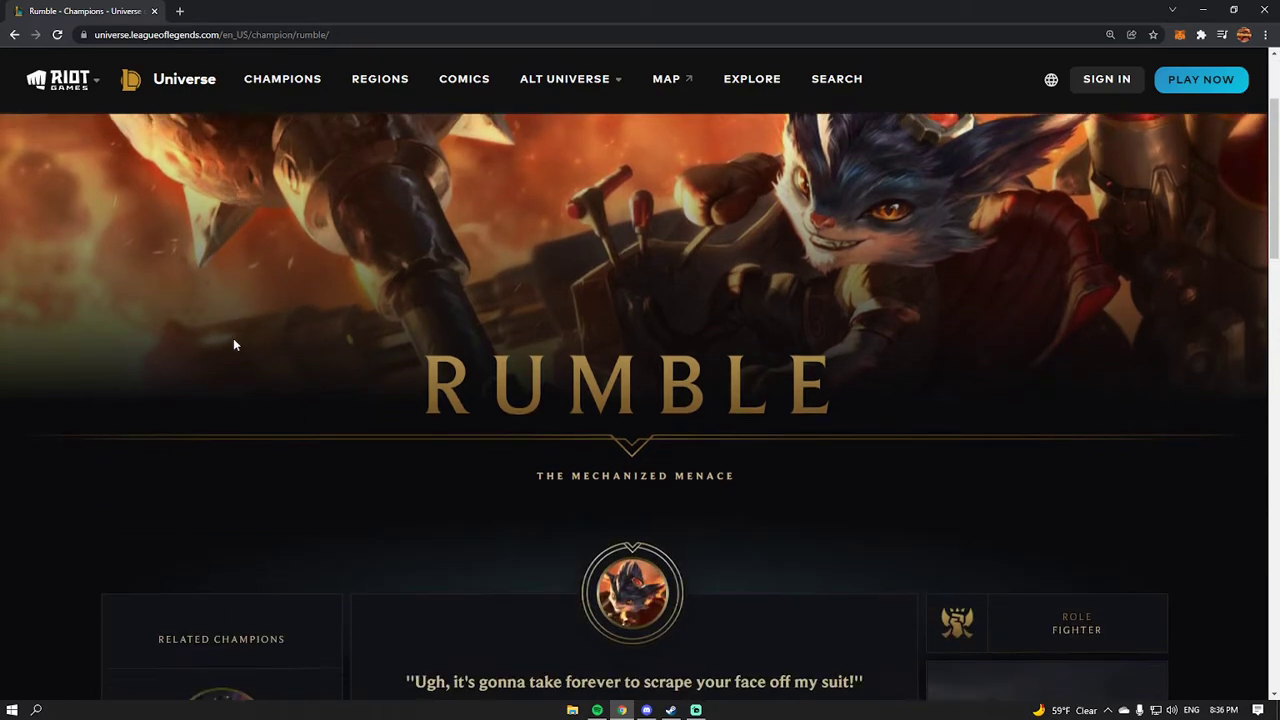
pyautogui.scroll(-3)
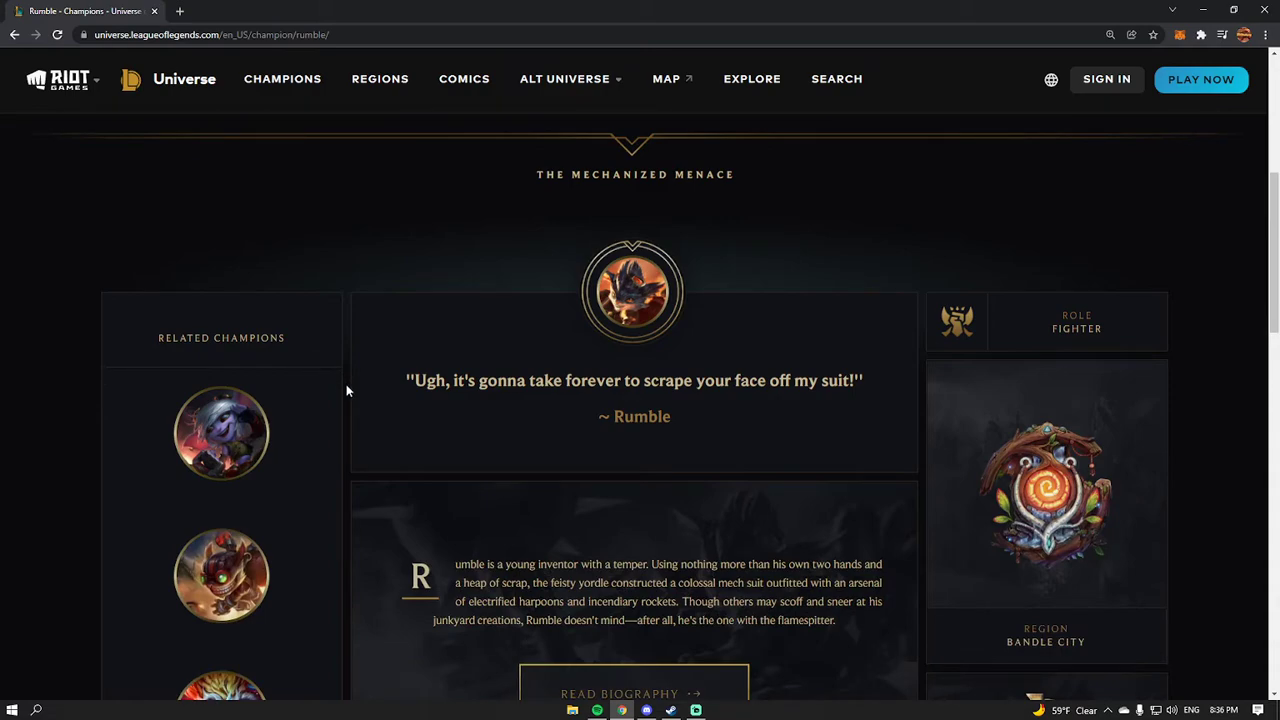
pyautogui.moveTo(532, 414)
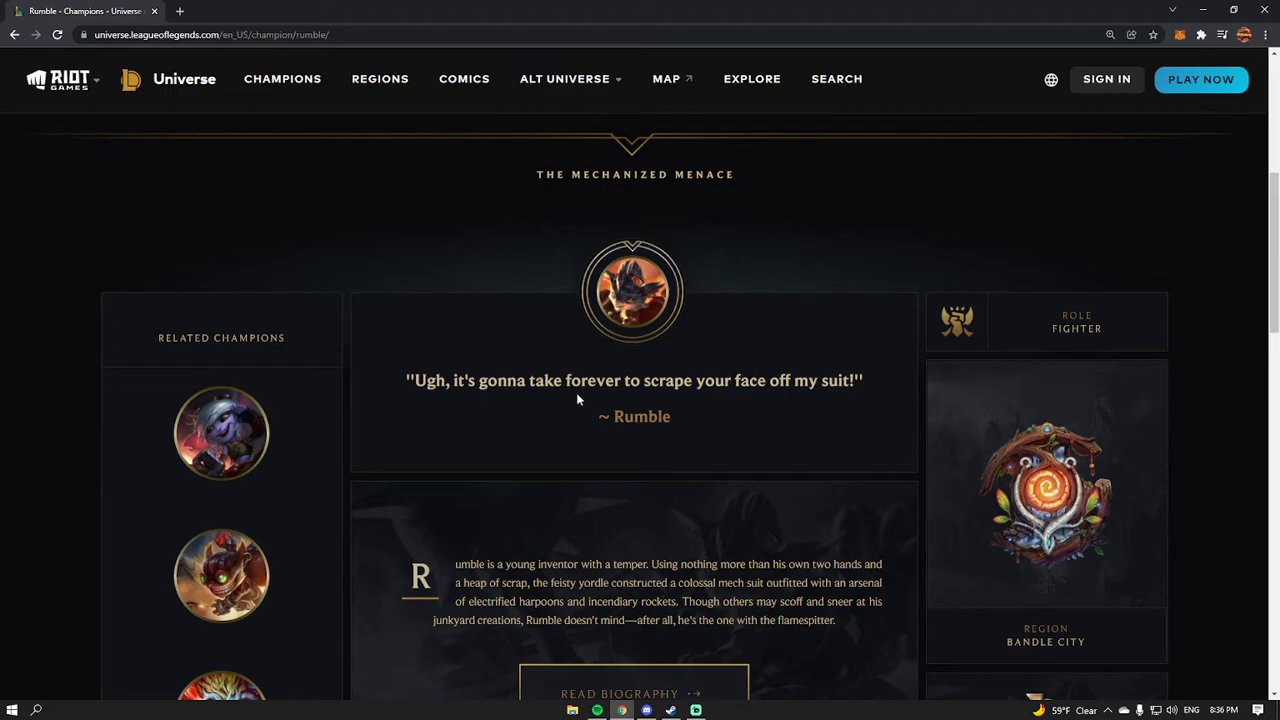
pyautogui.scroll(-3)
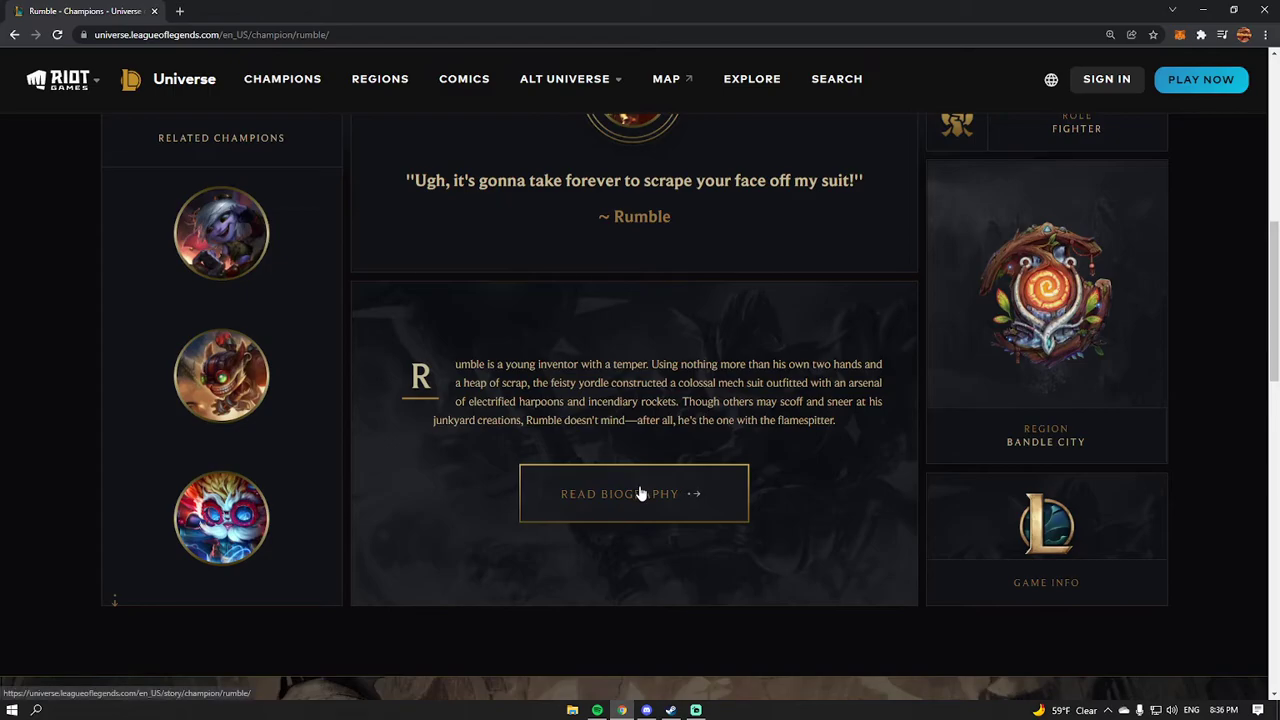
pyautogui.click(632, 492)
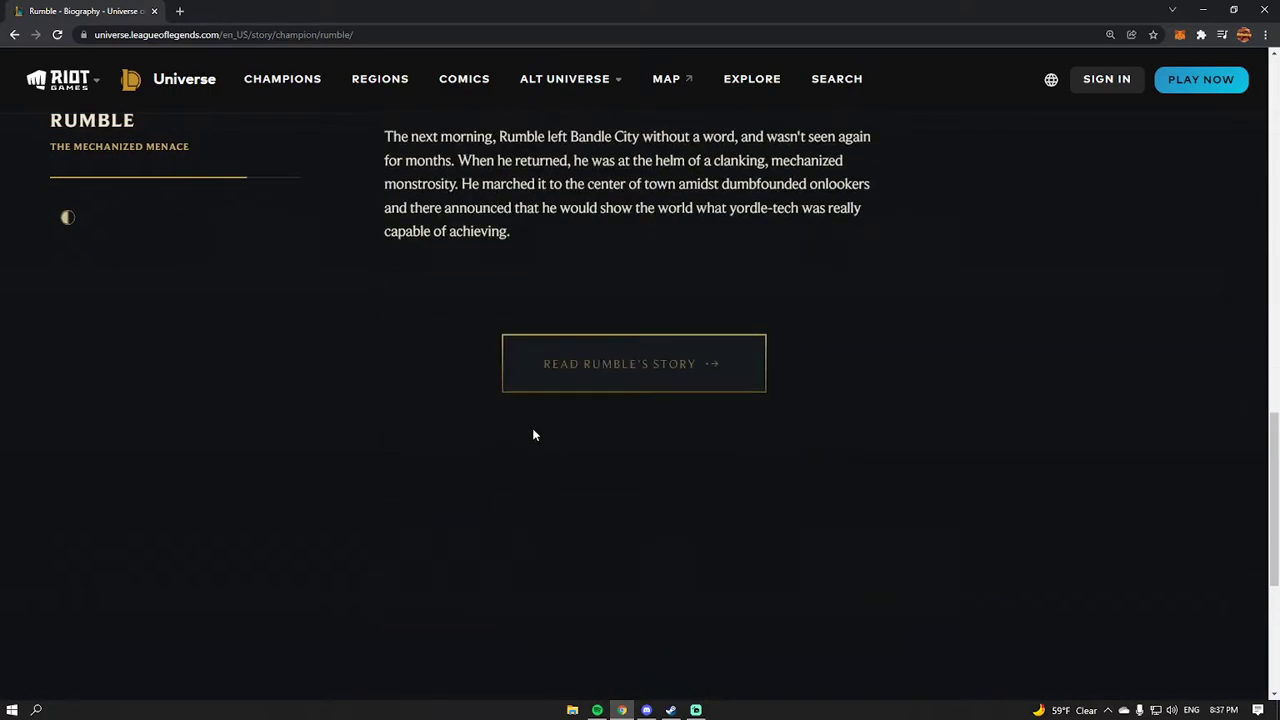
# Scroll down Rumble's biography from the opening paragraph to the final paragraph about his mechanized return.
pyautogui.scroll(3)
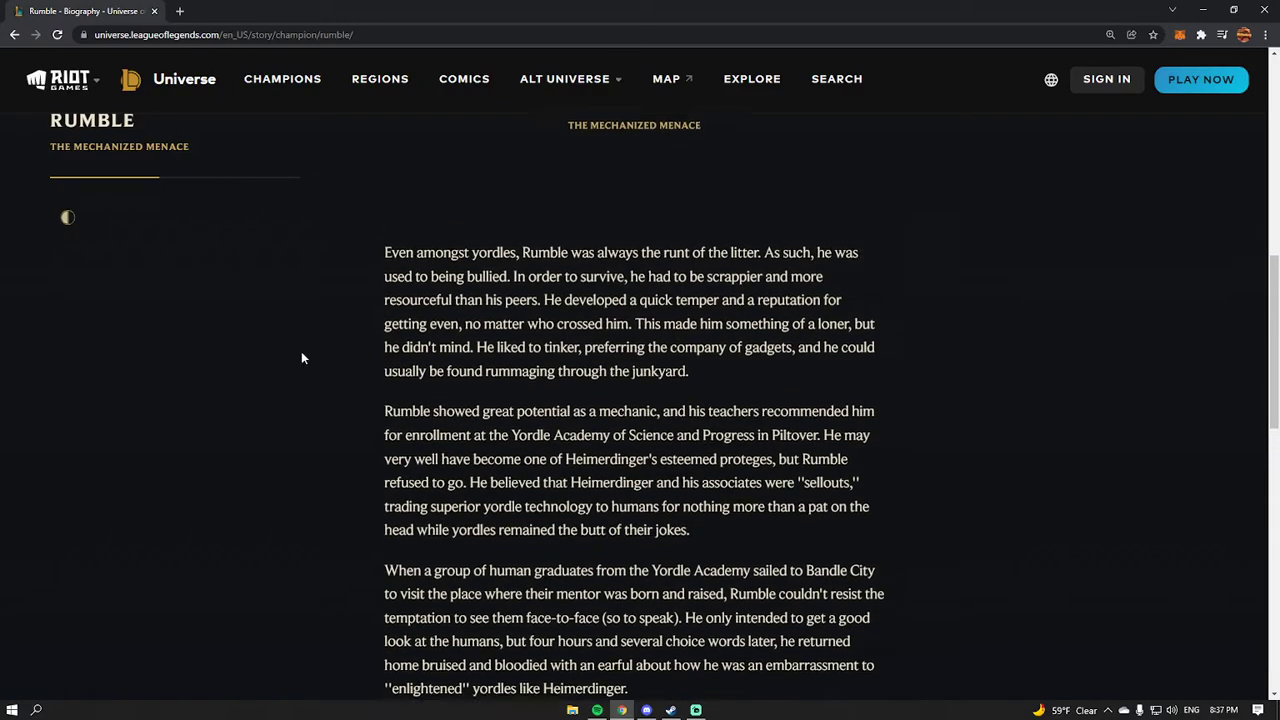
pyautogui.scroll(-3)
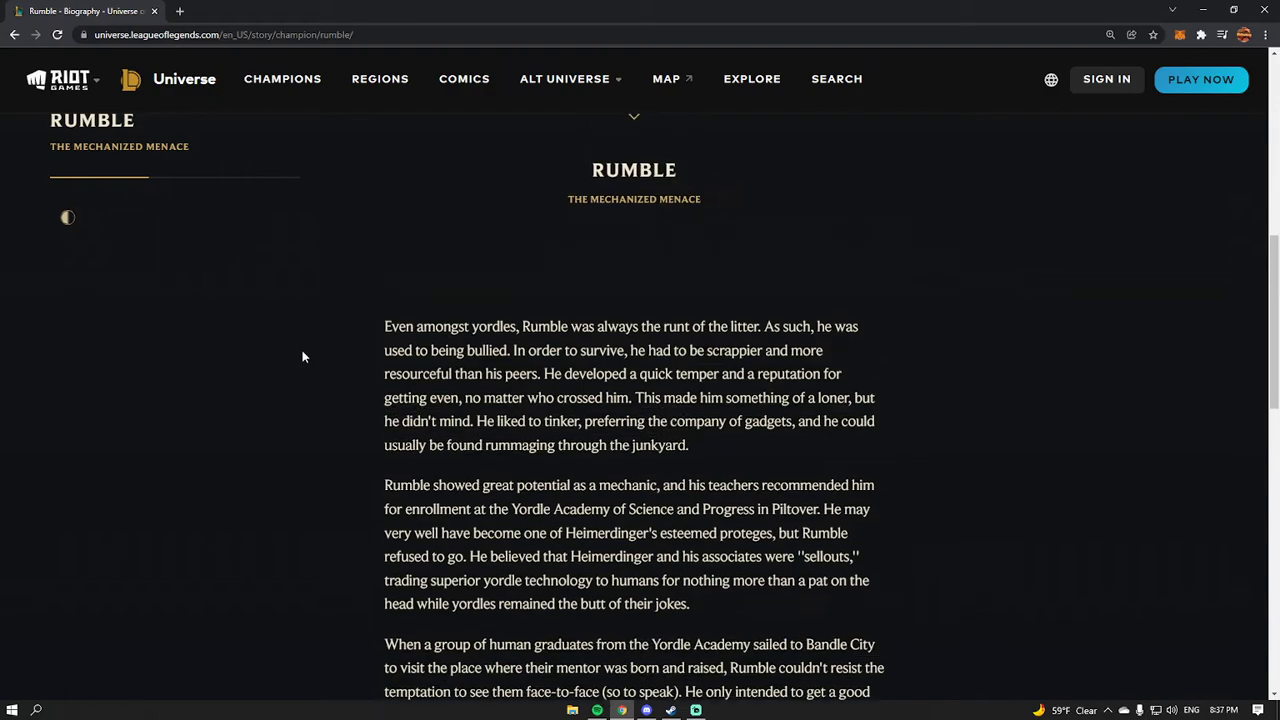
pyautogui.scroll(-3)
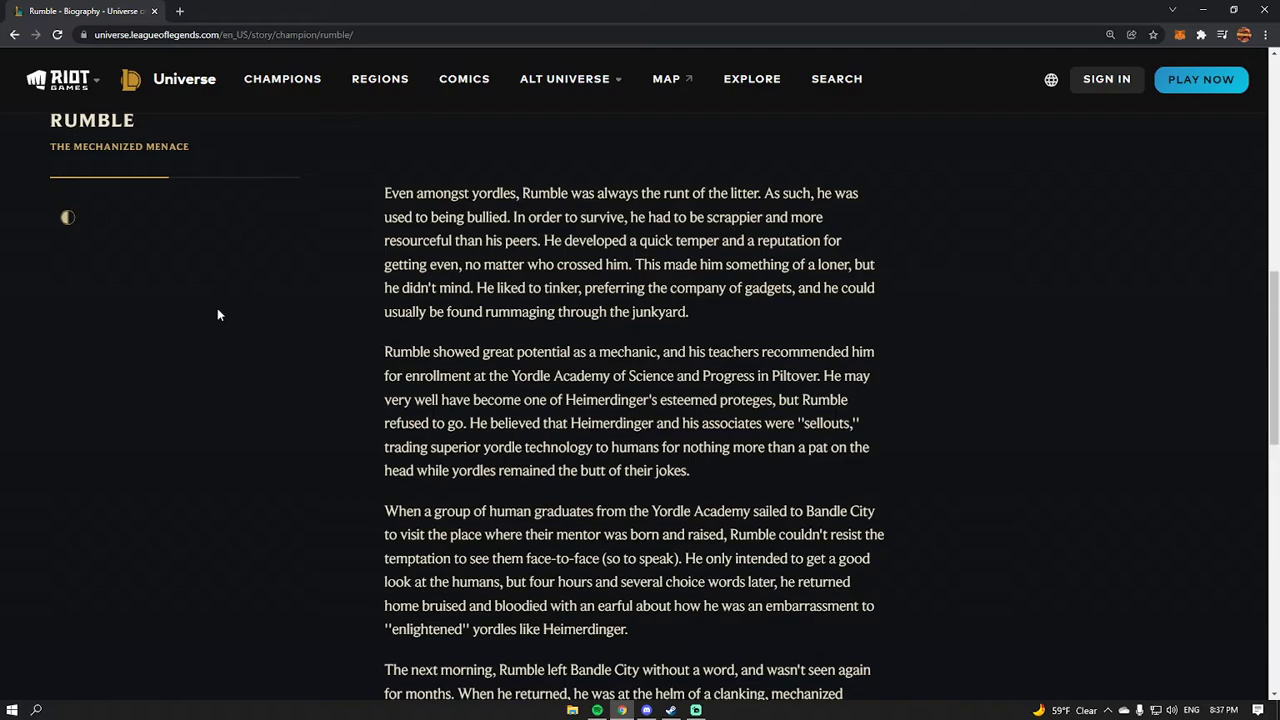
pyautogui.scroll(-3)
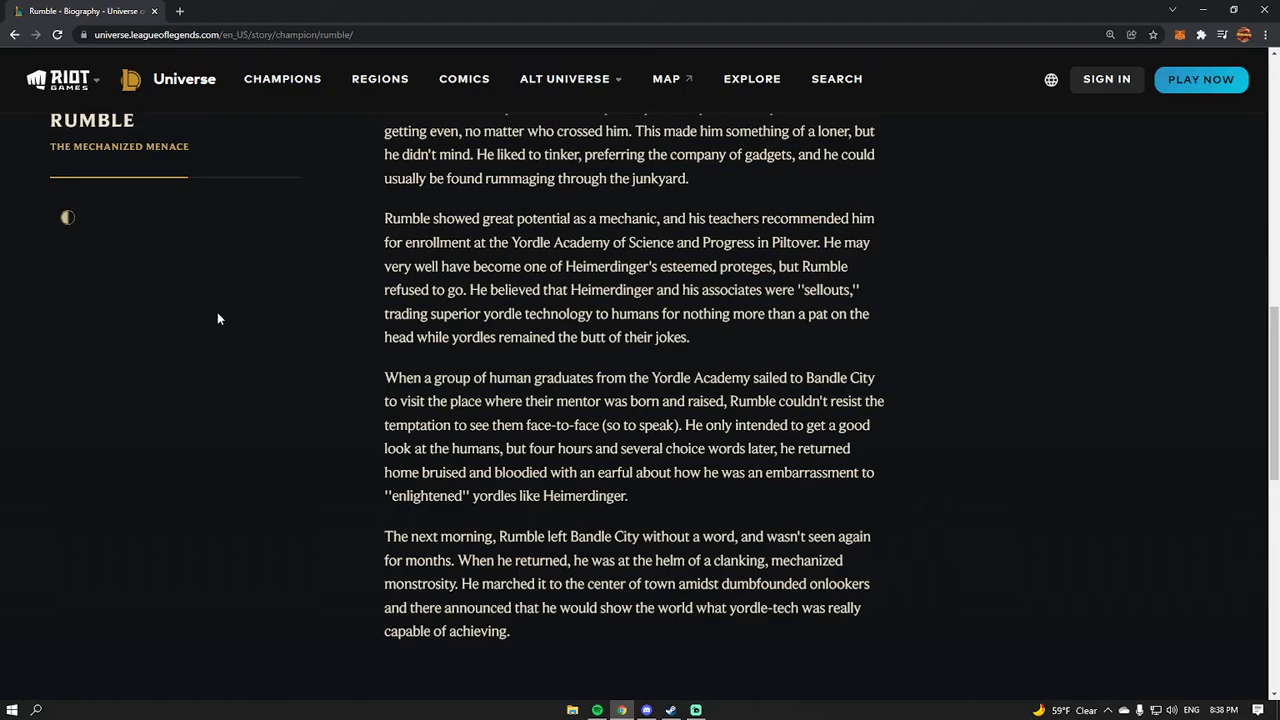
pyautogui.moveTo(260, 330)
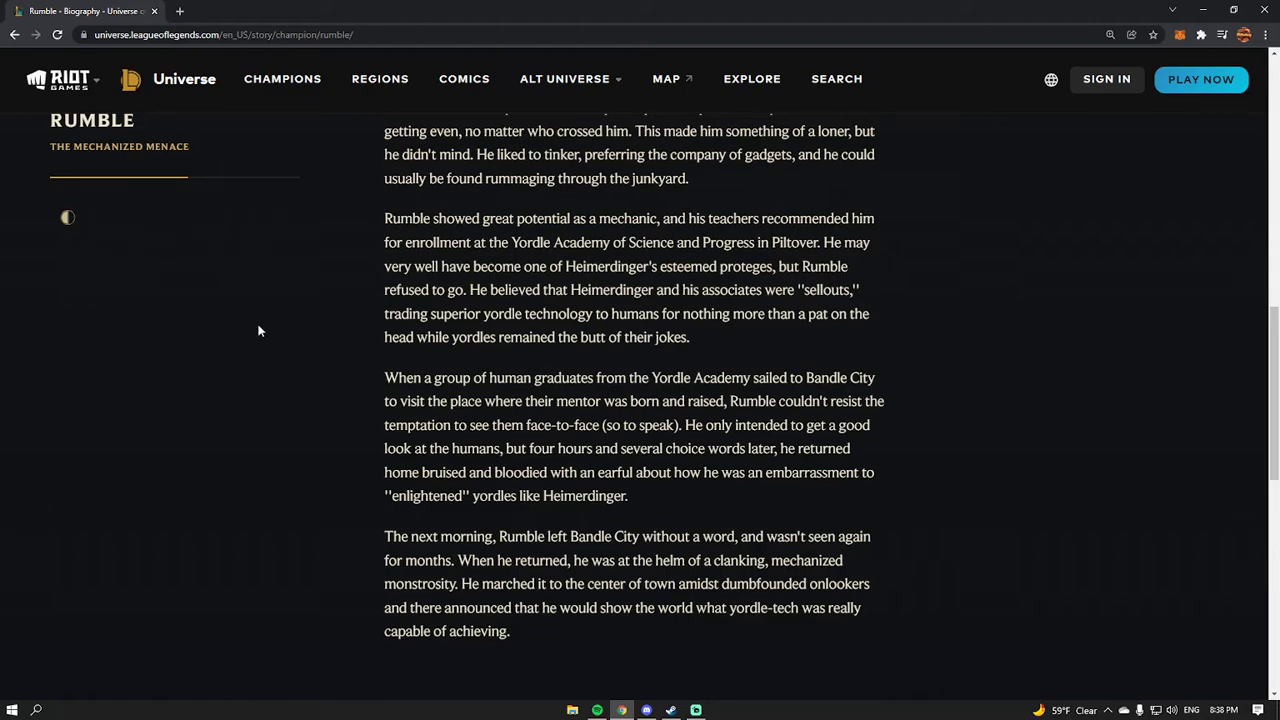
pyautogui.scroll(-3)
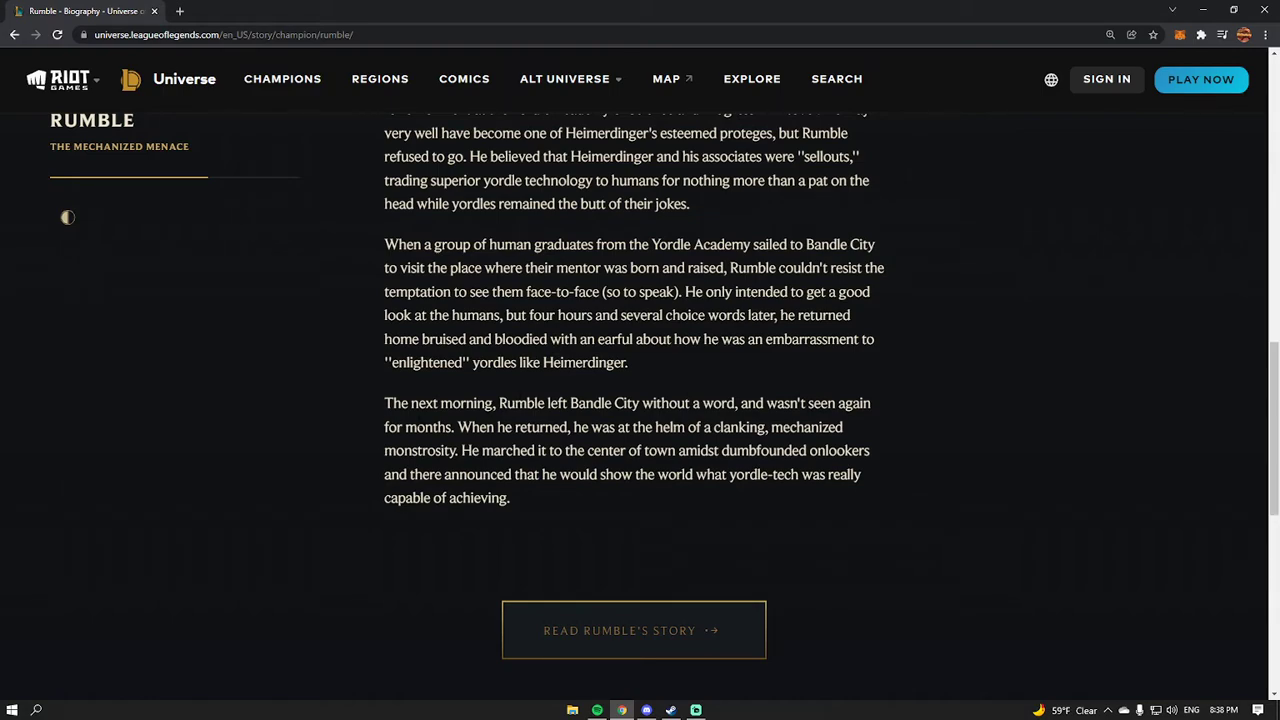
pyautogui.moveTo(360, 444)
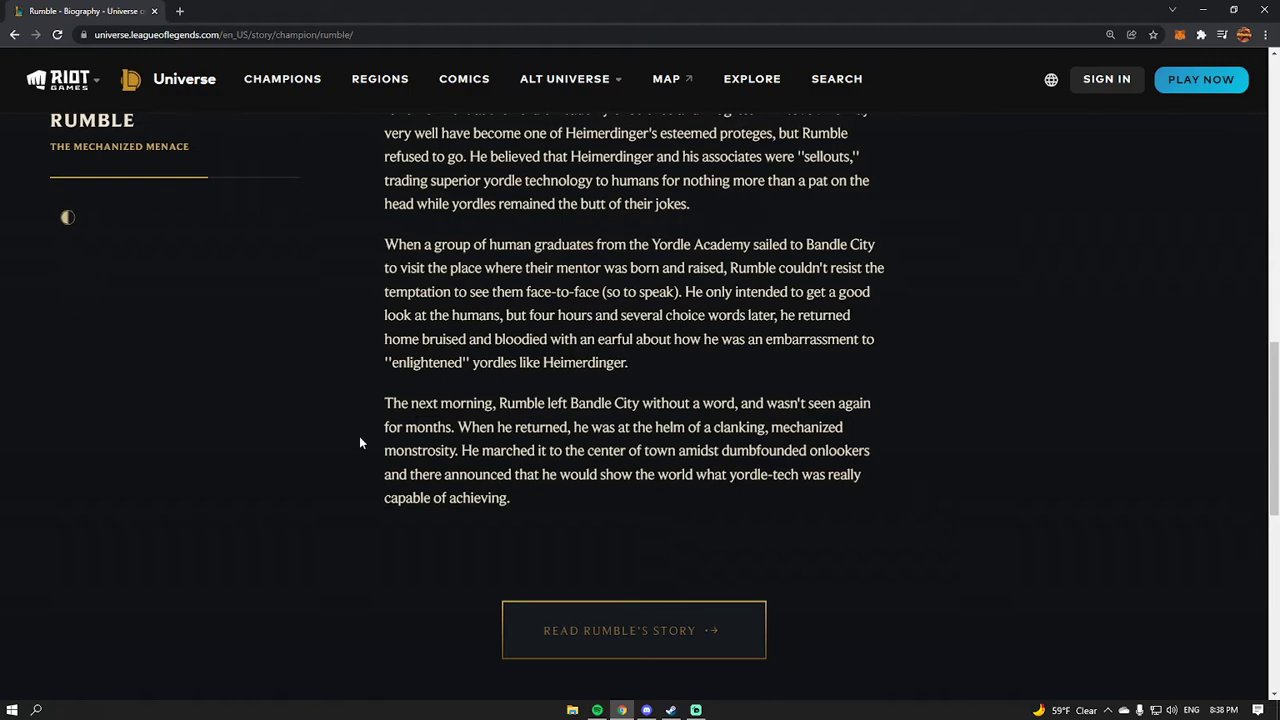
pyautogui.moveTo(444, 466)
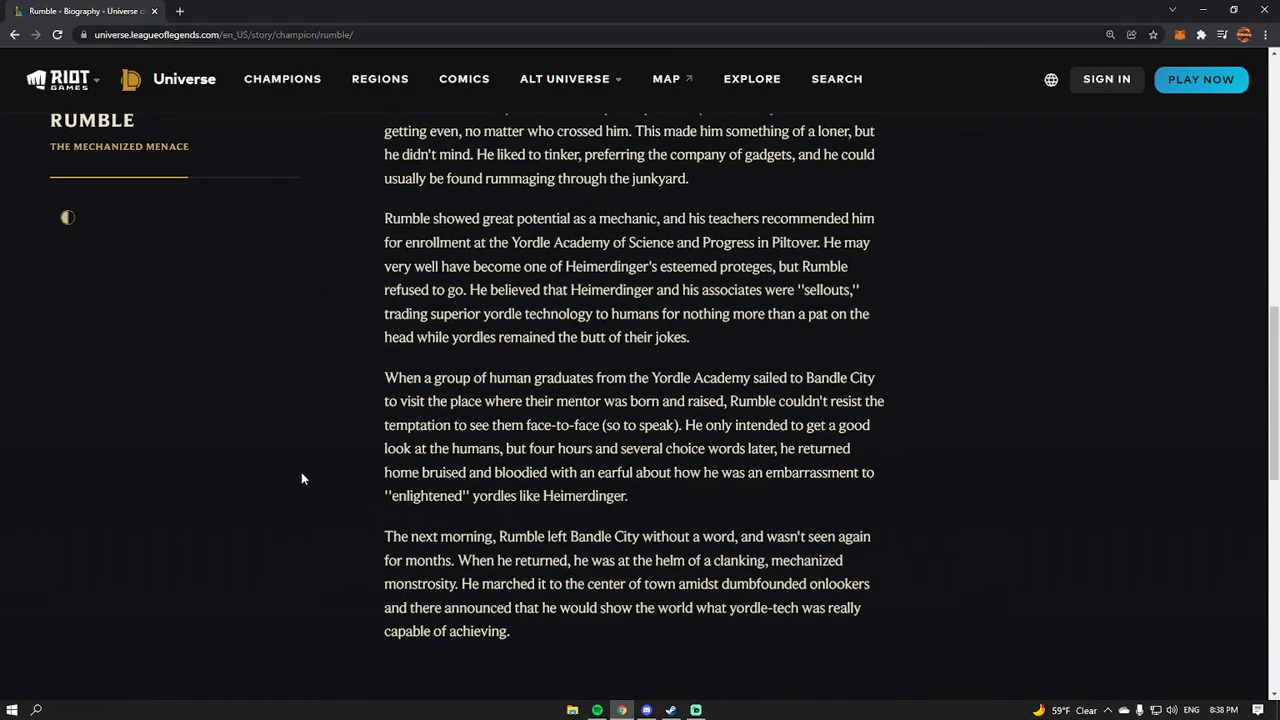
pyautogui.scroll(3)
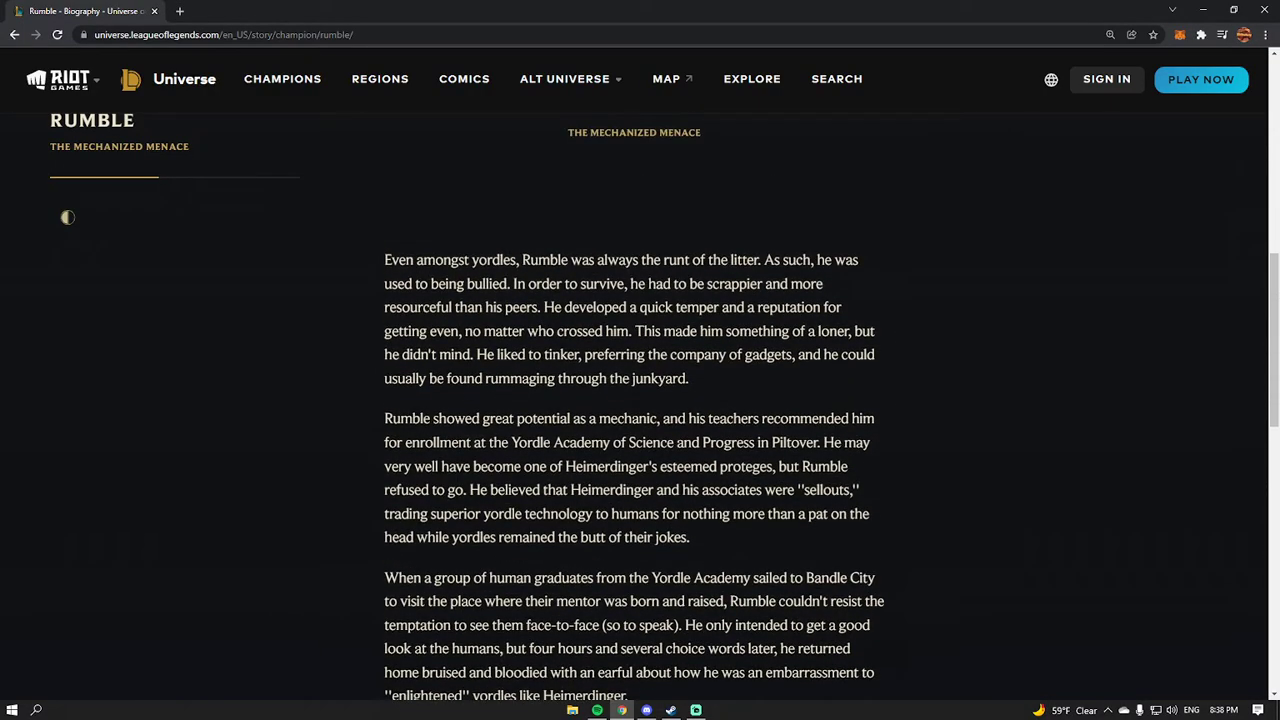
pyautogui.scroll(-3)
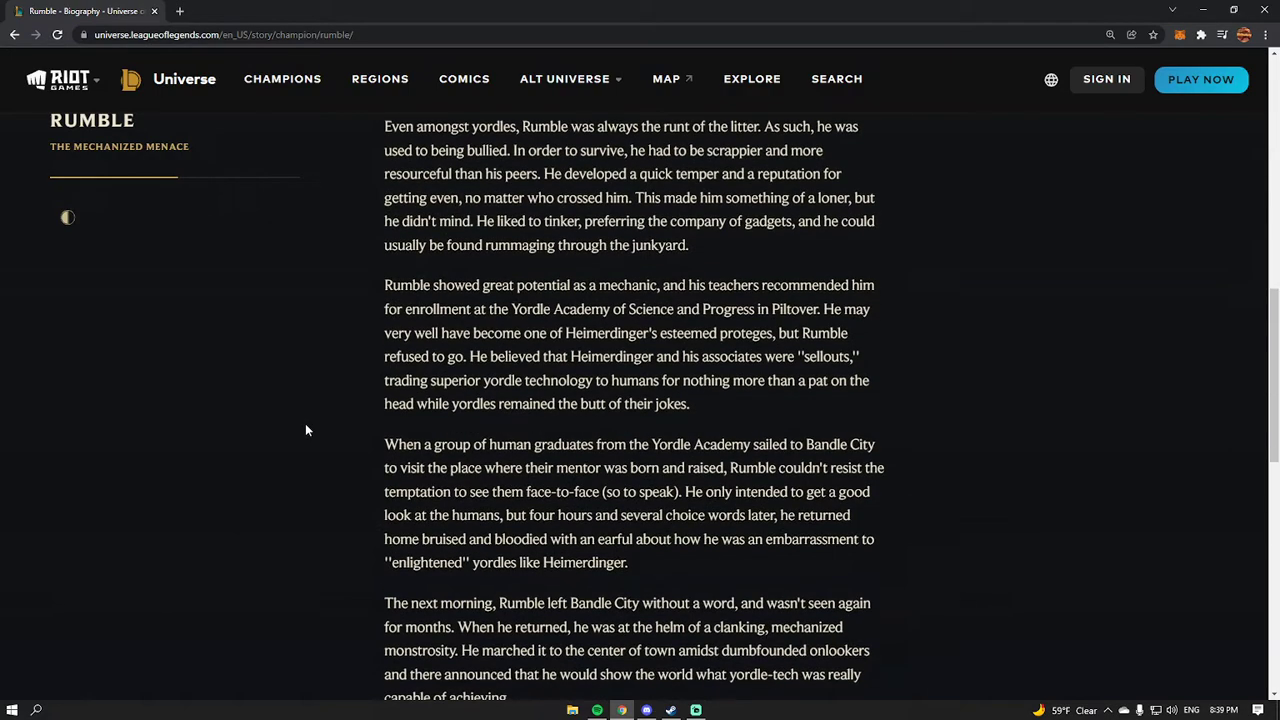
pyautogui.scroll(-3)
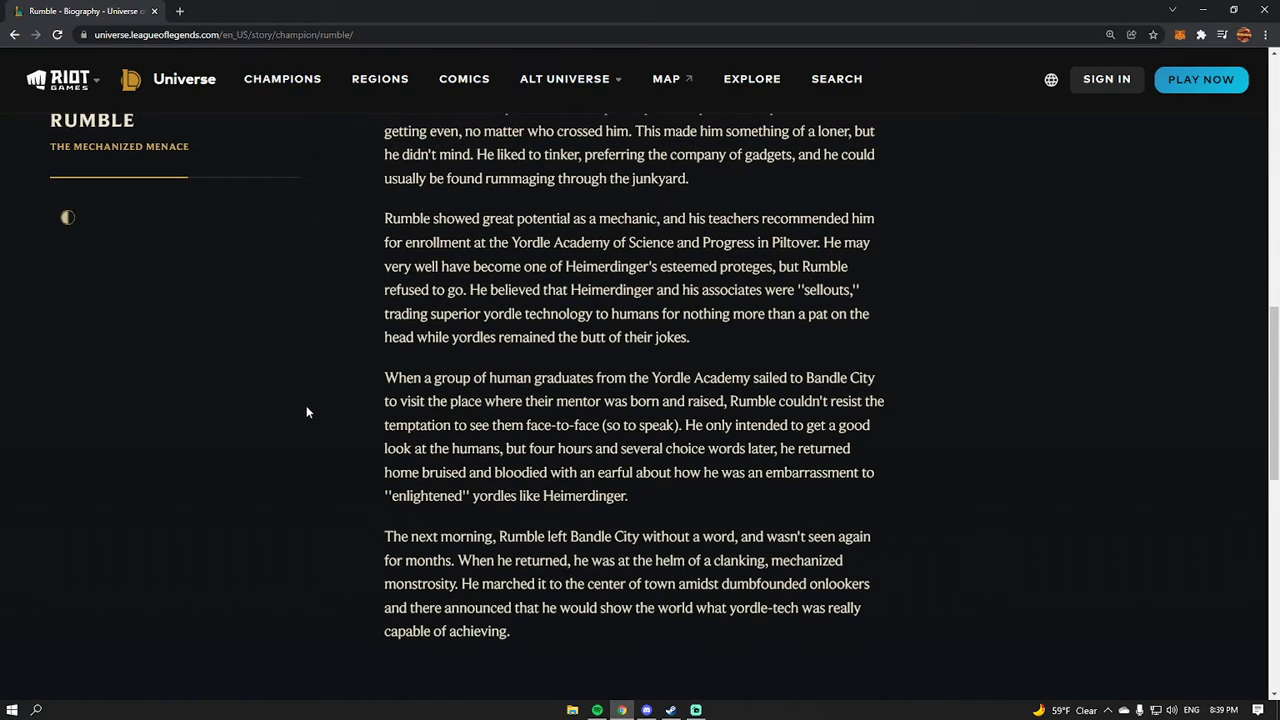
pyautogui.scroll(-3)
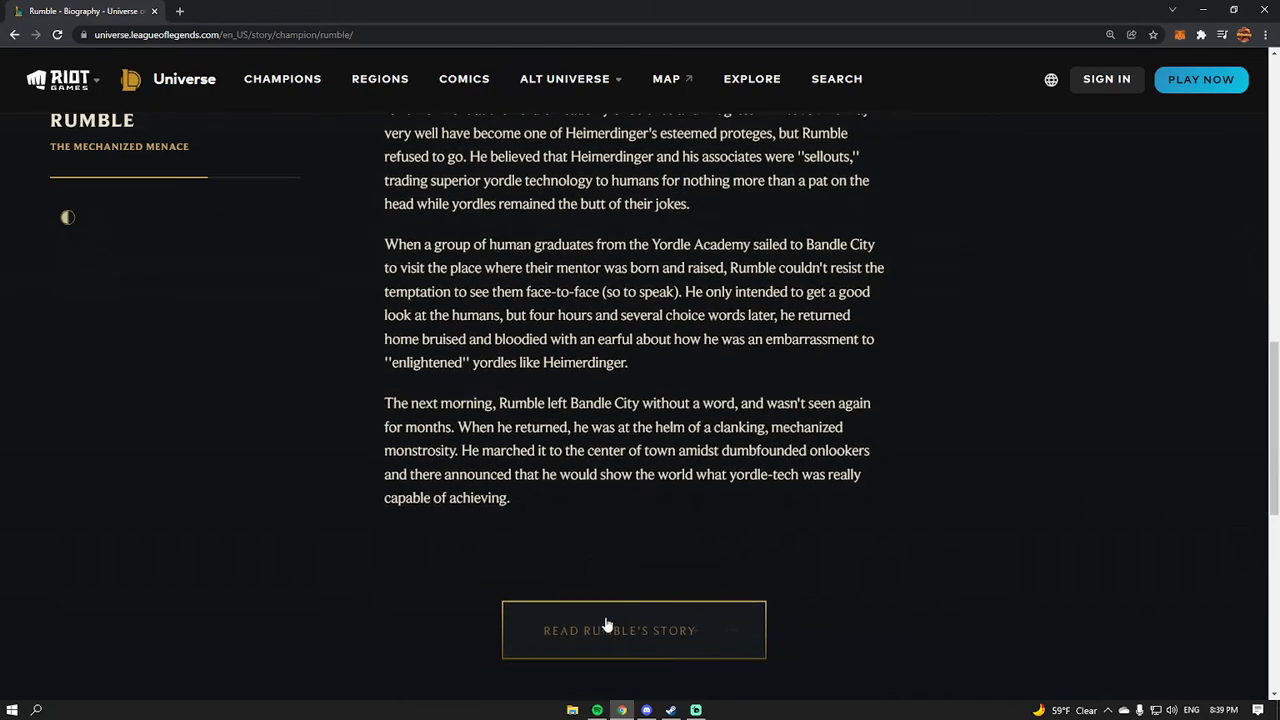
pyautogui.scroll(3)
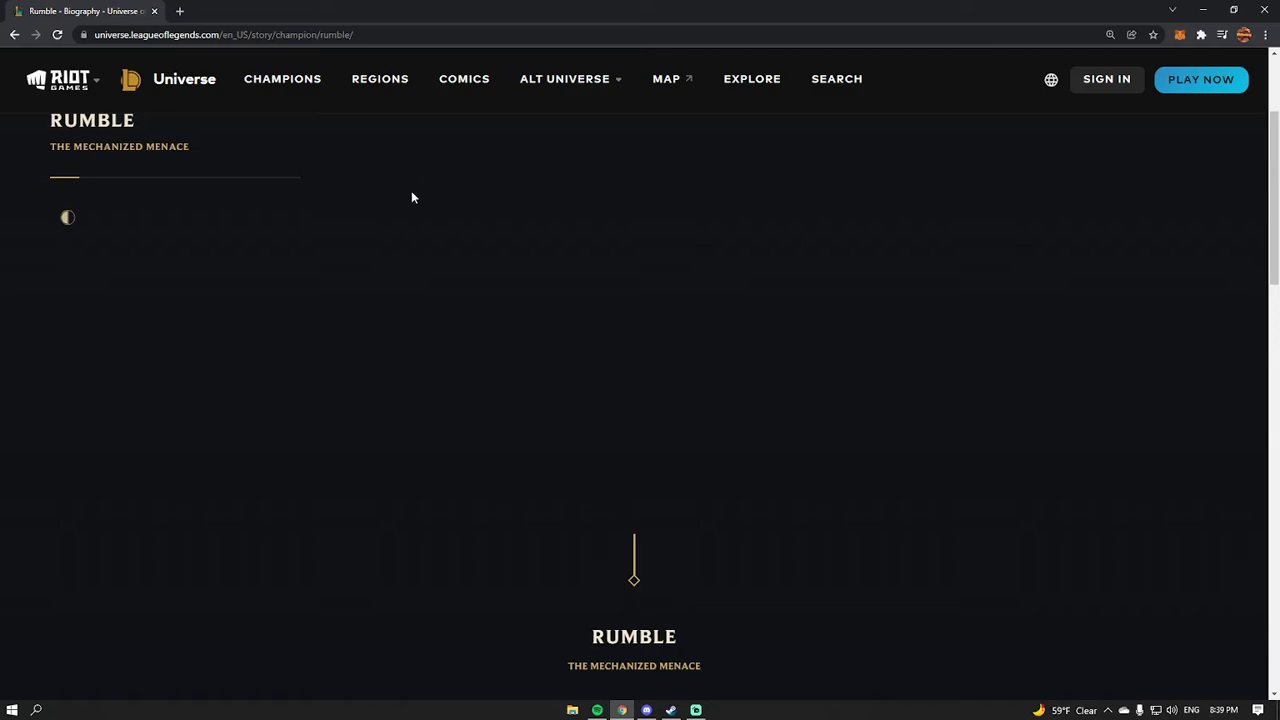
pyautogui.moveTo(380, 184)
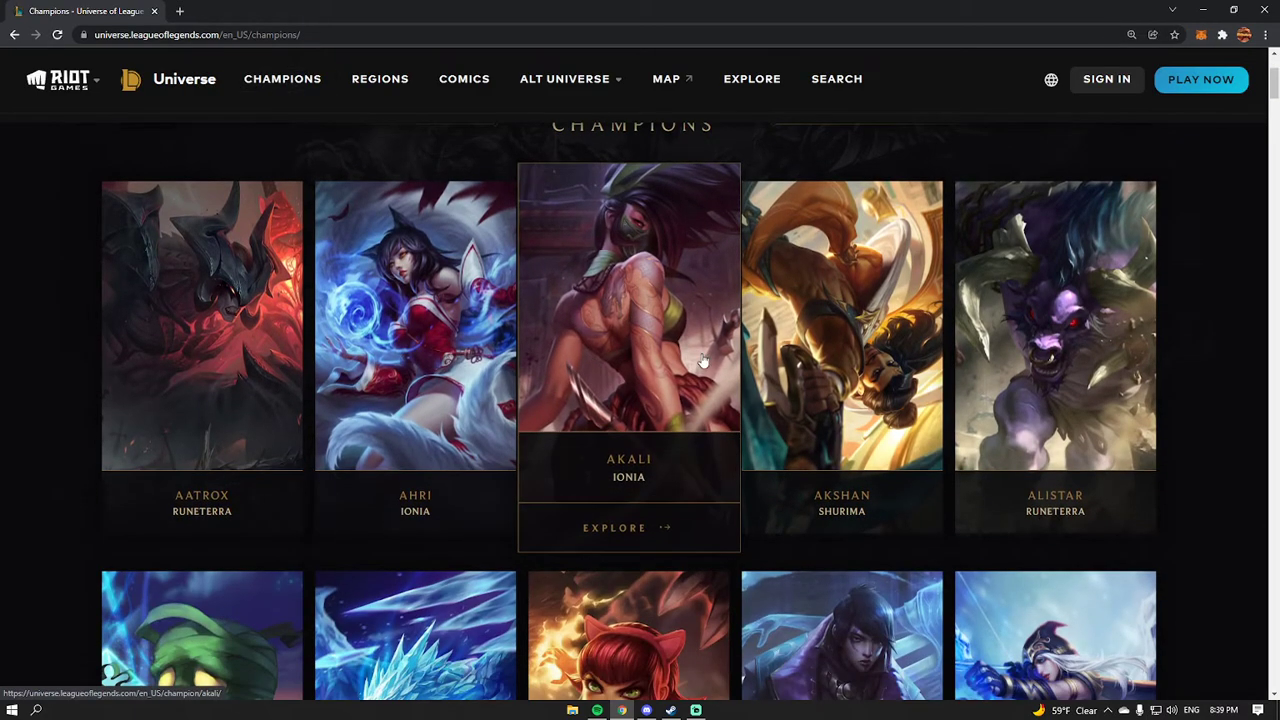
# Browse the champions grid from Aatrox and Ahri through Amumu, Annie and Ashe.
pyautogui.scroll(-3)
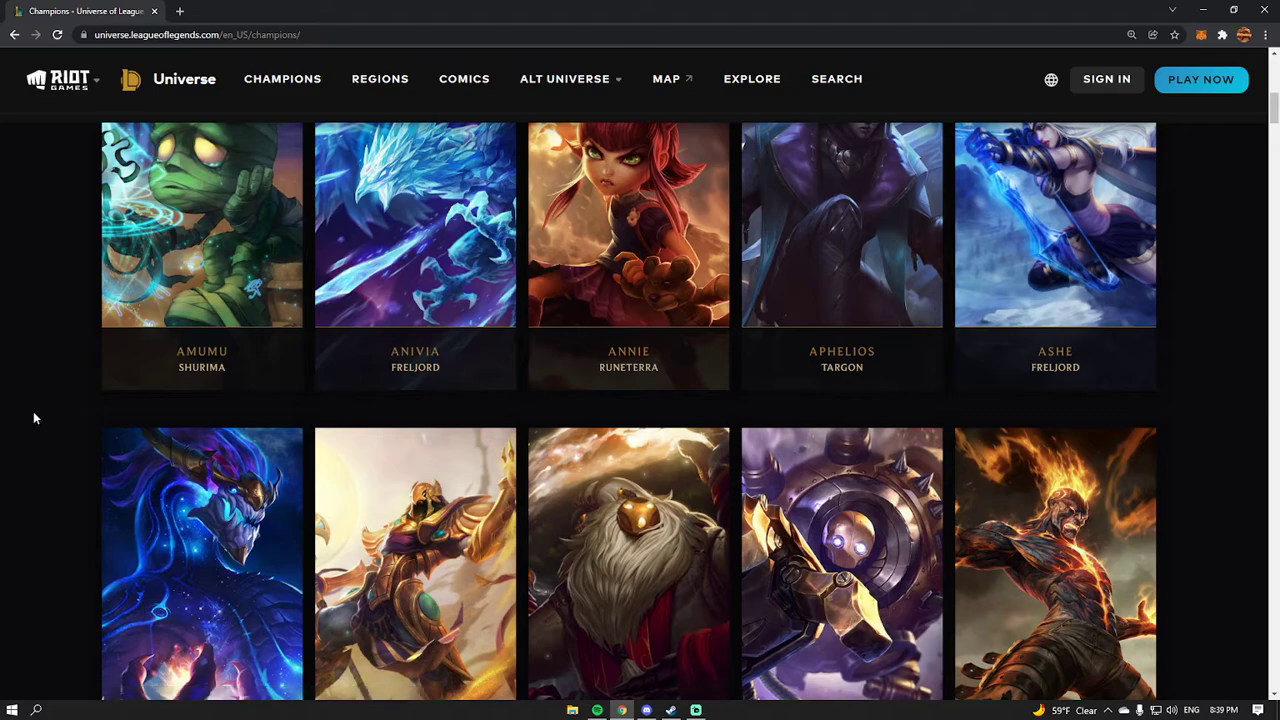
pyautogui.moveTo(100, 390)
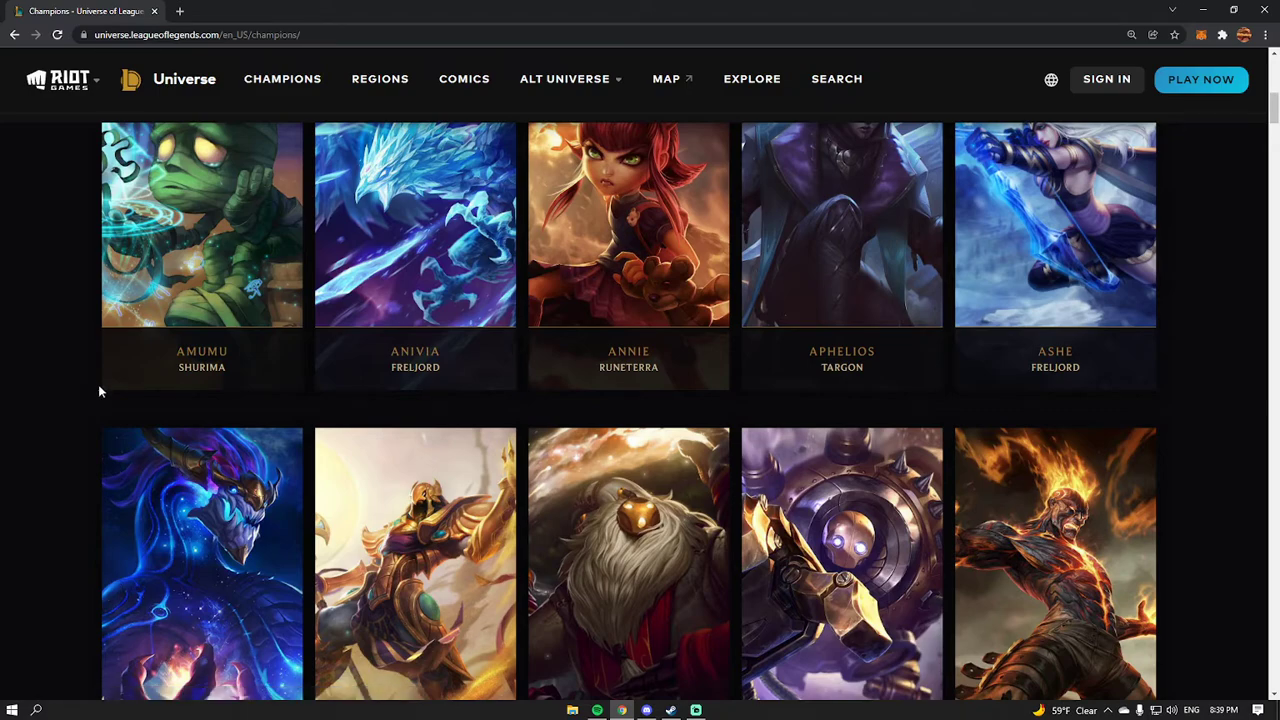
pyautogui.moveTo(90, 404)
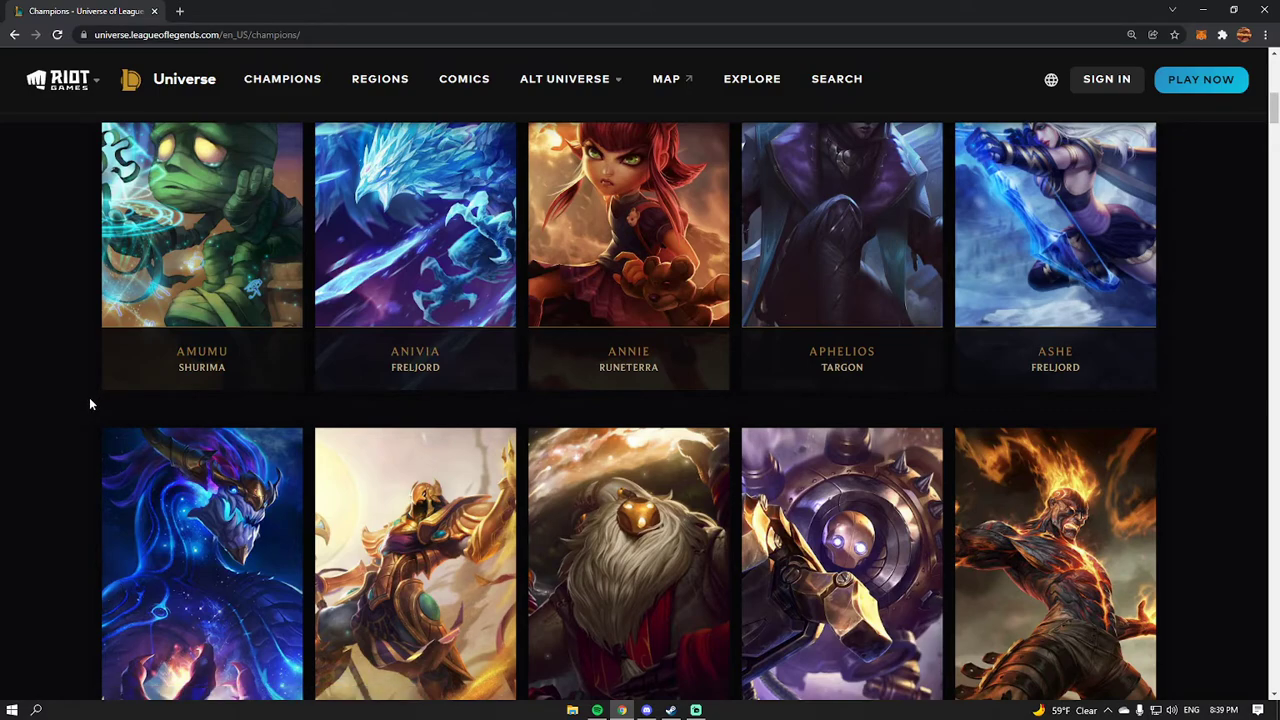
pyautogui.moveTo(128, 398)
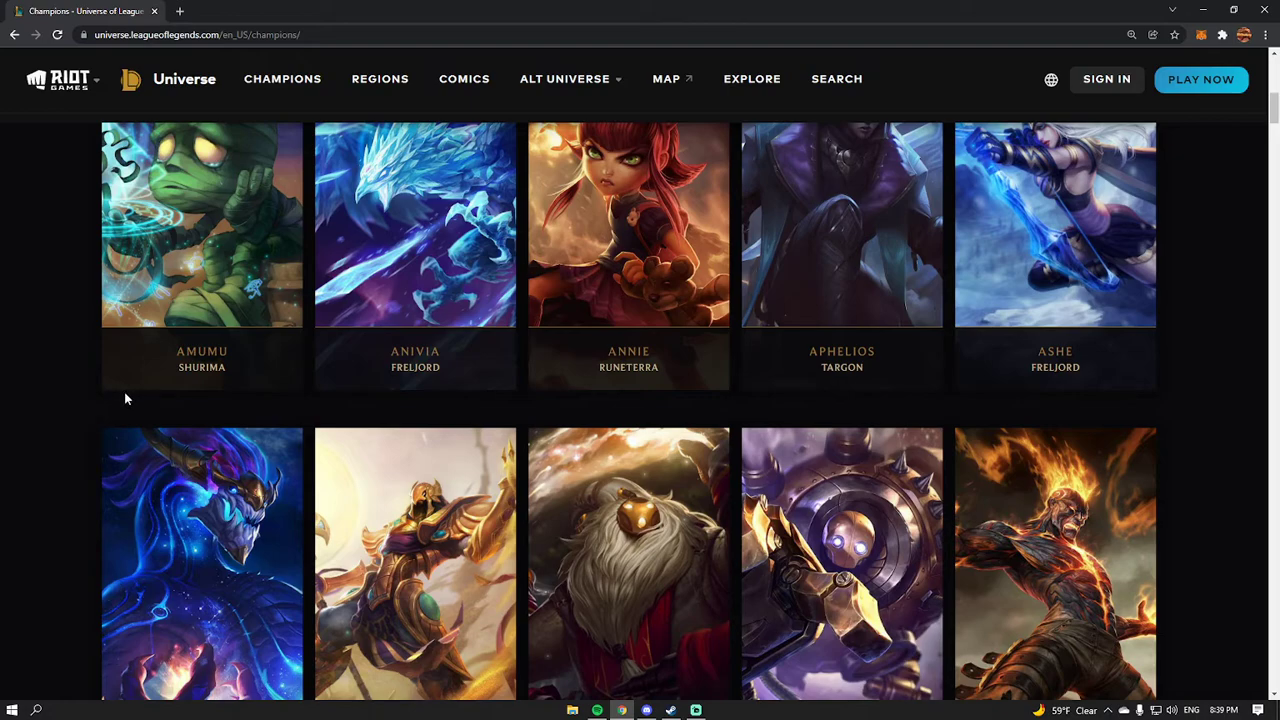
pyautogui.scroll(3)
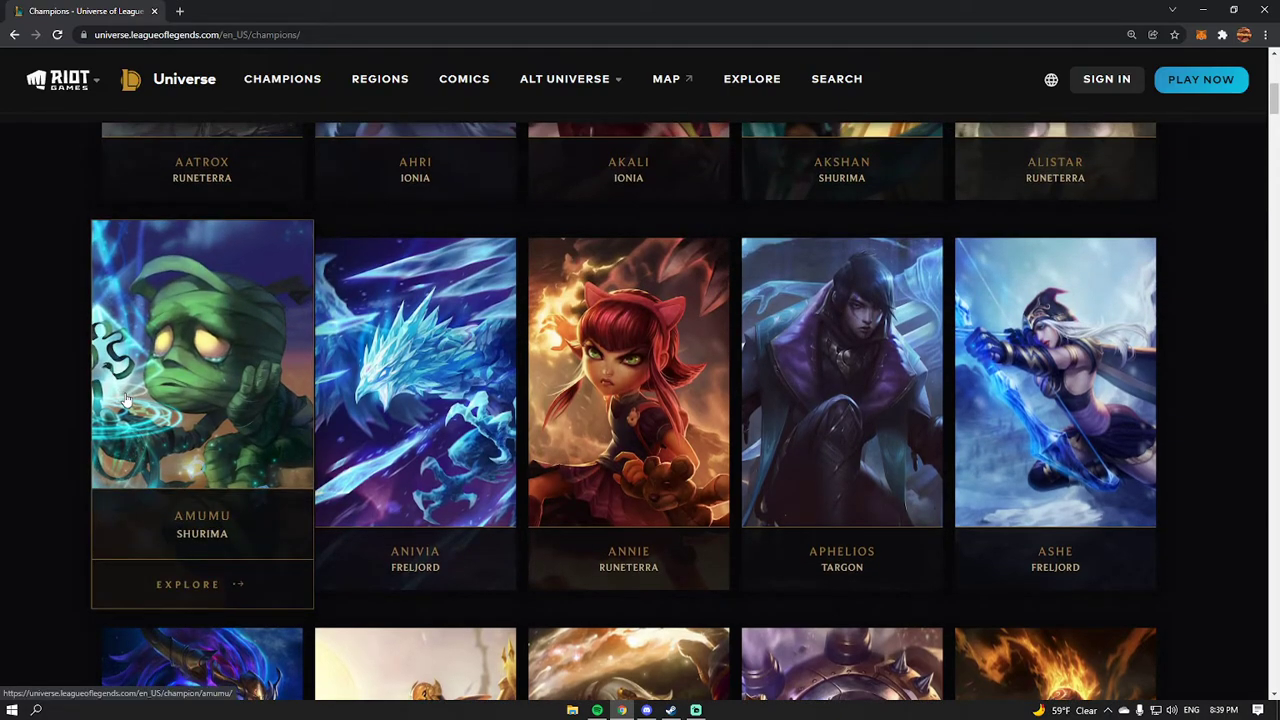
pyautogui.moveTo(128, 398)
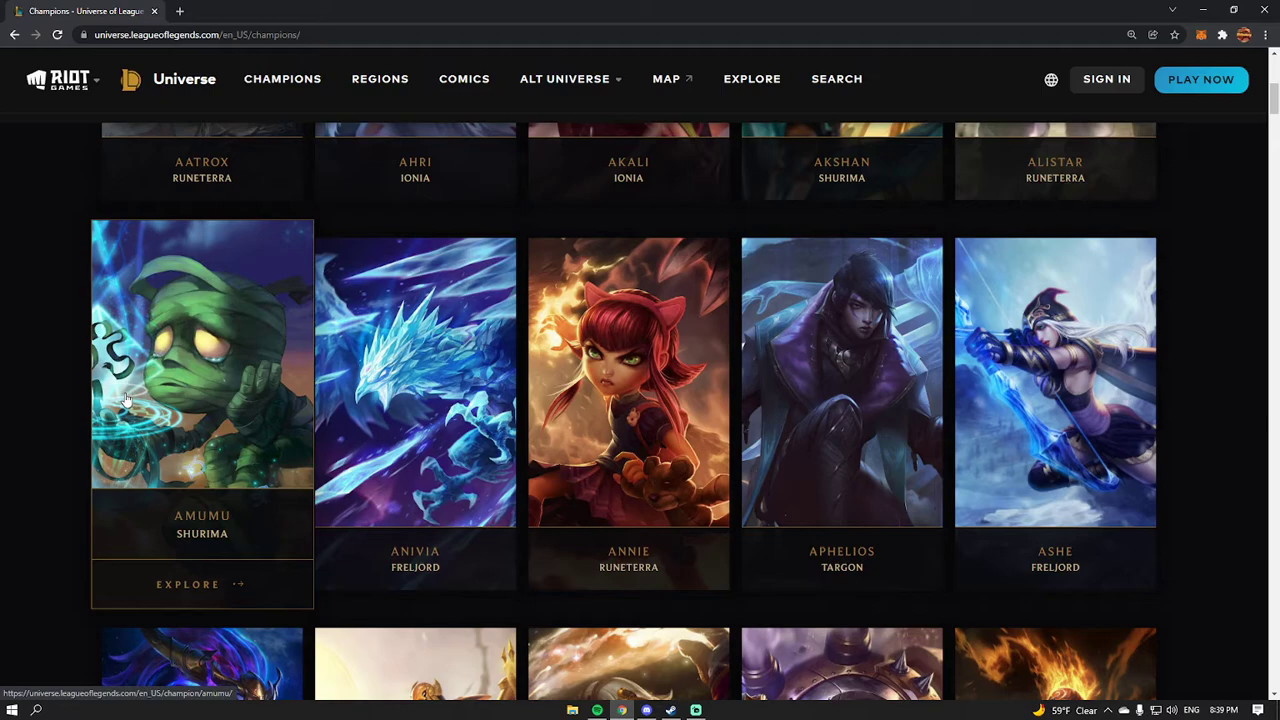